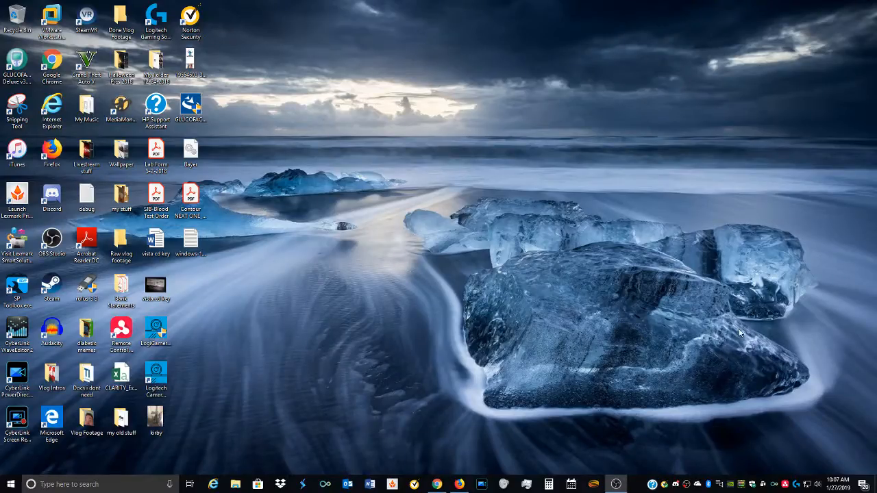
pyautogui.moveTo(687, 330)
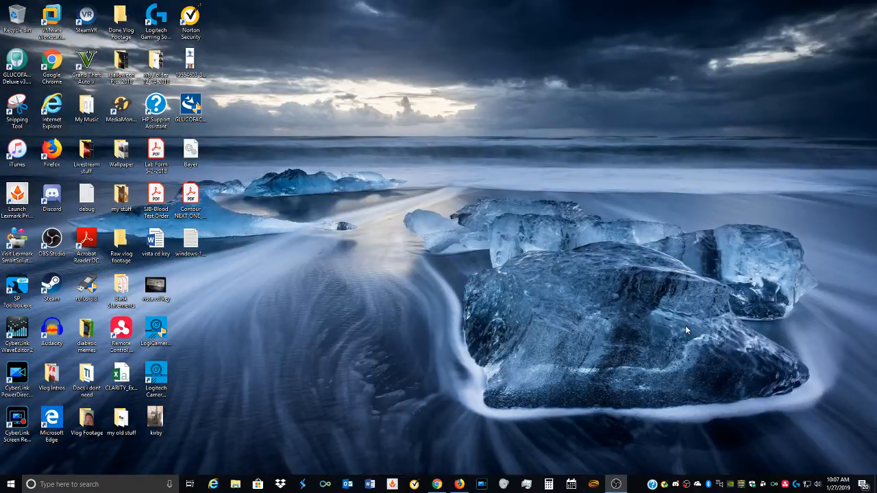
pyautogui.moveTo(633, 349)
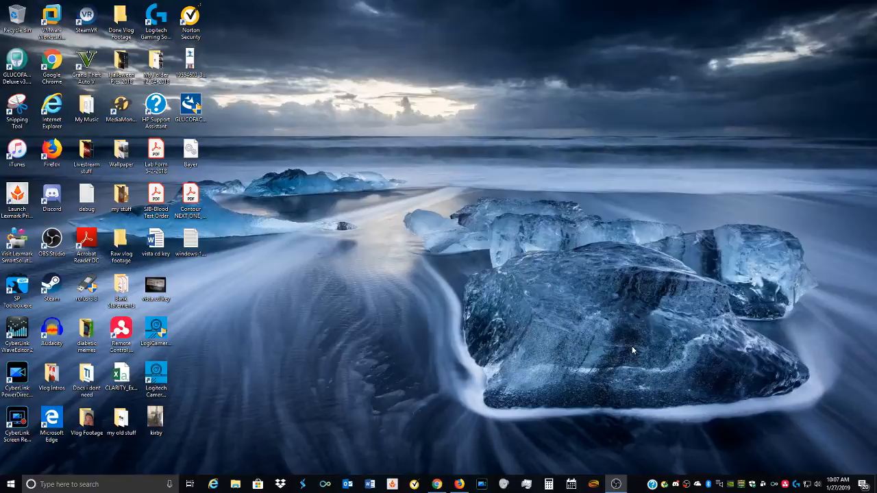
pyautogui.moveTo(365, 310)
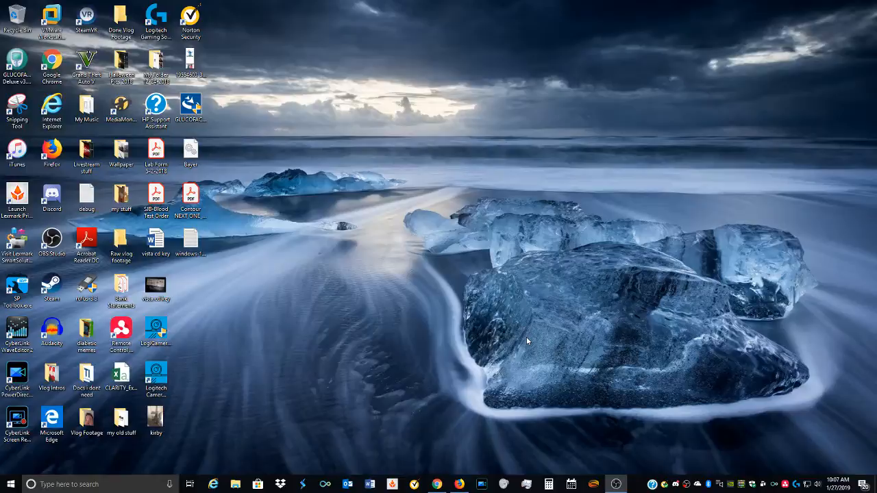
pyautogui.moveTo(375, 235)
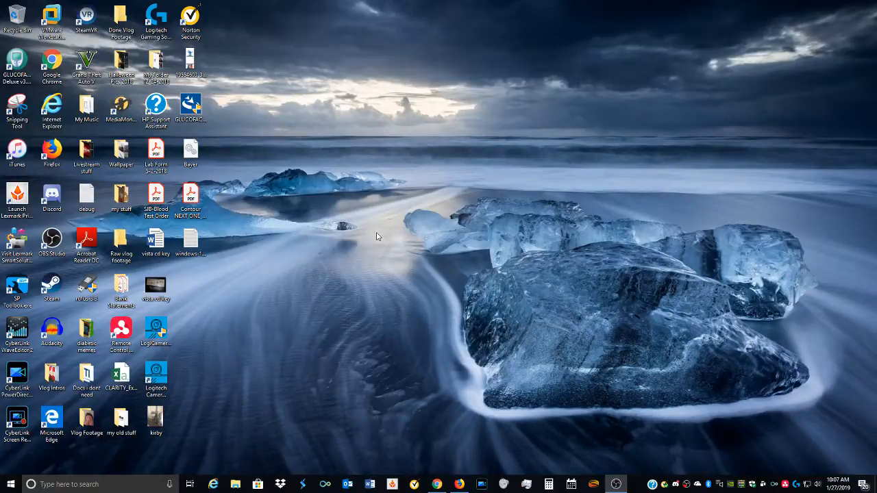
pyautogui.moveTo(441, 214)
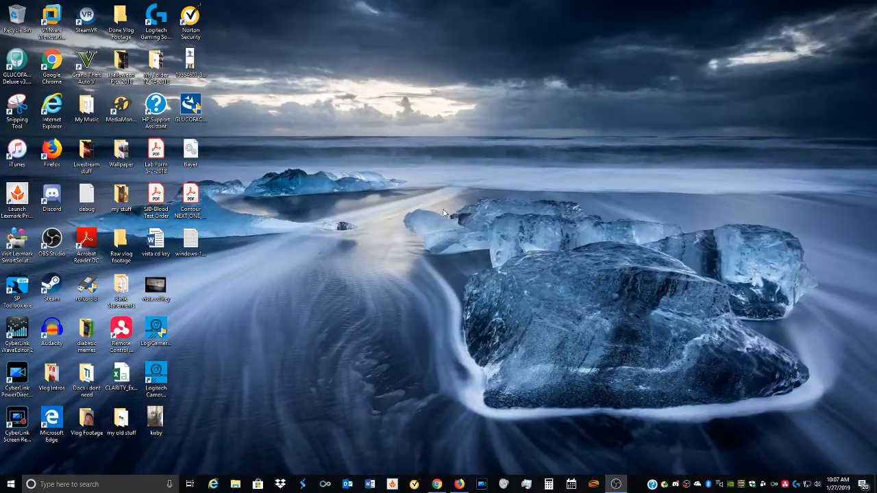
pyautogui.moveTo(262, 440)
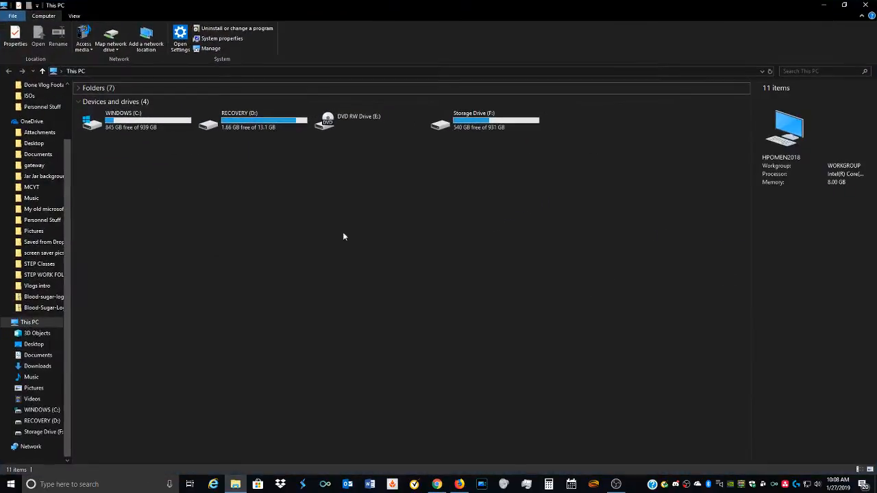
# Bring up the System page showing Windows 10 Home, processor, 8 GB memory and computer name
pyautogui.click(222, 38)
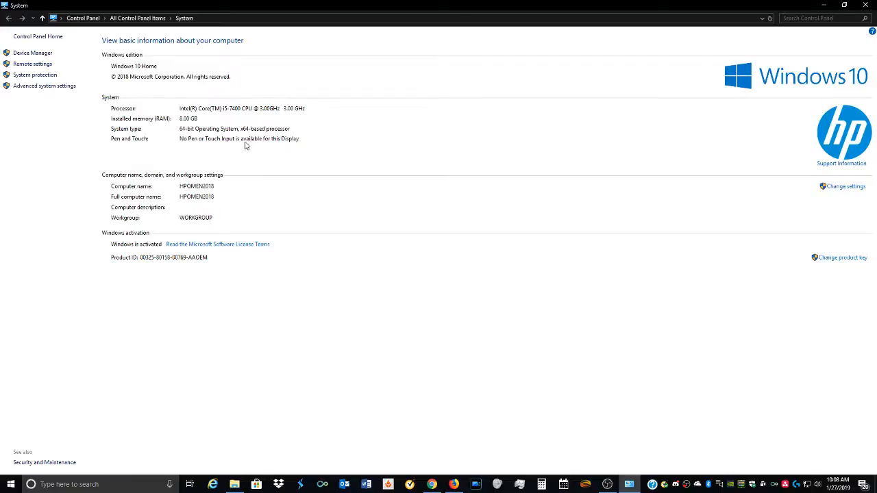
pyautogui.moveTo(238, 123)
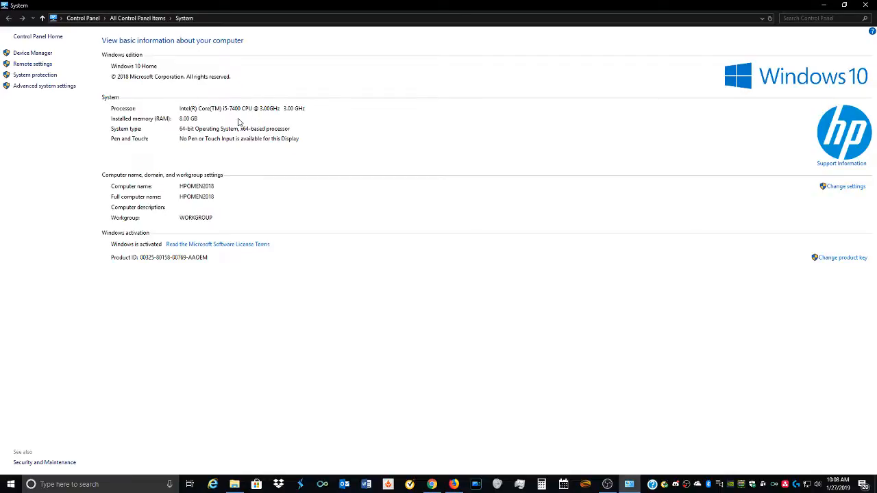
pyautogui.moveTo(268, 121)
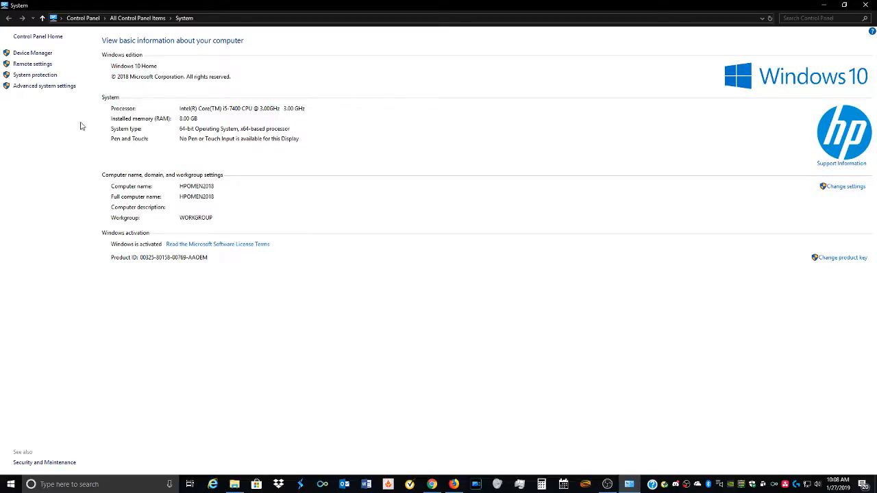
pyautogui.moveTo(171, 130)
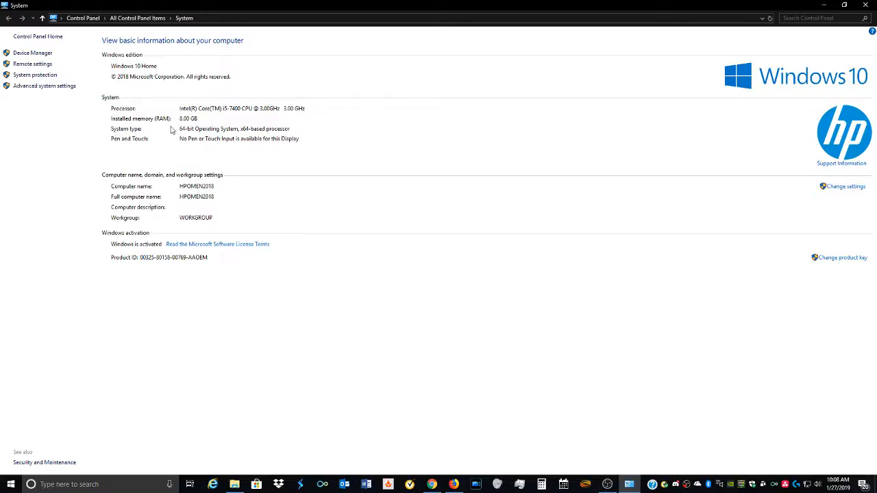
pyautogui.moveTo(400, 254)
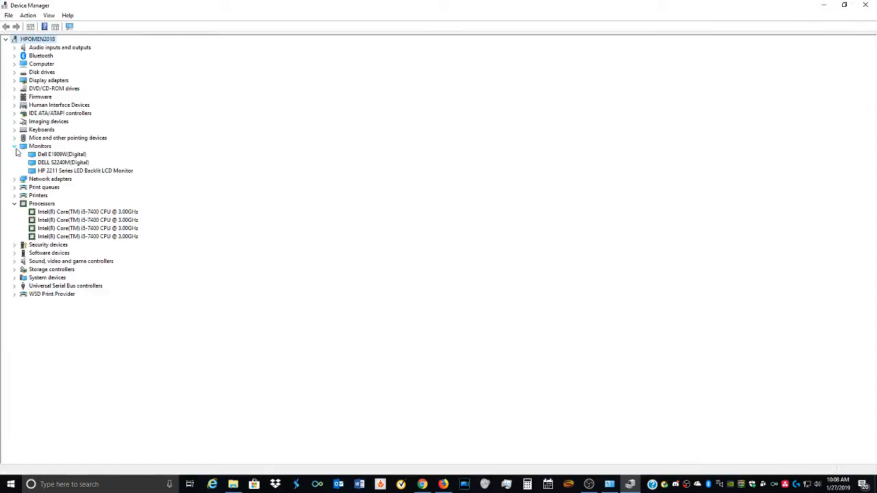
# Expand the Network adapters and Display adapters categories to reveal the network and graphics hardware
pyautogui.click(13, 178)
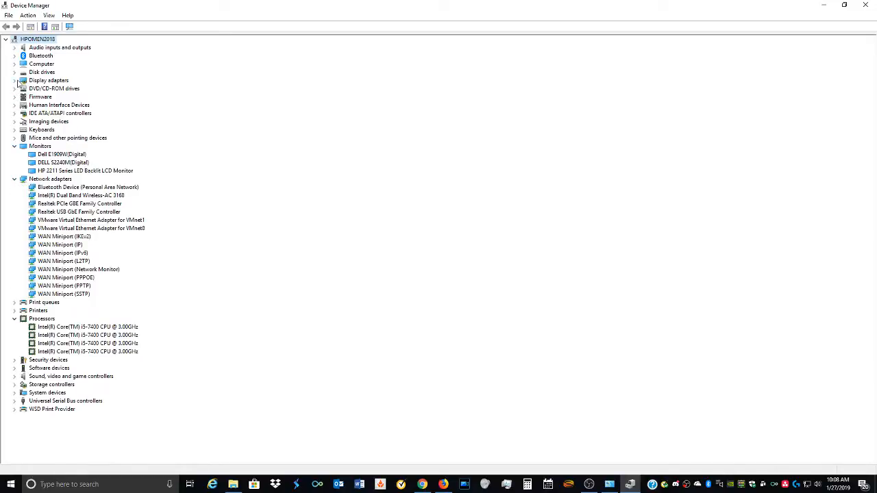
pyautogui.click(15, 71)
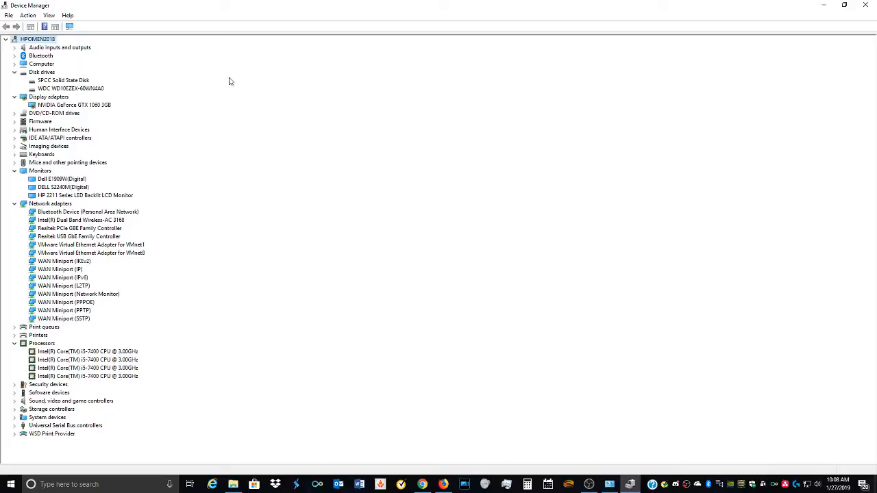
pyautogui.moveTo(263, 239)
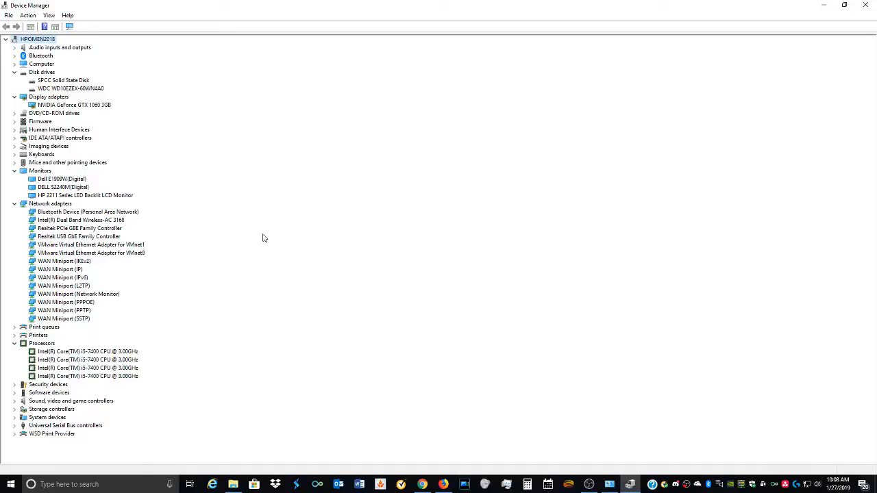
pyautogui.moveTo(267, 230)
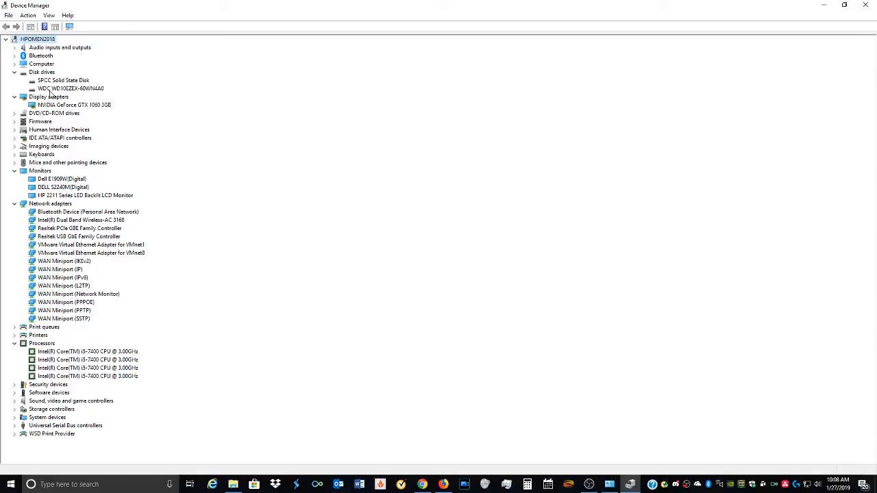
pyautogui.click(71, 88)
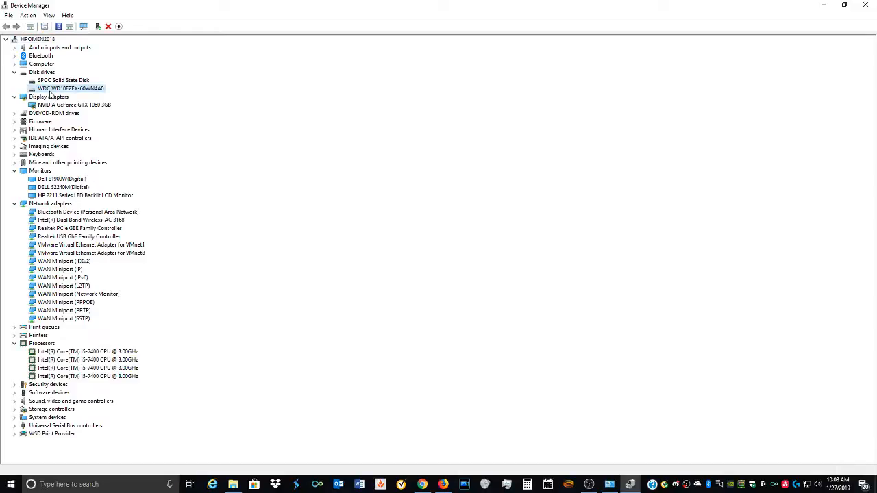
pyautogui.moveTo(129, 93)
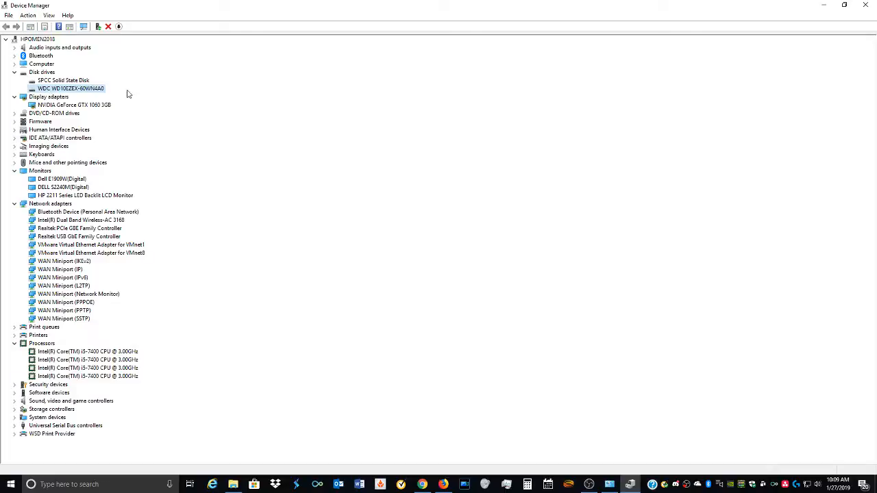
pyautogui.click(63, 79)
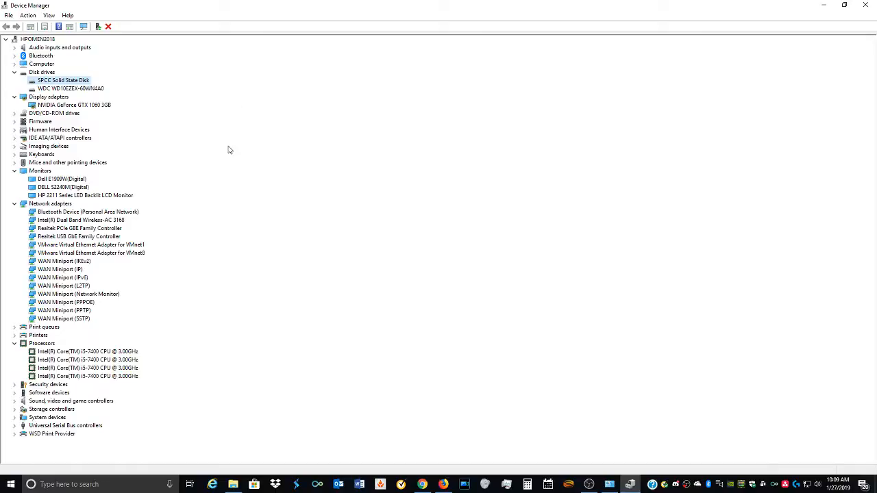
pyautogui.click(71, 87)
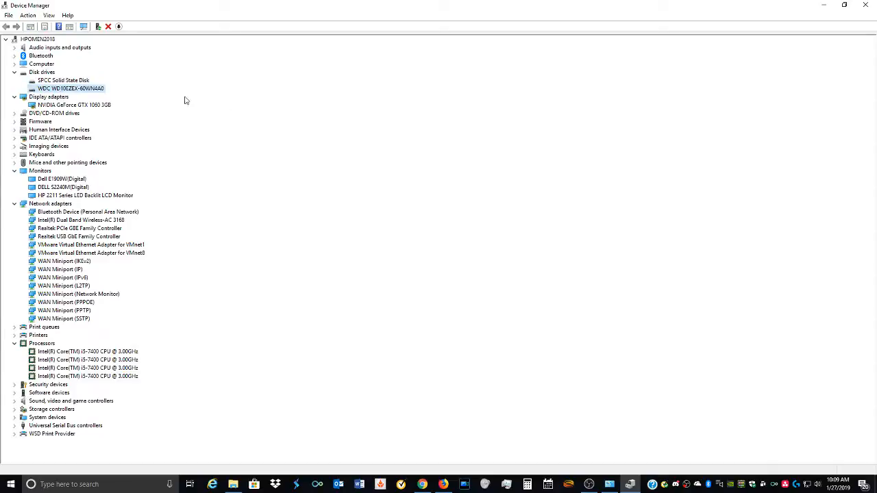
pyautogui.moveTo(173, 126)
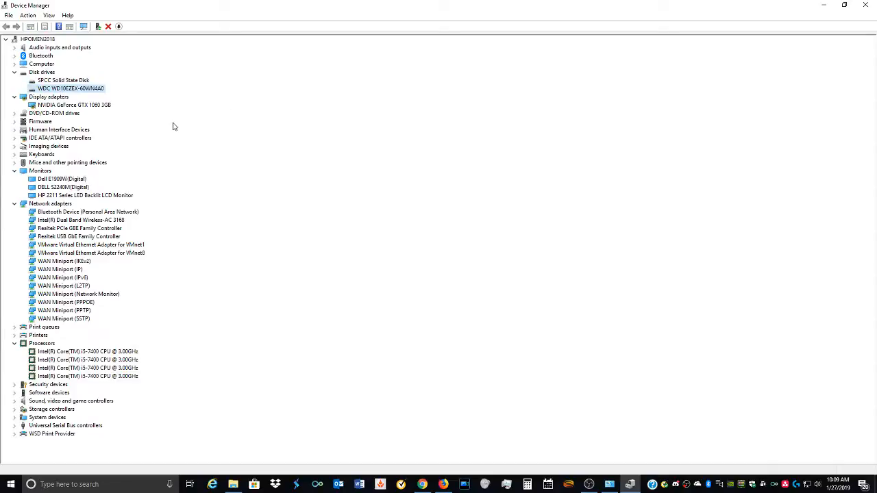
pyautogui.moveTo(320, 126)
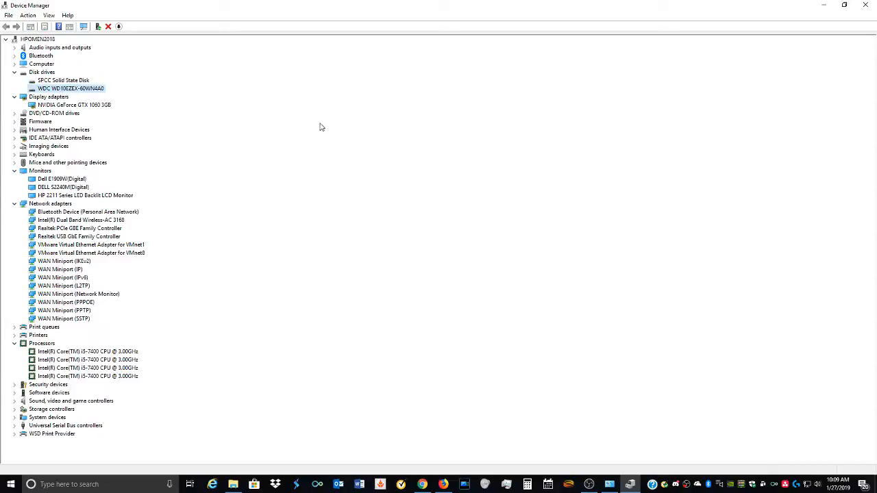
pyautogui.moveTo(306, 131)
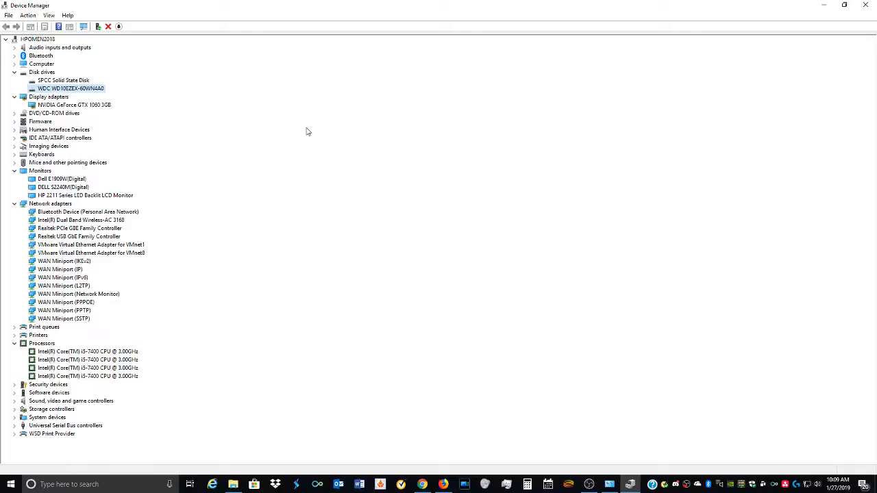
pyautogui.moveTo(116, 112)
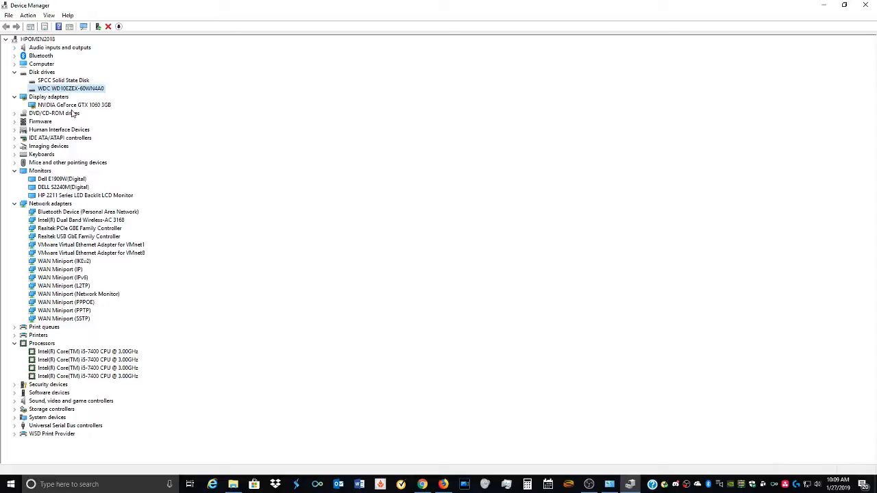
pyautogui.moveTo(63, 102)
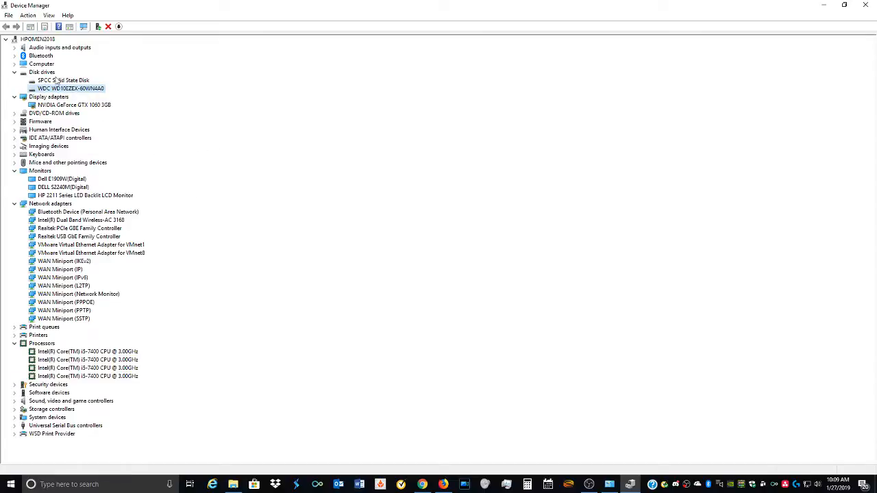
pyautogui.click(63, 79)
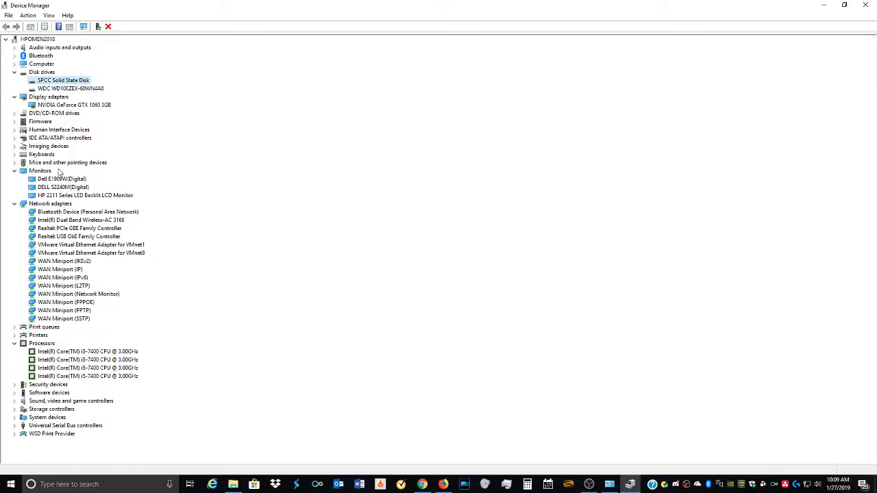
pyautogui.moveTo(144, 117)
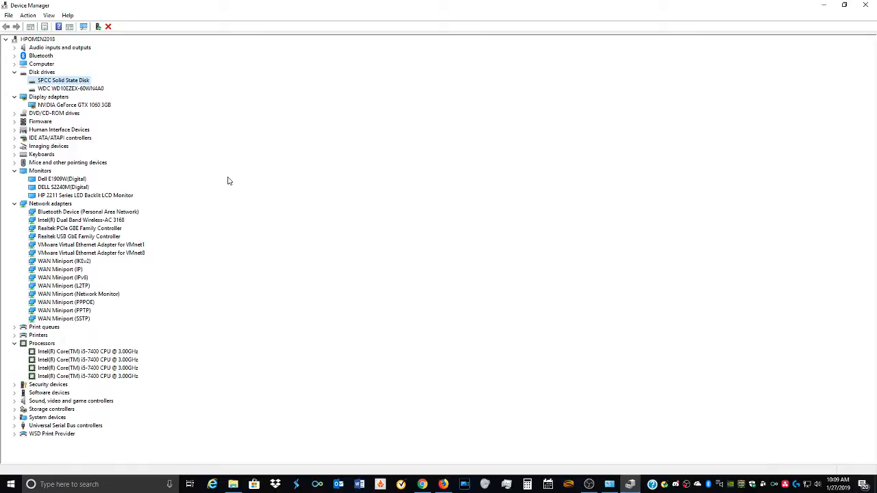
pyautogui.moveTo(211, 178)
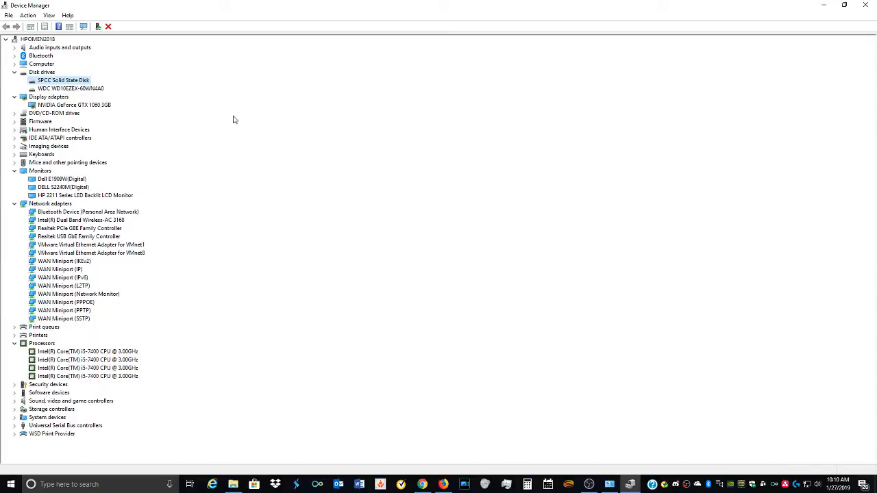
pyautogui.moveTo(267, 195)
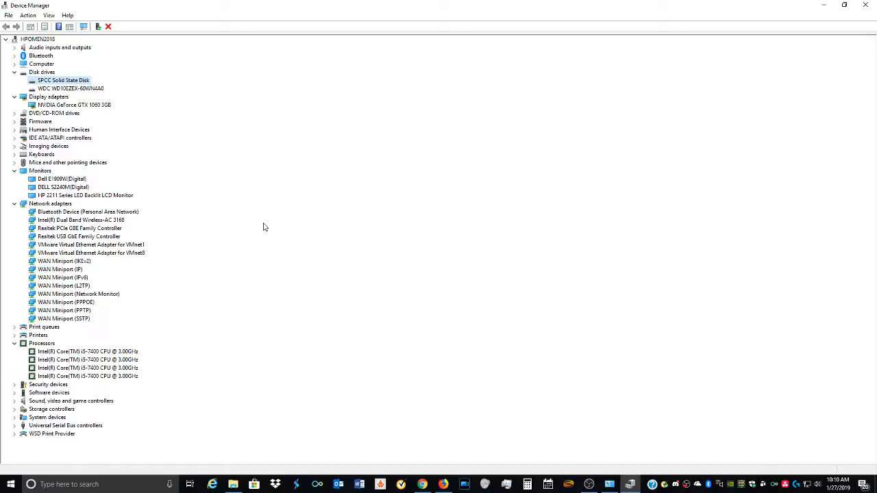
pyautogui.moveTo(71, 173)
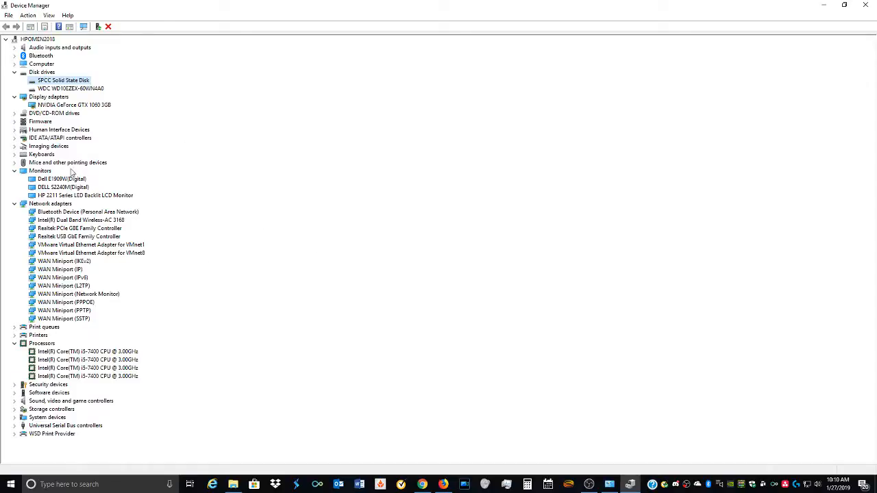
pyautogui.click(14, 146)
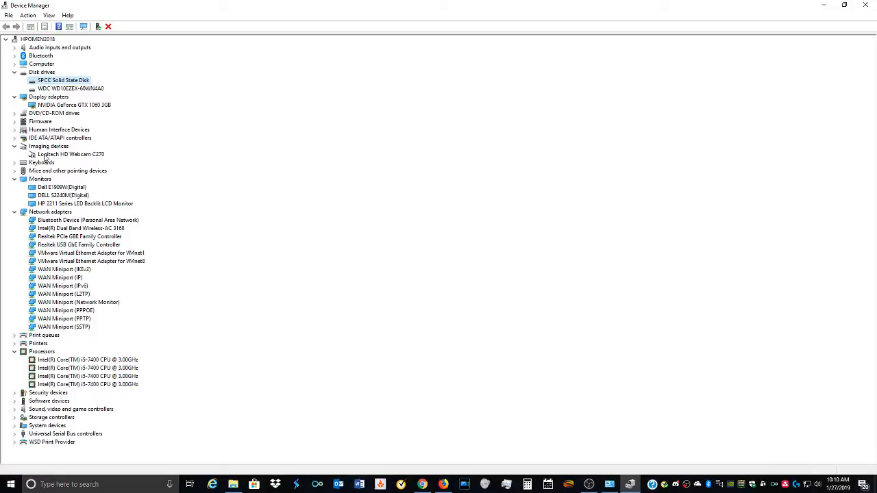
pyautogui.moveTo(85, 159)
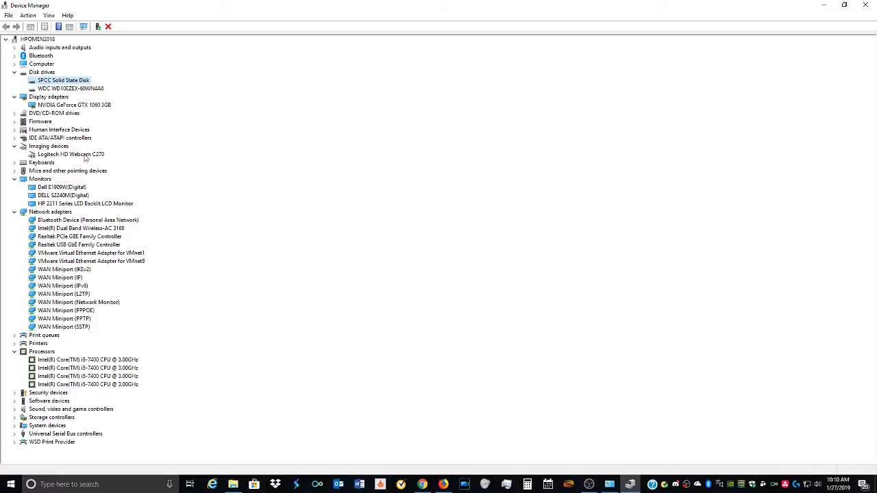
pyautogui.click(71, 154)
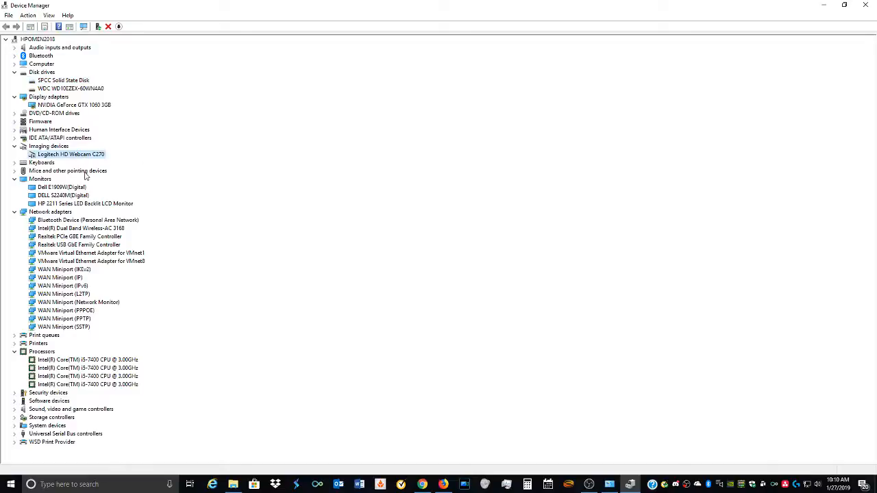
pyautogui.moveTo(69, 164)
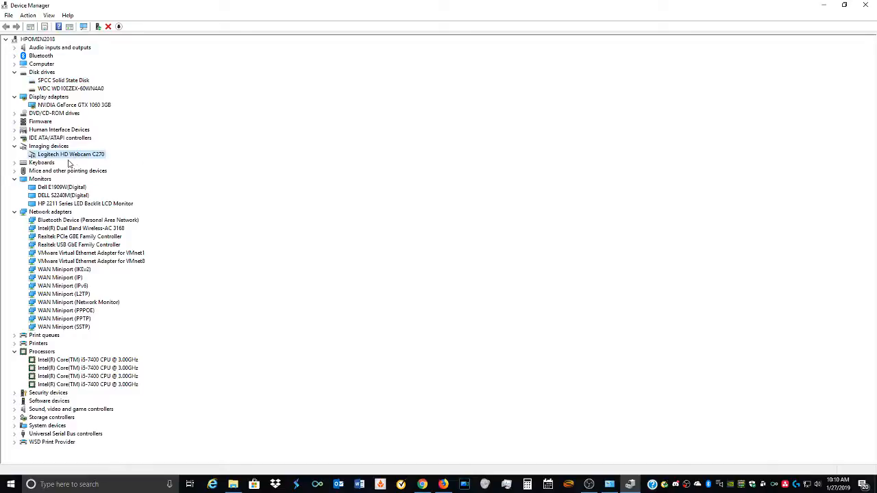
pyautogui.moveTo(66, 163)
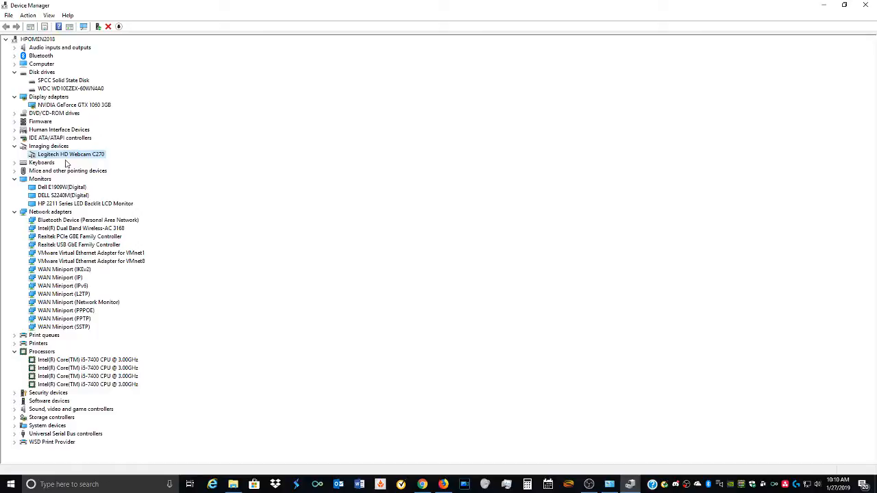
pyautogui.moveTo(94, 151)
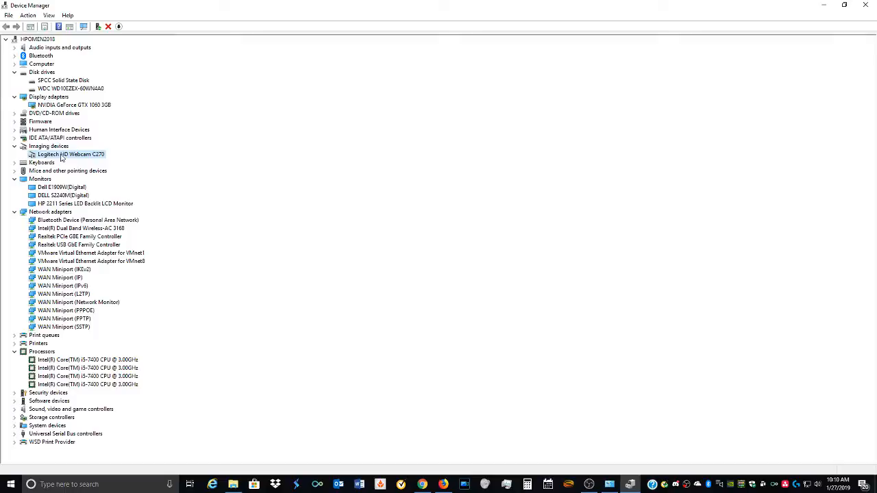
pyautogui.moveTo(221, 181)
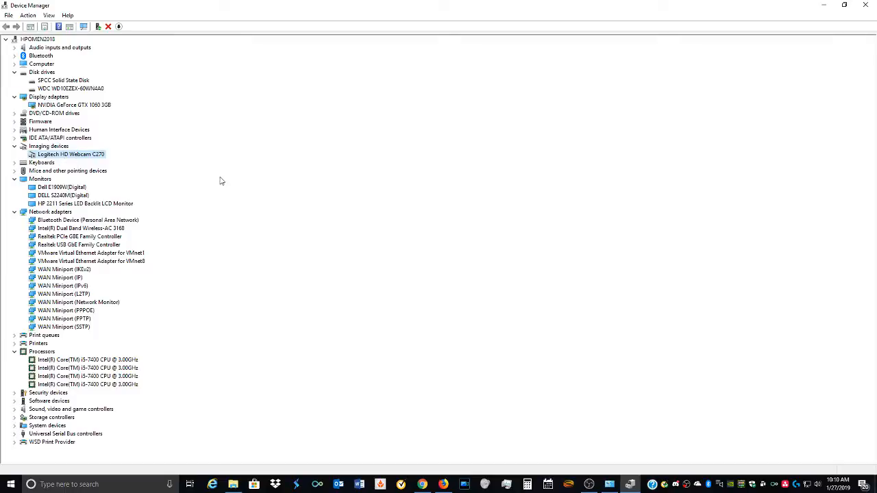
pyautogui.moveTo(94, 194)
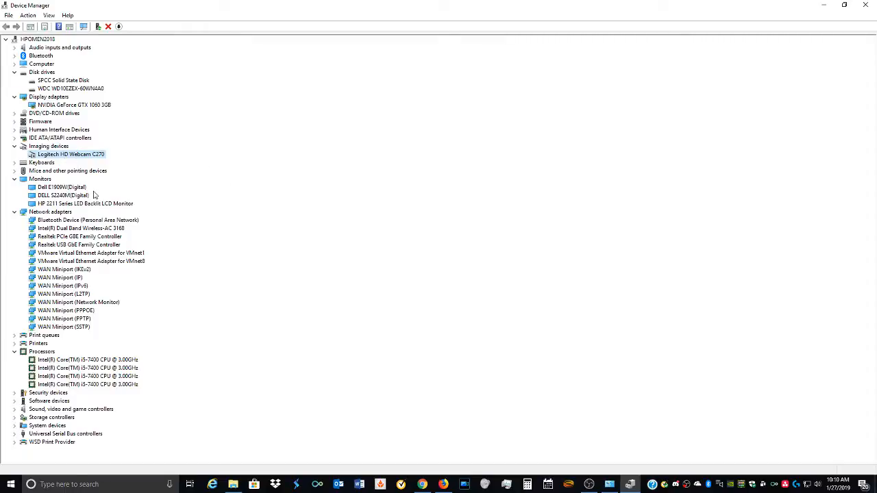
pyautogui.click(61, 186)
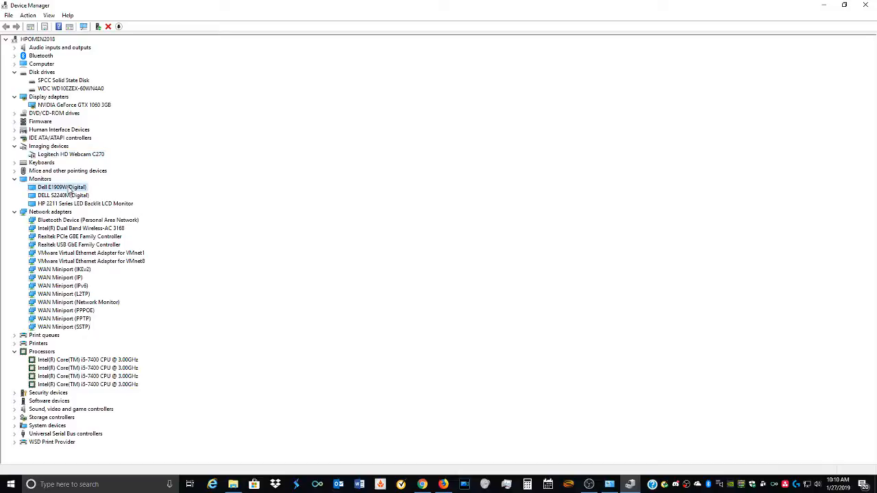
pyautogui.click(63, 194)
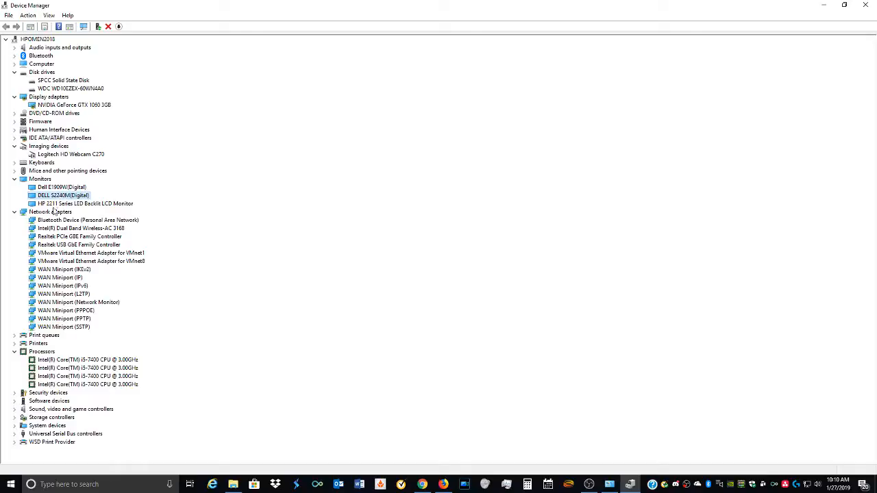
pyautogui.click(84, 203)
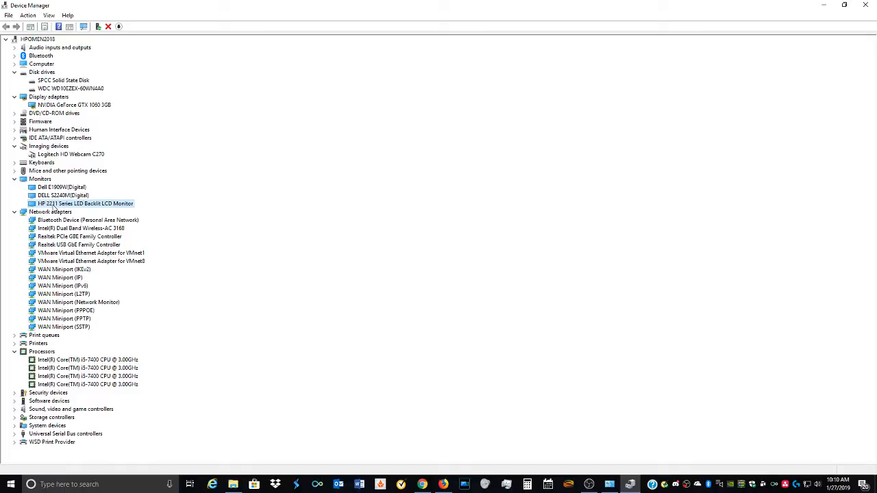
pyautogui.moveTo(197, 230)
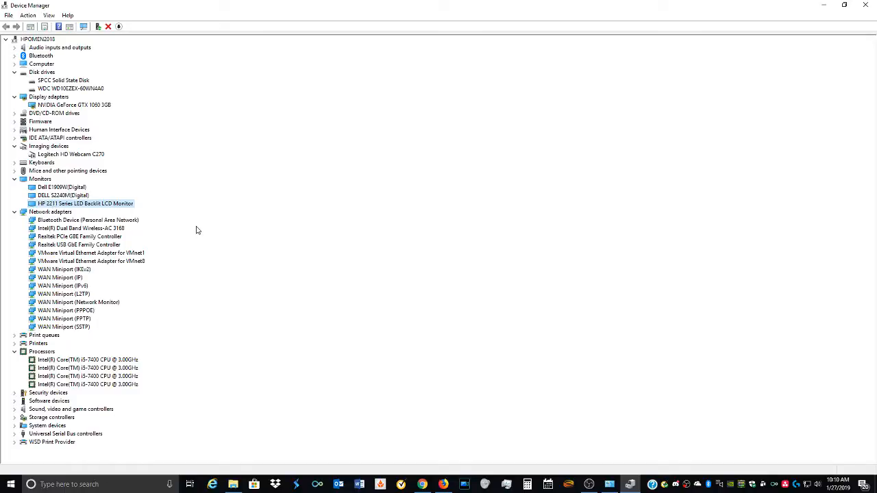
pyautogui.moveTo(219, 263)
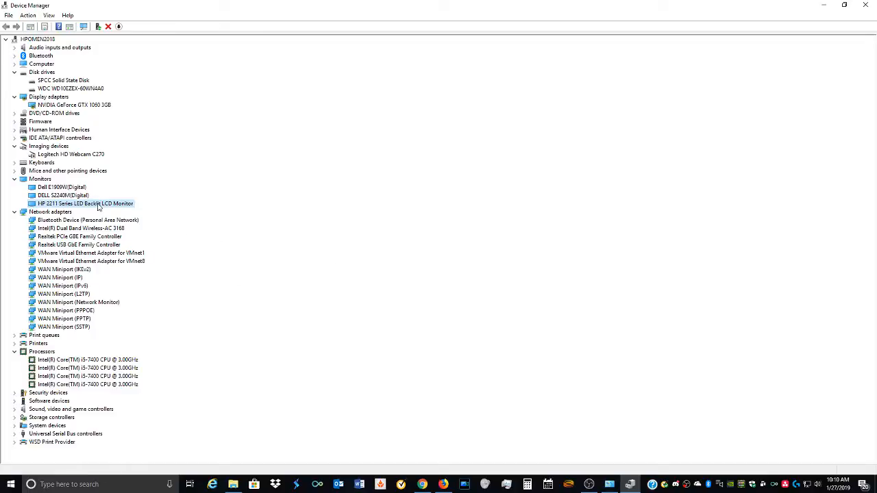
pyautogui.click(61, 186)
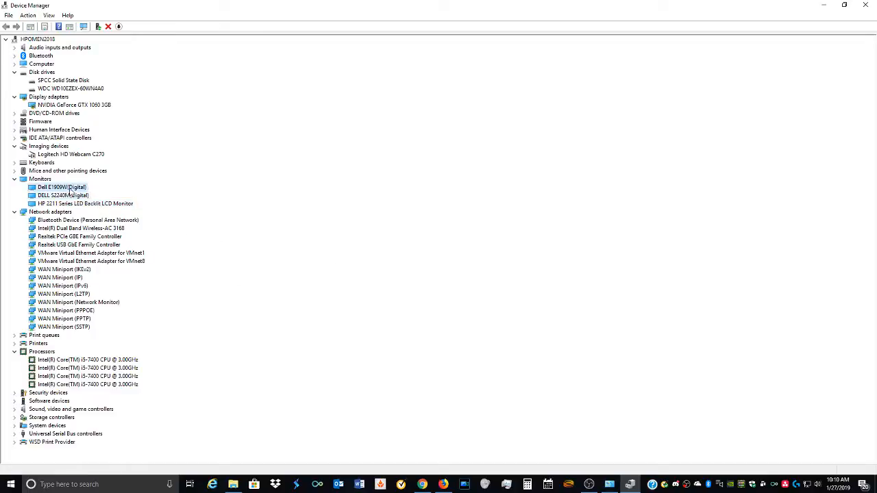
pyautogui.click(63, 194)
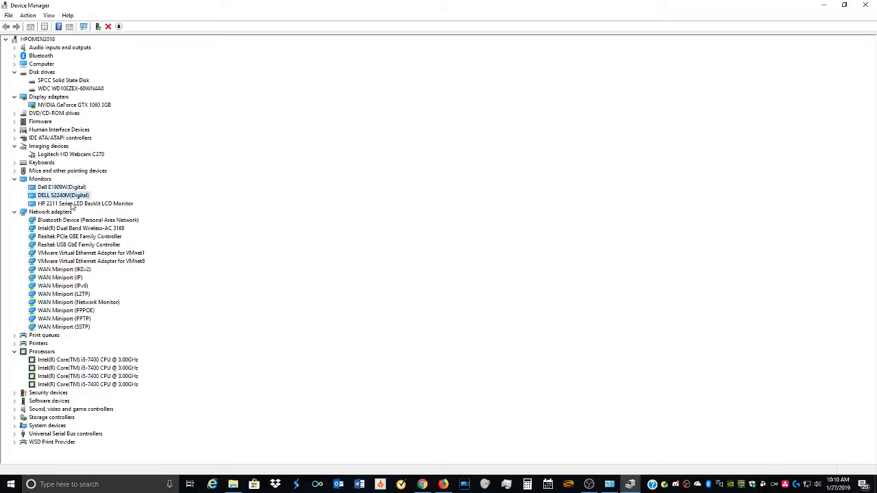
pyautogui.click(85, 203)
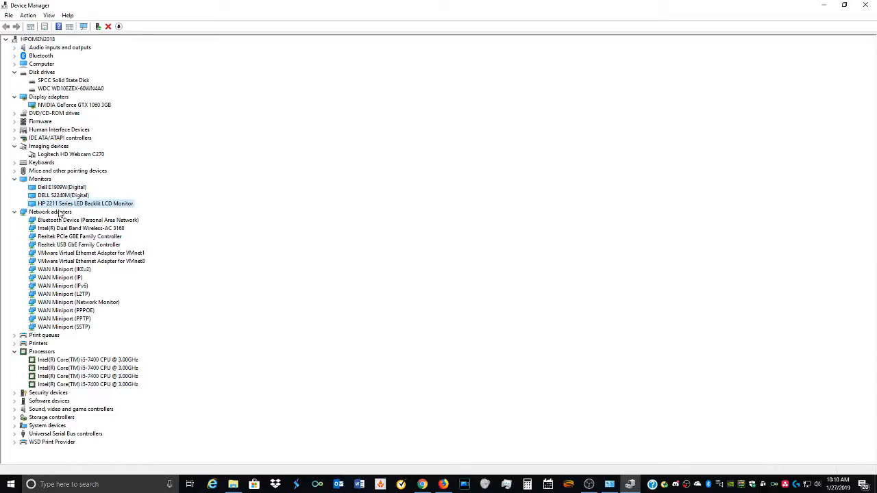
pyautogui.click(62, 187)
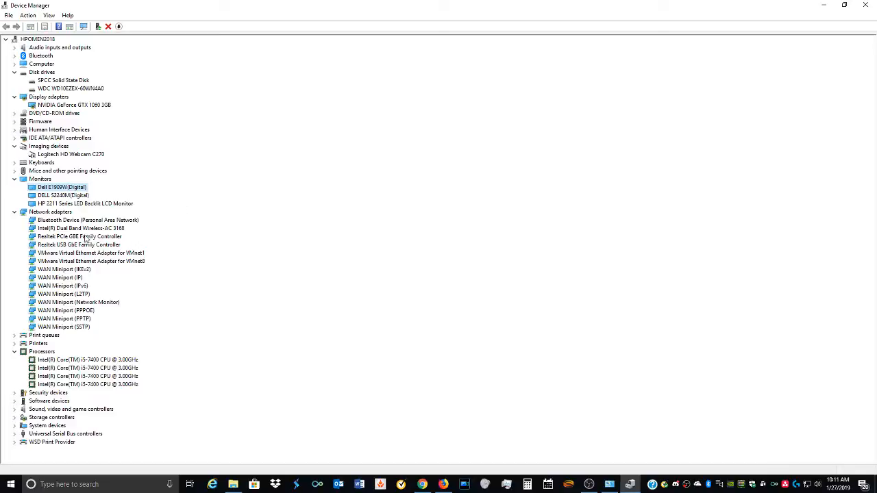
pyautogui.click(81, 228)
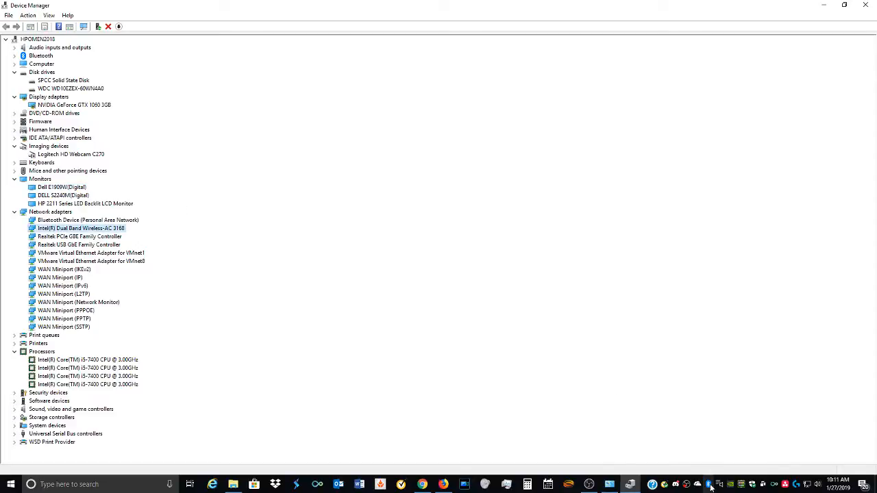
pyautogui.moveTo(217, 208)
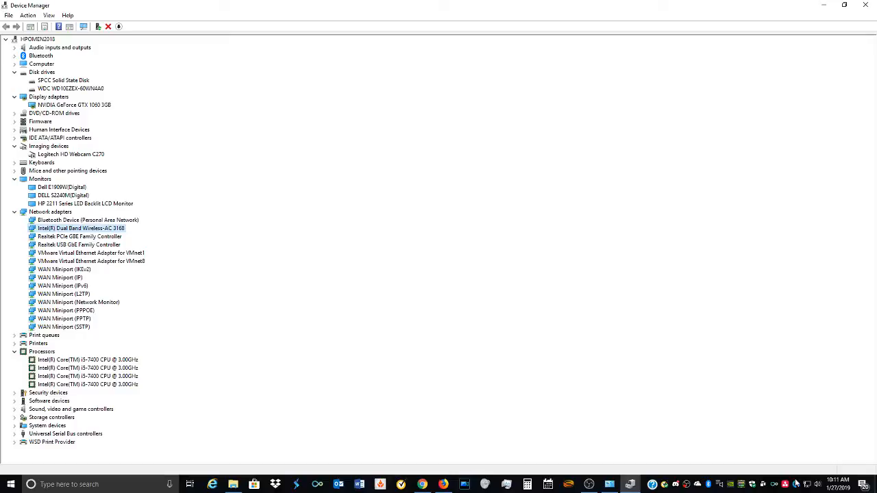
pyautogui.moveTo(641, 374)
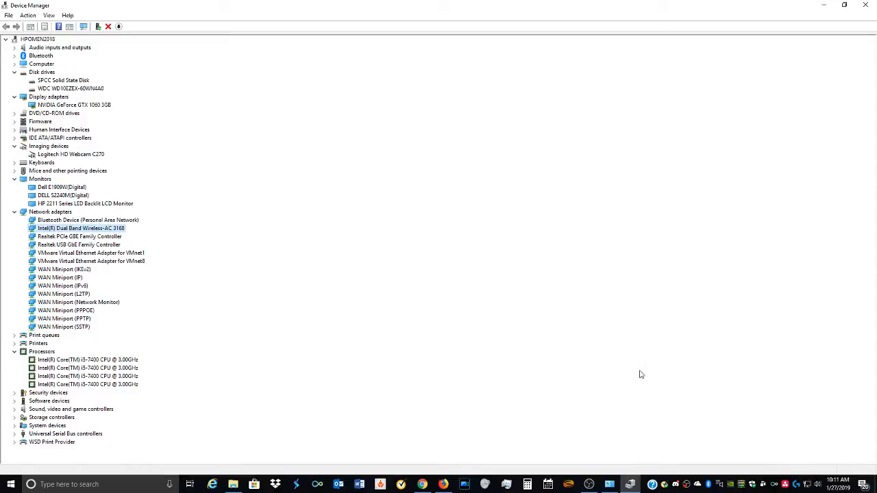
pyautogui.moveTo(332, 315)
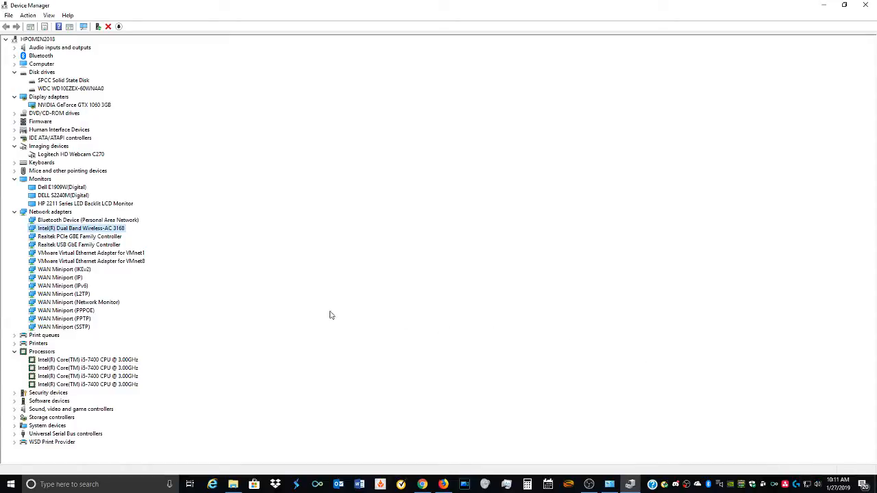
pyautogui.moveTo(334, 282)
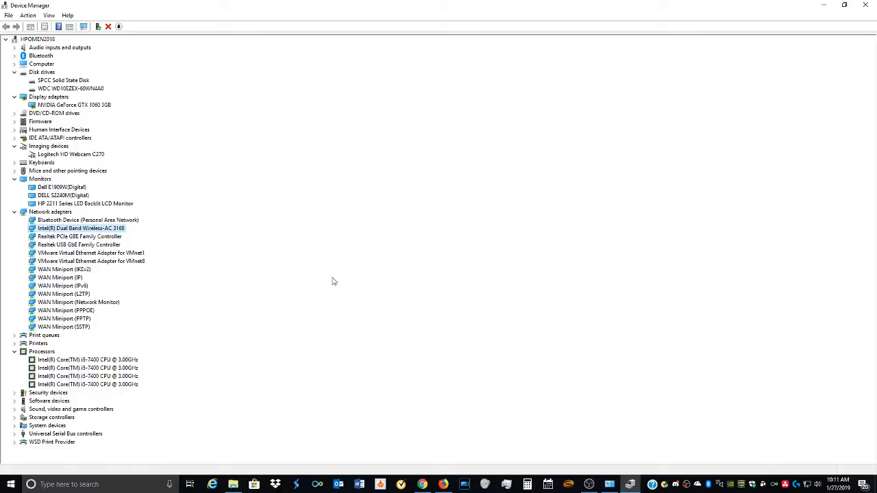
pyautogui.moveTo(295, 268)
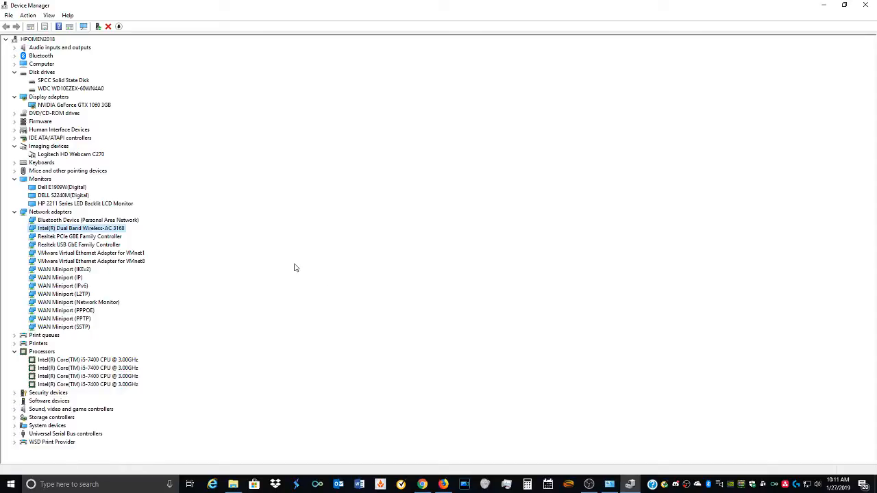
pyautogui.moveTo(200, 295)
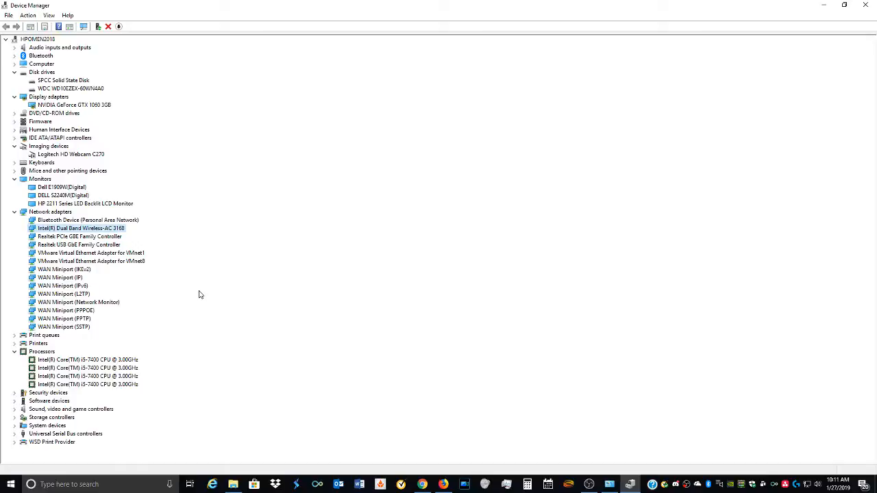
pyautogui.click(79, 236)
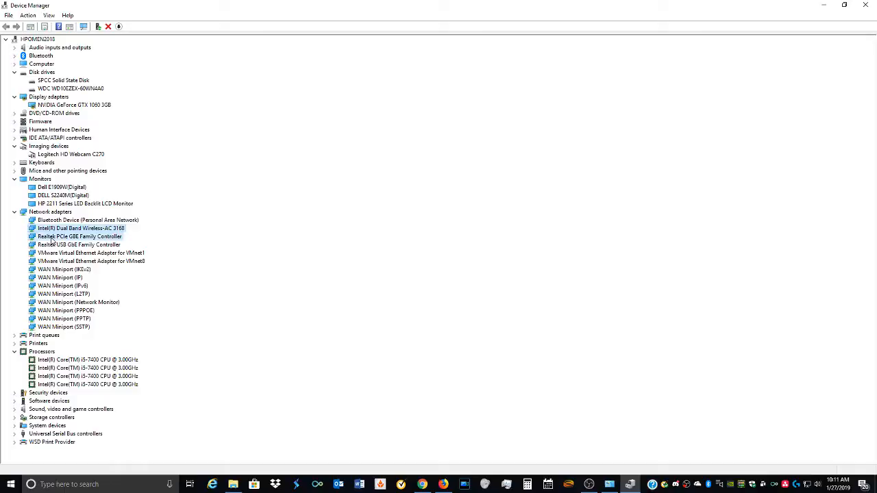
pyautogui.click(79, 236)
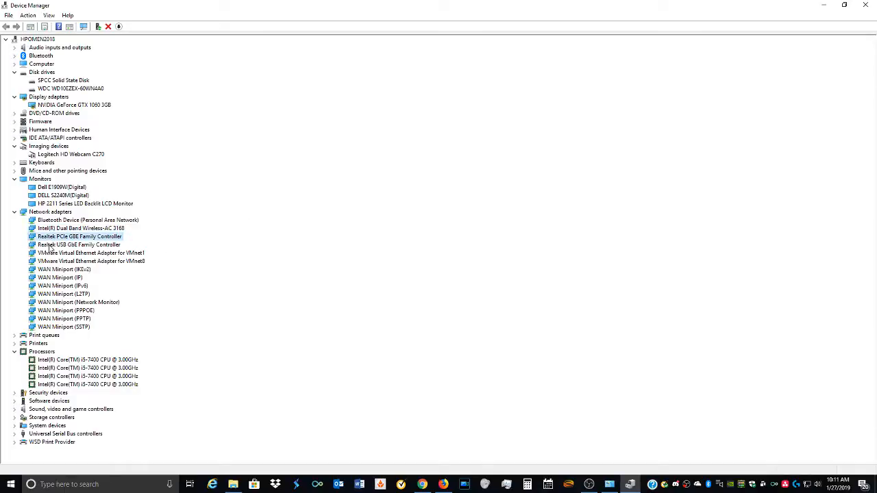
pyautogui.click(78, 244)
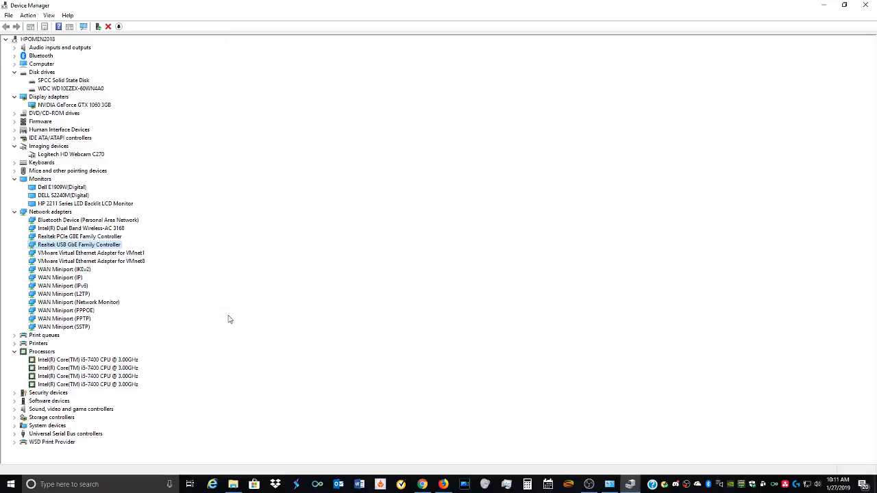
pyautogui.moveTo(101, 370)
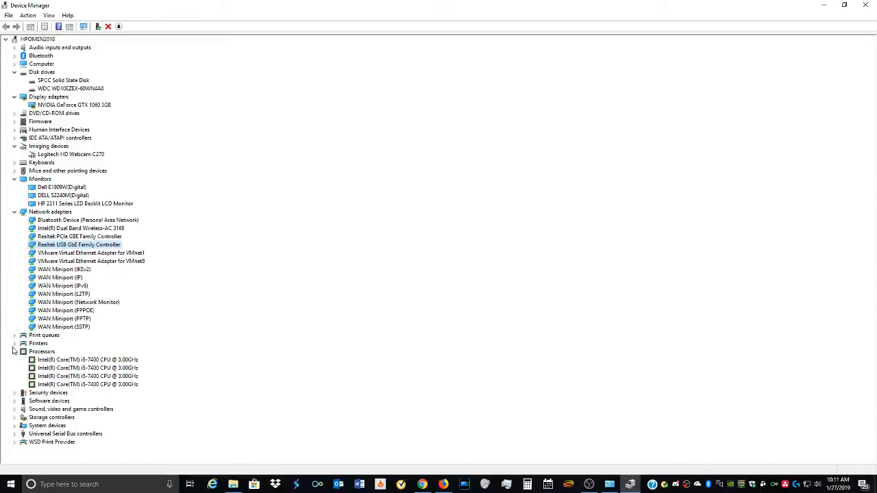
# Expand Printers and Print queues and point out the Brother laser and networked Lexmark queues
pyautogui.click(14, 335)
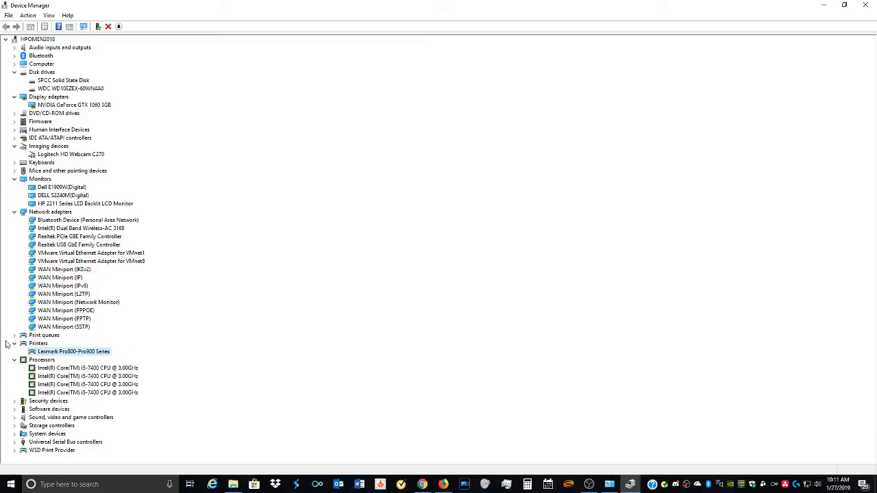
pyautogui.click(14, 335)
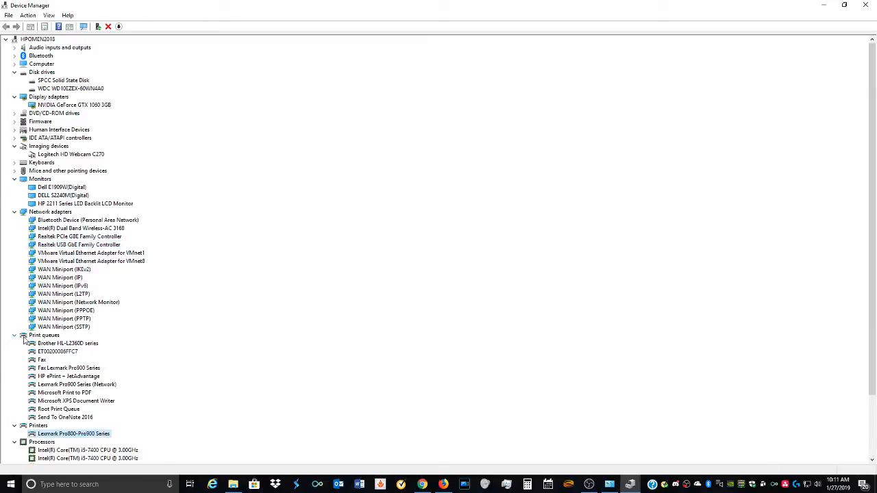
pyautogui.click(66, 343)
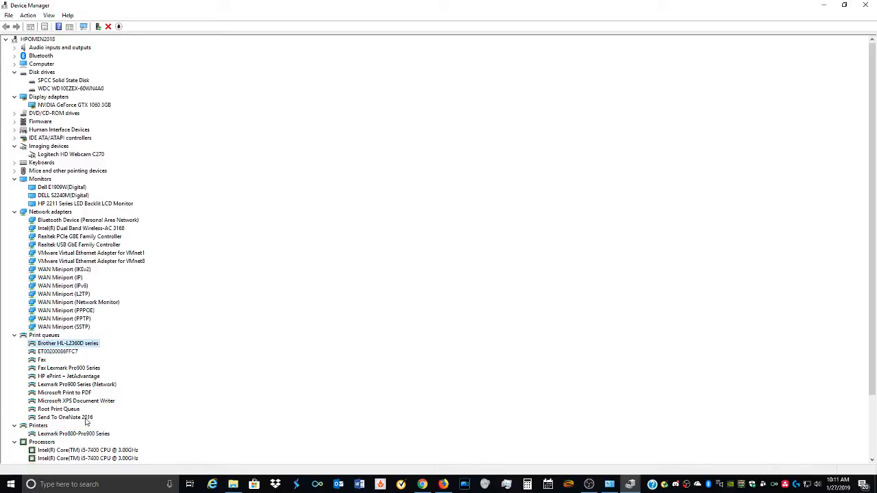
pyautogui.click(77, 384)
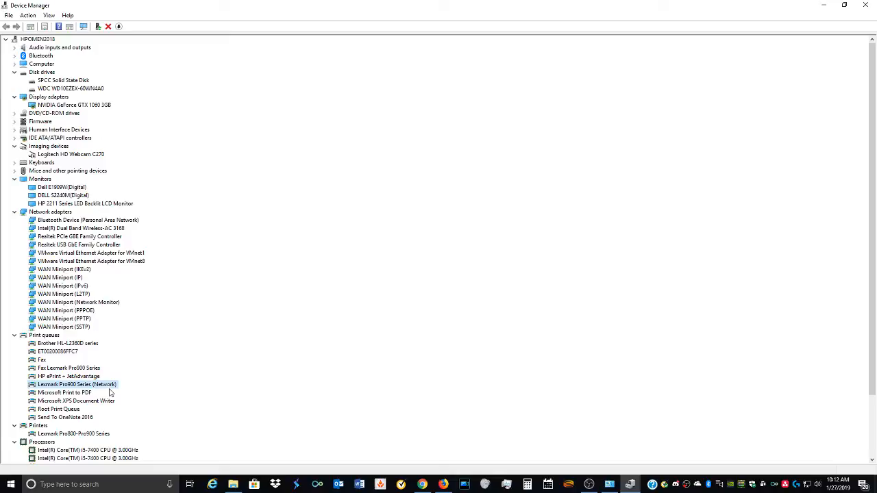
pyautogui.click(66, 343)
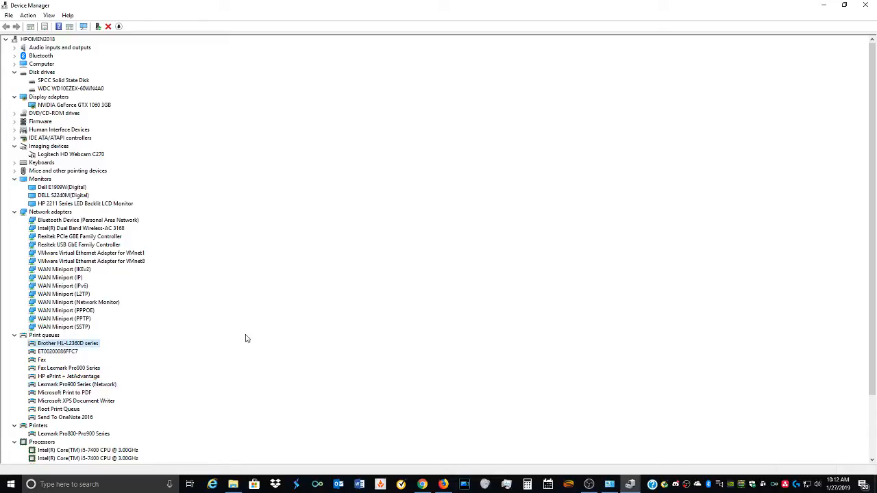
pyautogui.scroll(-3)
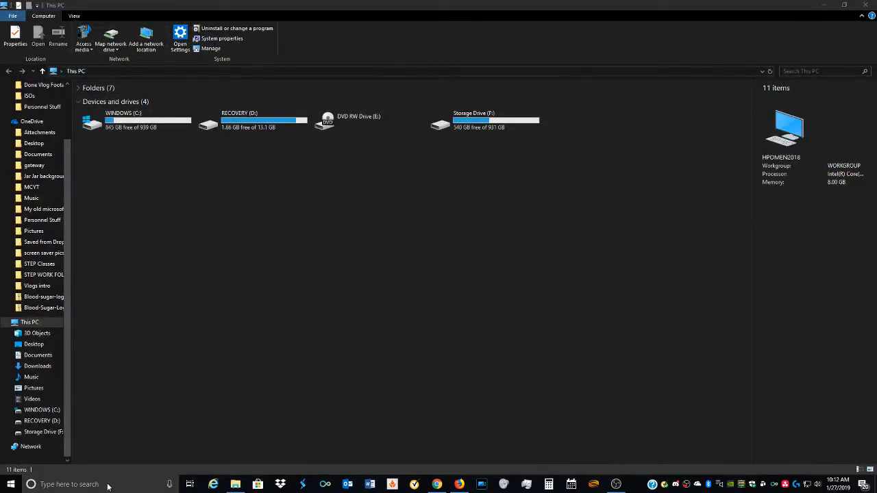
# Switch to File Explorer showing This PC with its four drives and free space
pyautogui.click(69, 485)
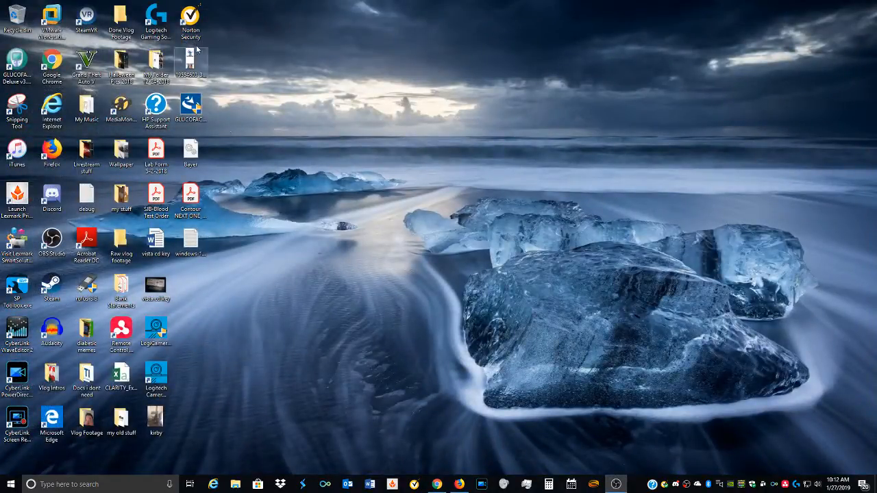
pyautogui.click(190, 21)
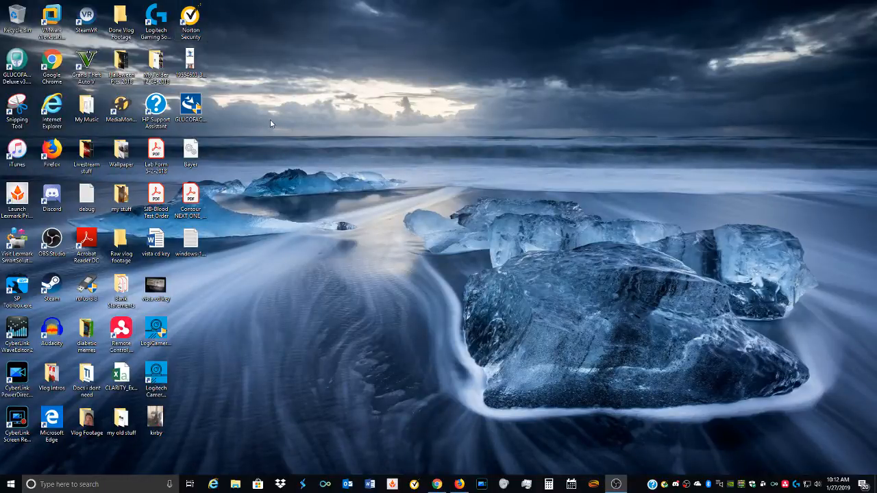
pyautogui.moveTo(252, 123)
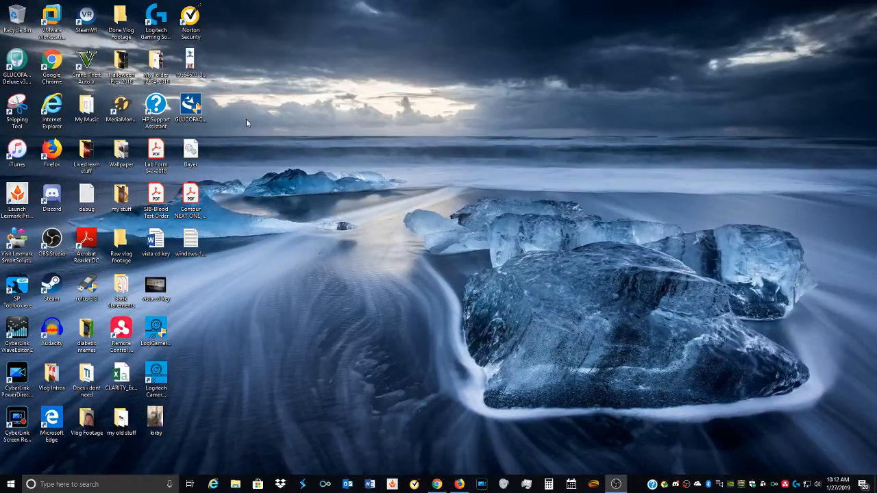
pyautogui.moveTo(251, 52)
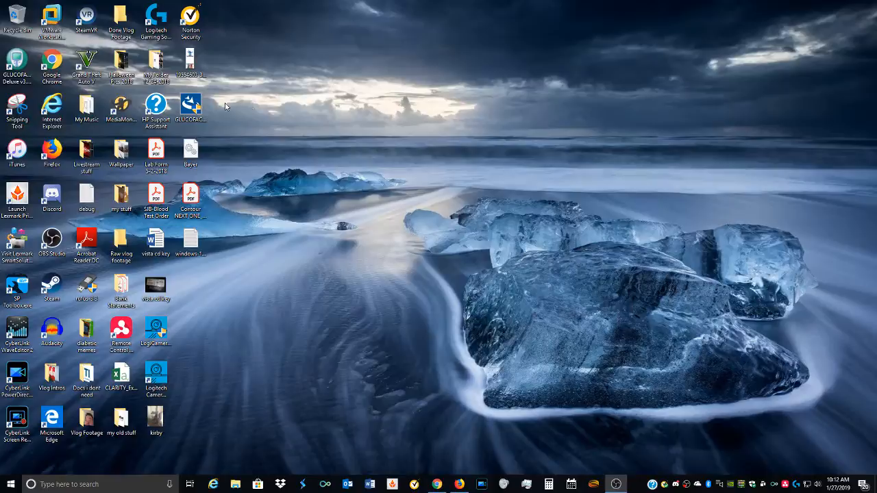
pyautogui.moveTo(288, 75)
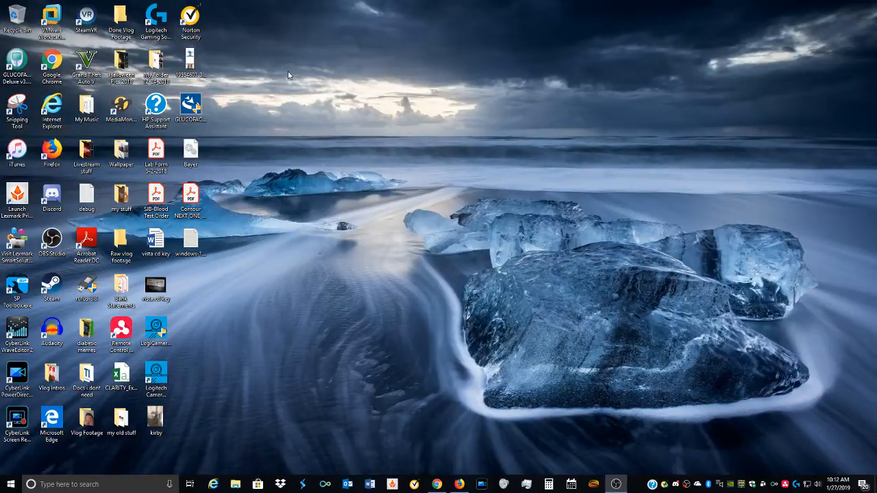
pyautogui.moveTo(737, 422)
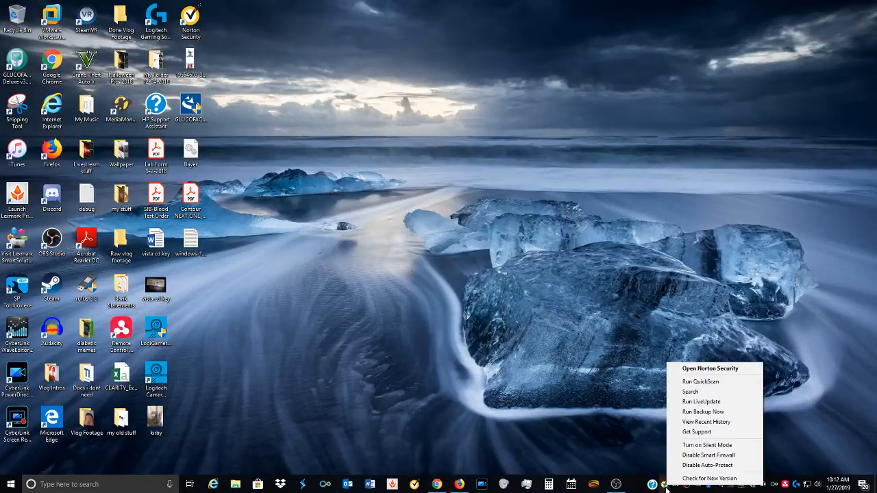
pyautogui.moveTo(614, 466)
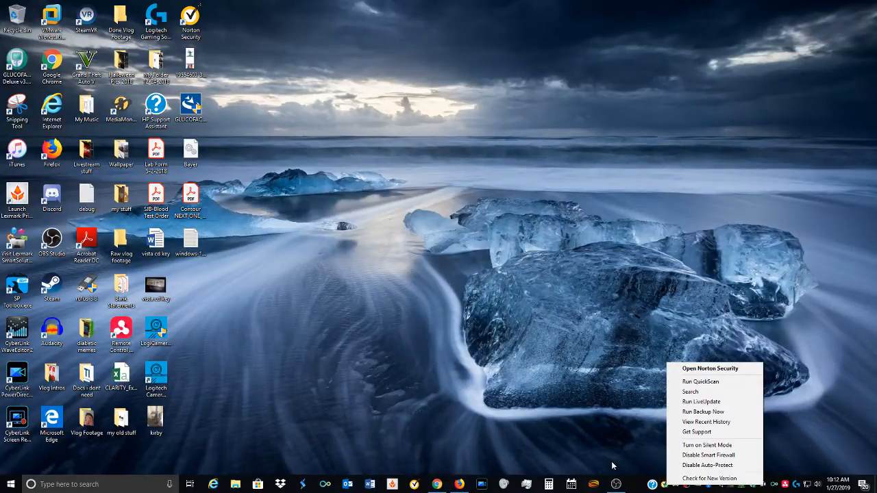
pyautogui.moveTo(707, 455)
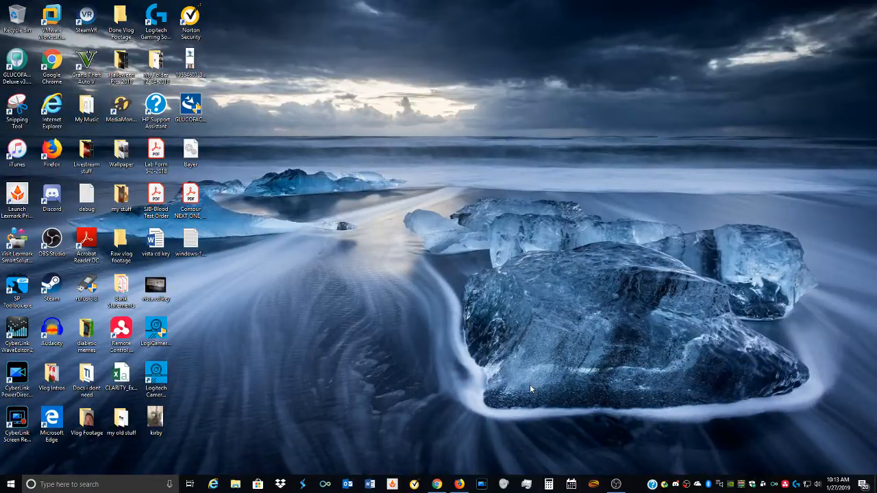
pyautogui.moveTo(410, 355)
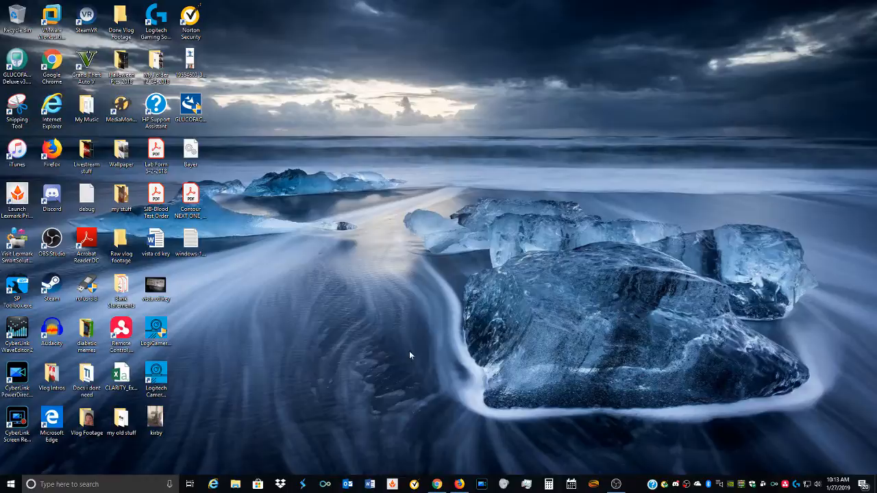
pyautogui.moveTo(384, 208)
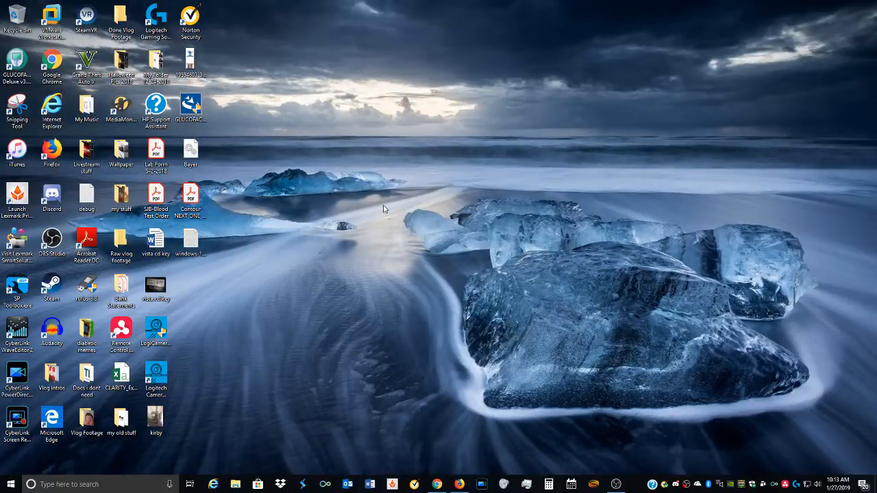
pyautogui.moveTo(432, 386)
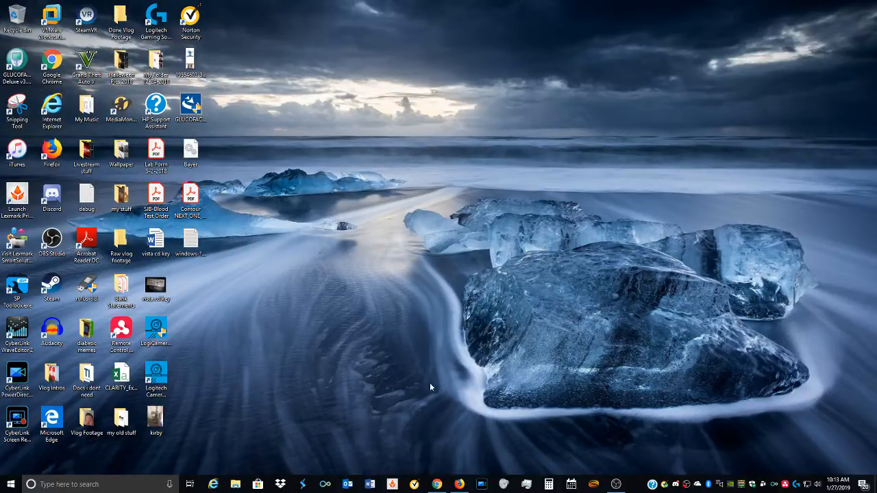
pyautogui.moveTo(348, 290)
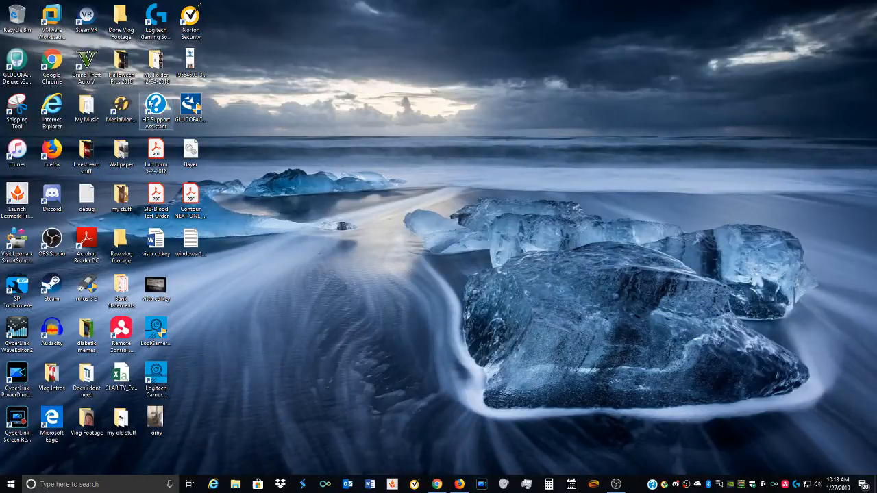
pyautogui.moveTo(191, 107)
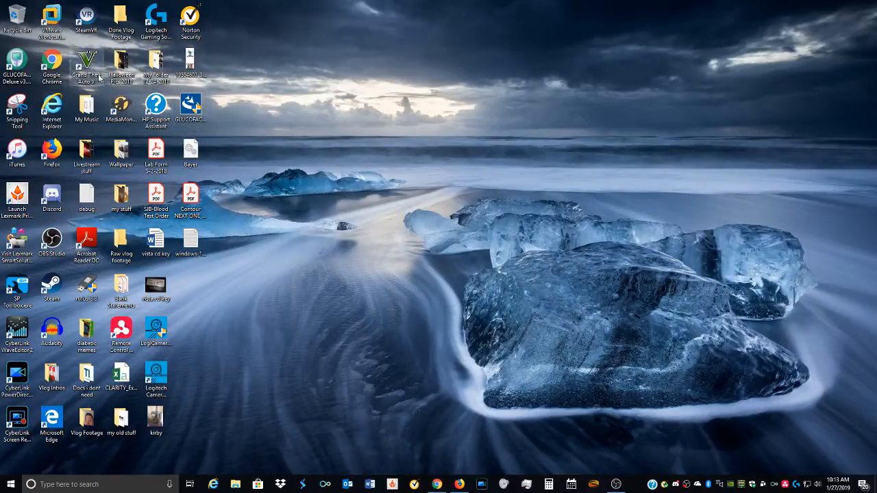
pyautogui.click(156, 16)
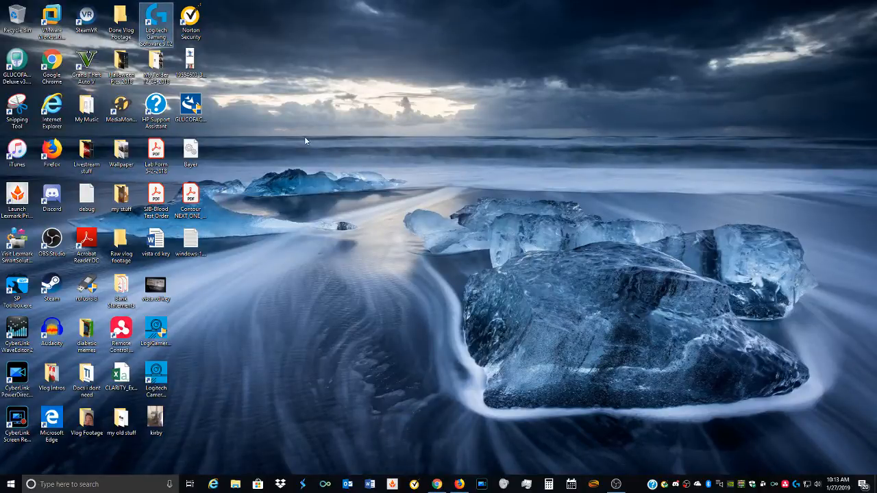
pyautogui.moveTo(211, 189)
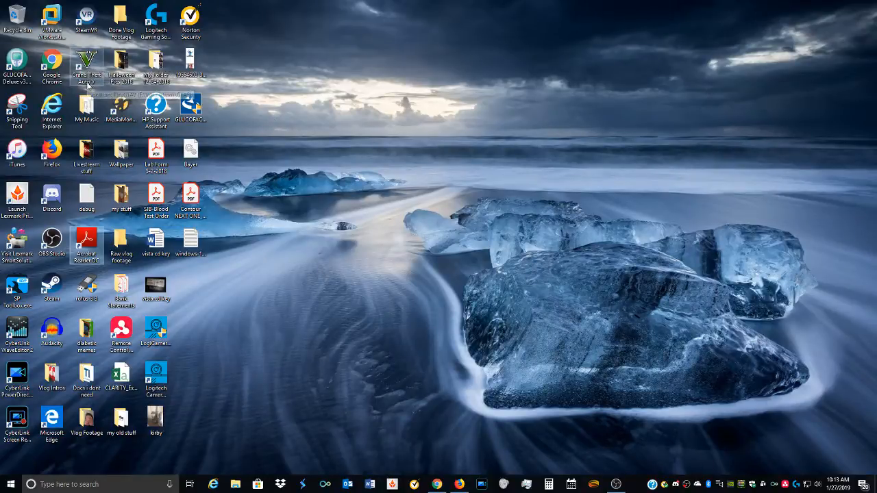
pyautogui.moveTo(87, 69)
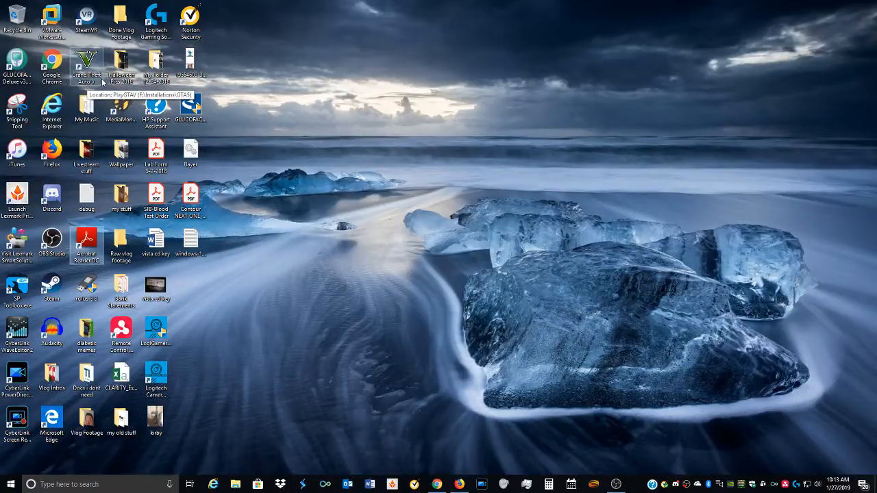
pyautogui.moveTo(307, 350)
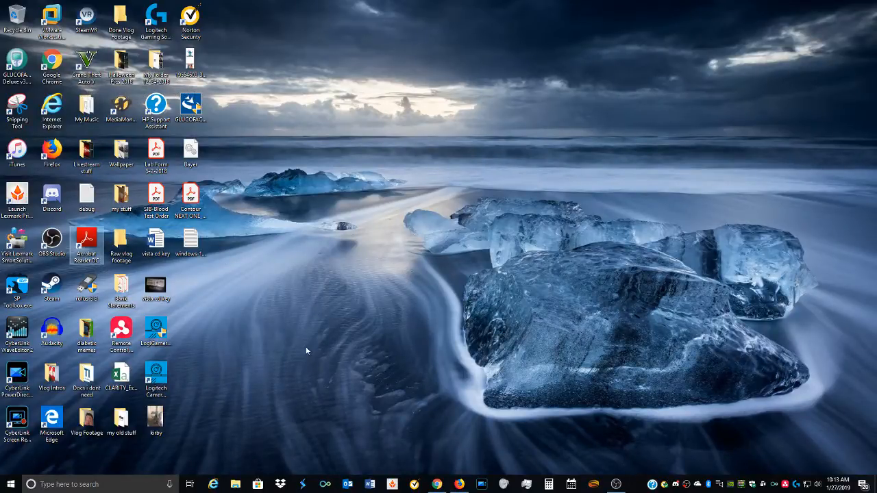
pyautogui.moveTo(156, 375)
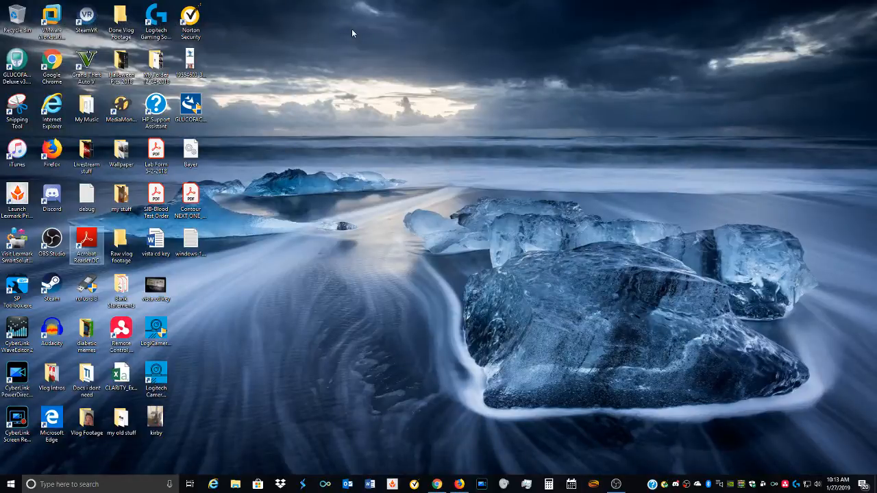
pyautogui.moveTo(293, 135)
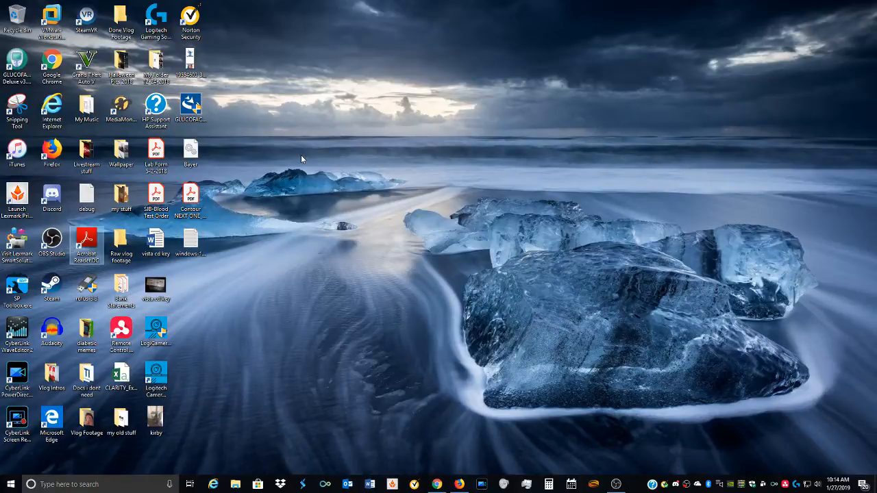
pyautogui.moveTo(276, 175)
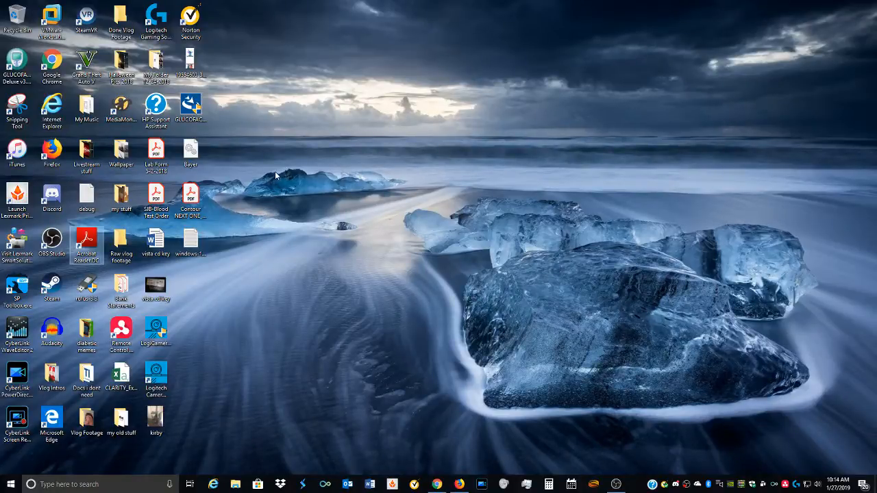
pyautogui.moveTo(211, 178)
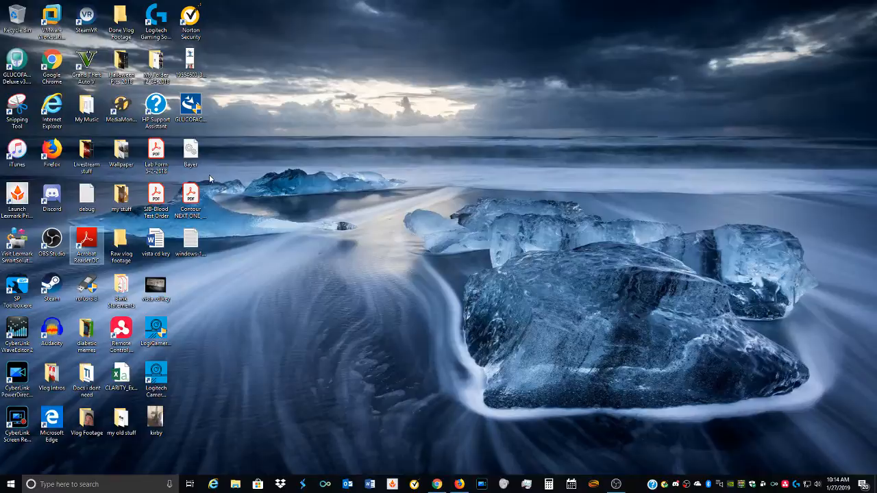
pyautogui.moveTo(230, 214)
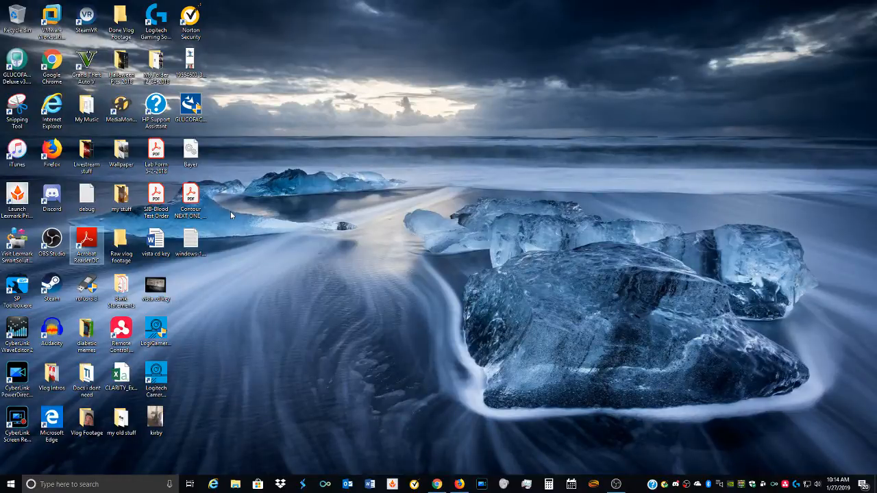
pyautogui.moveTo(255, 207)
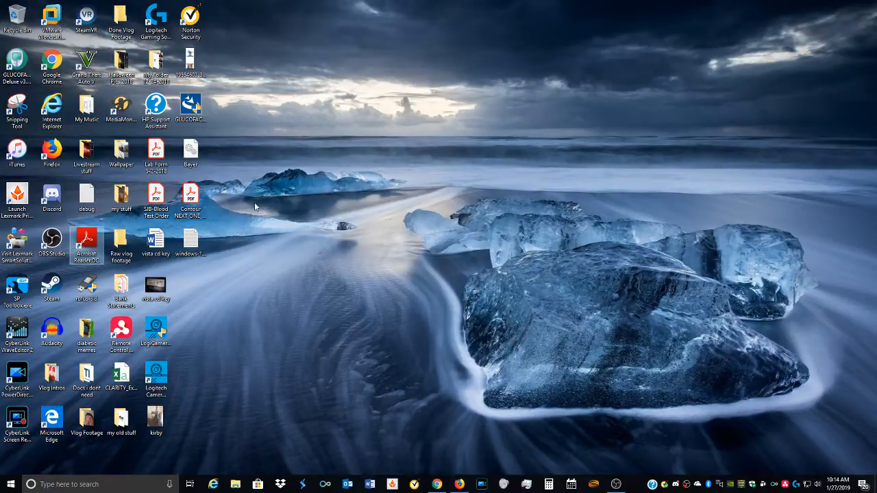
pyautogui.moveTo(234, 213)
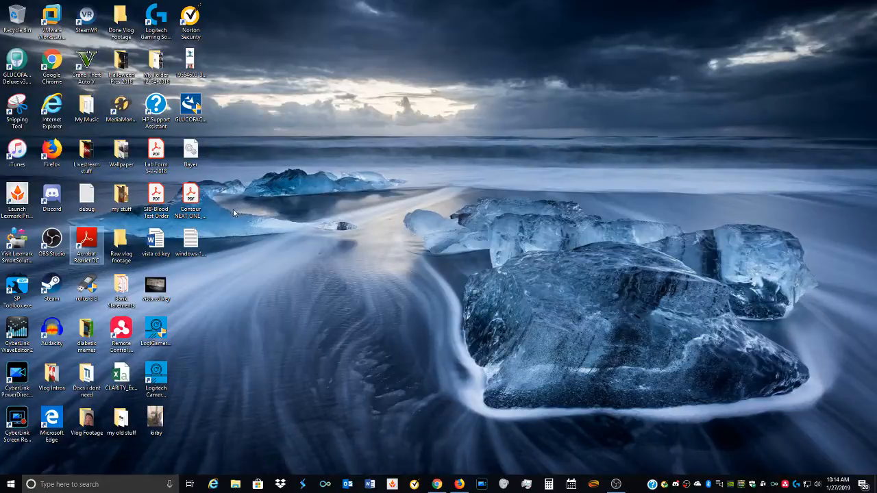
pyautogui.moveTo(52, 288)
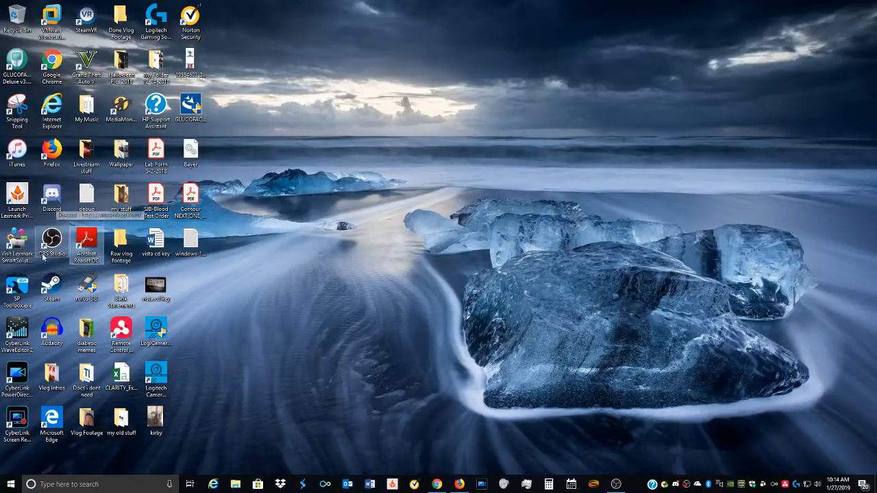
pyautogui.moveTo(52, 151)
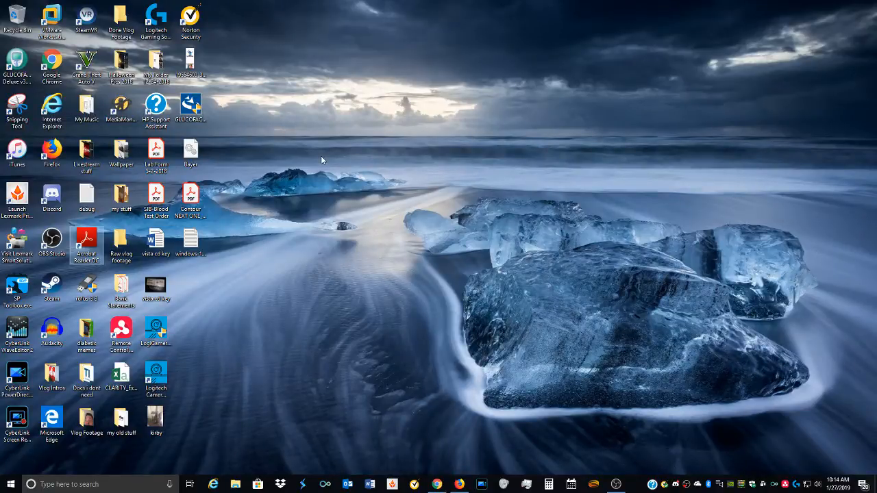
pyautogui.moveTo(241, 266)
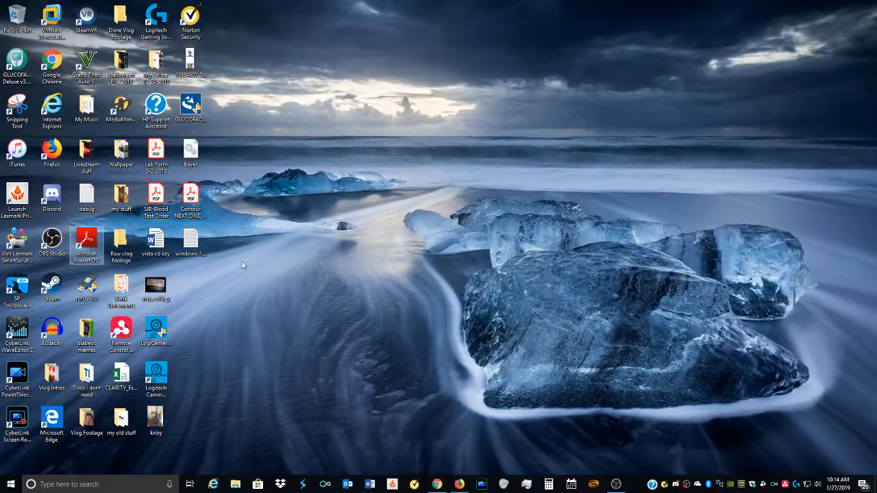
pyautogui.moveTo(52, 110)
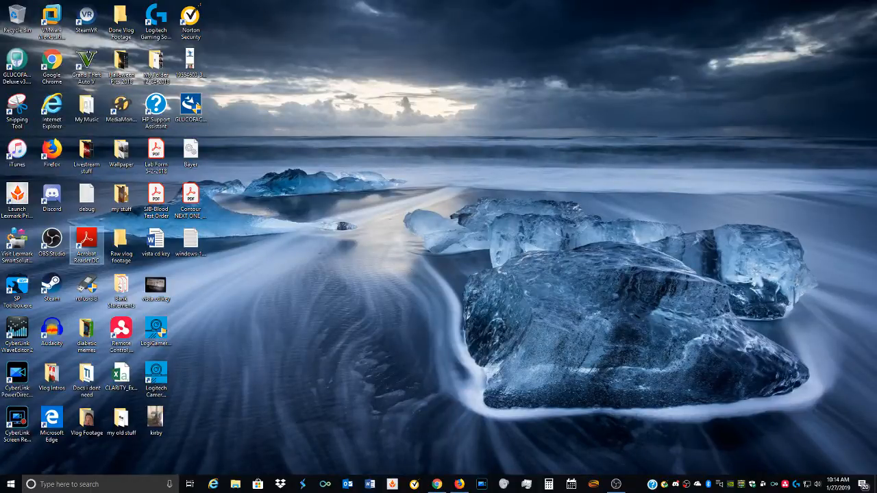
pyautogui.moveTo(52, 107)
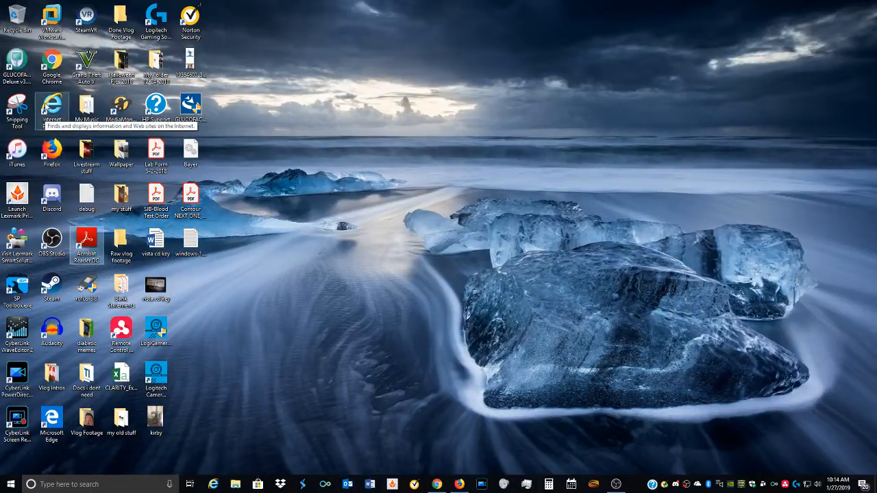
pyautogui.moveTo(445, 343)
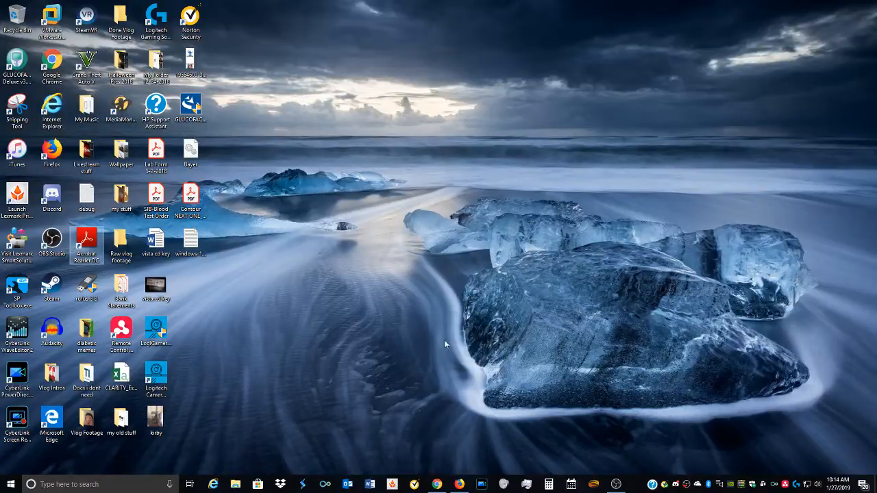
pyautogui.moveTo(292, 326)
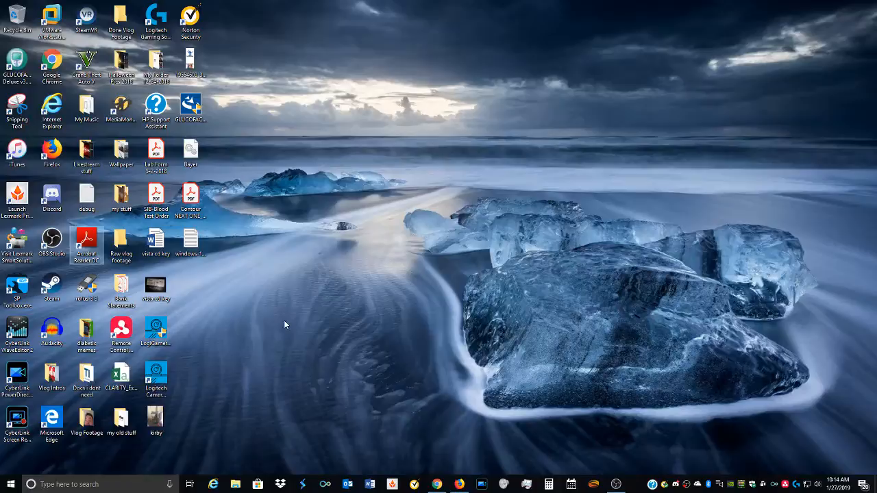
pyautogui.moveTo(230, 327)
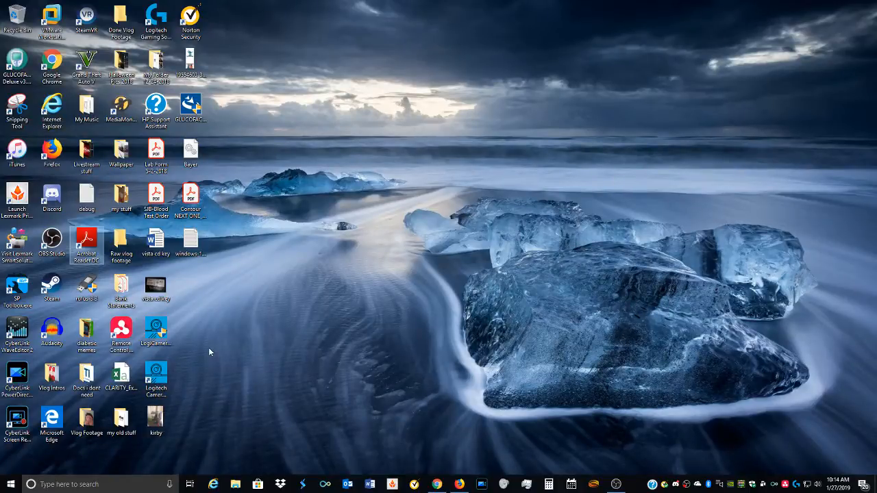
pyautogui.moveTo(211, 351)
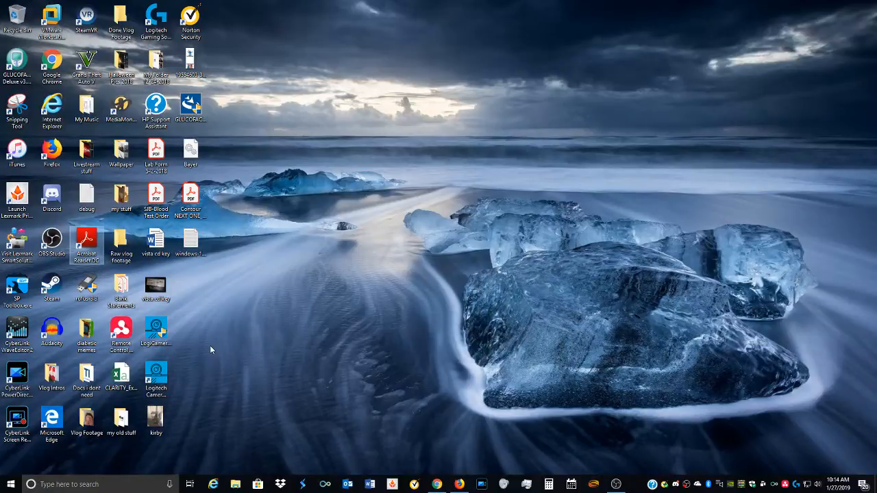
pyautogui.moveTo(208, 351)
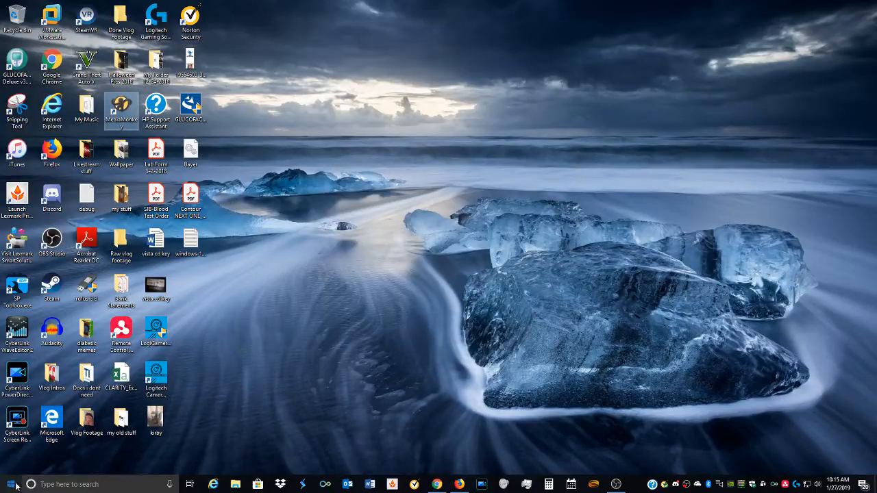
# Bring up the Start menu with its alphabetical list of installed apps
pyautogui.click(11, 485)
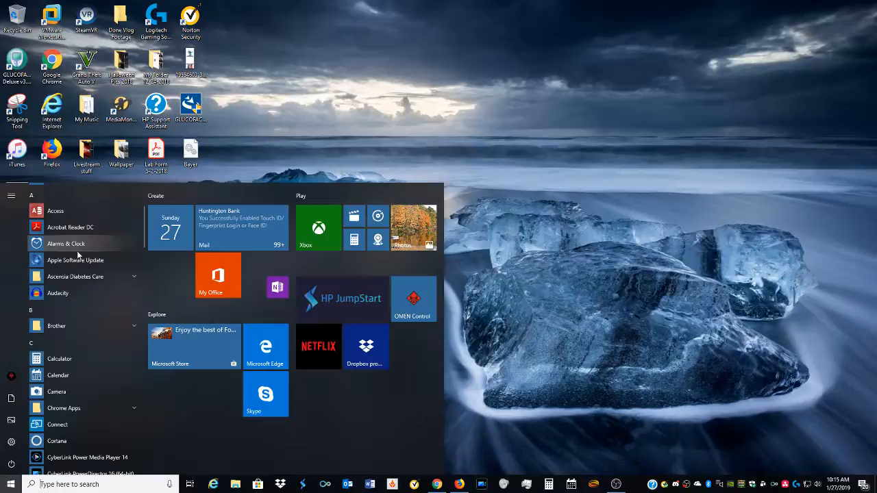
pyautogui.moveTo(97, 303)
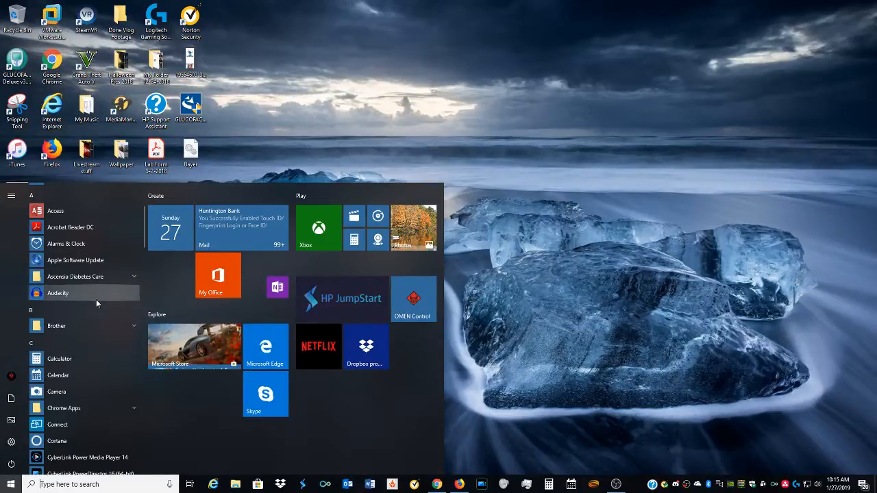
pyautogui.scroll(-3)
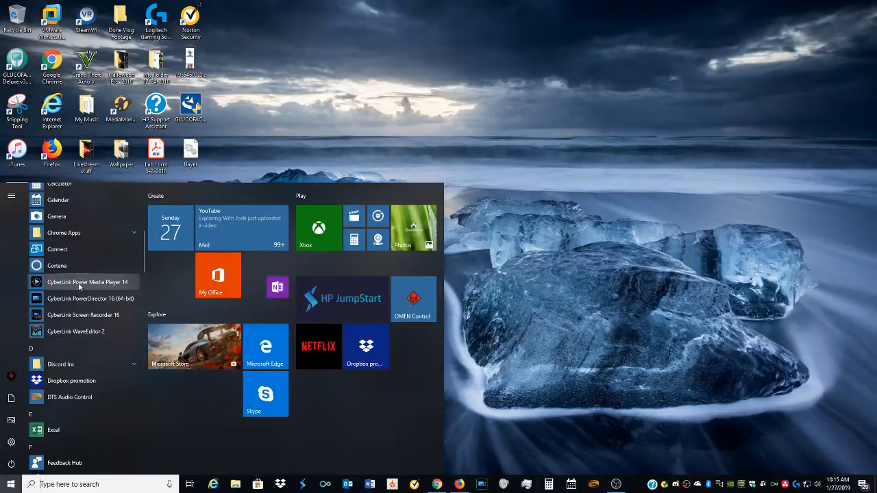
pyautogui.moveTo(80, 287)
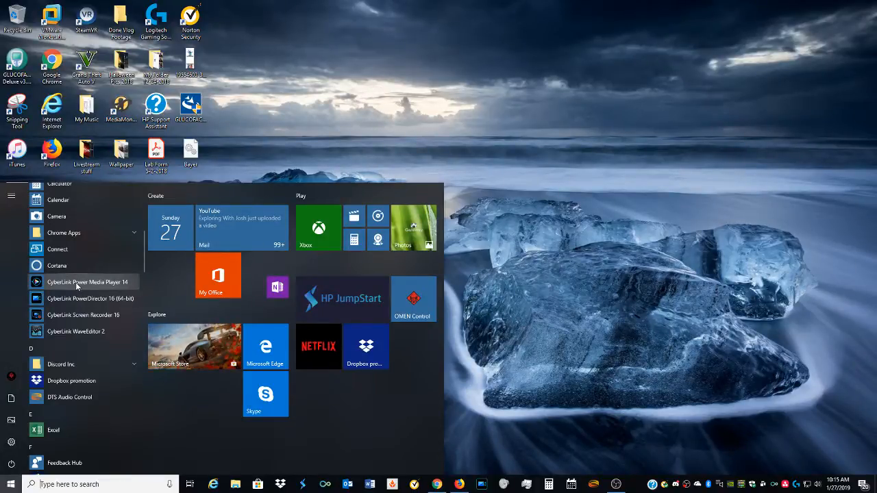
pyautogui.moveTo(71, 299)
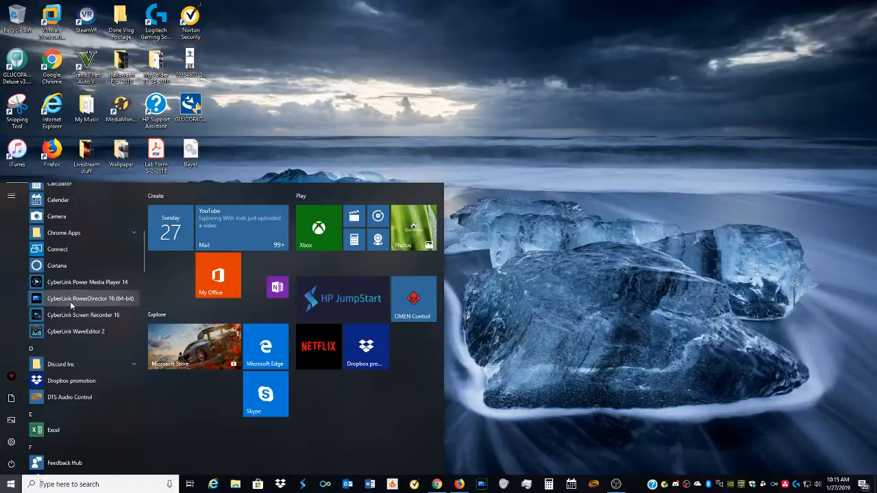
pyautogui.scroll(-3)
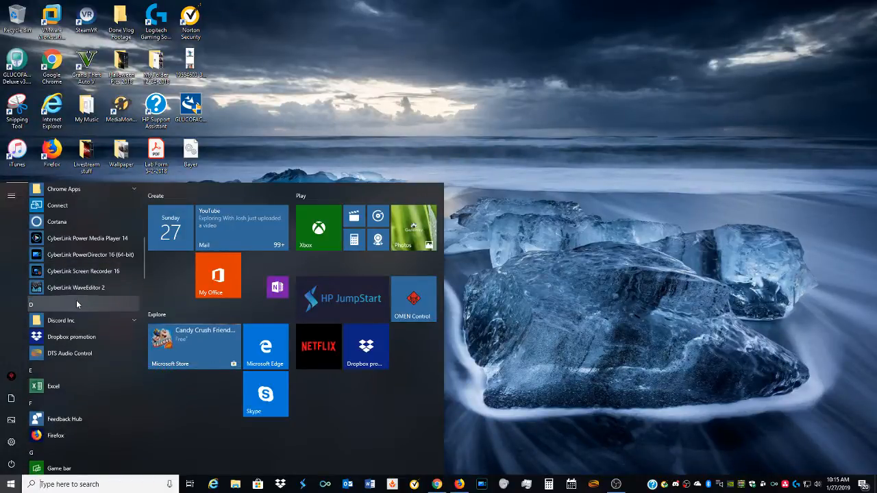
pyautogui.scroll(-3)
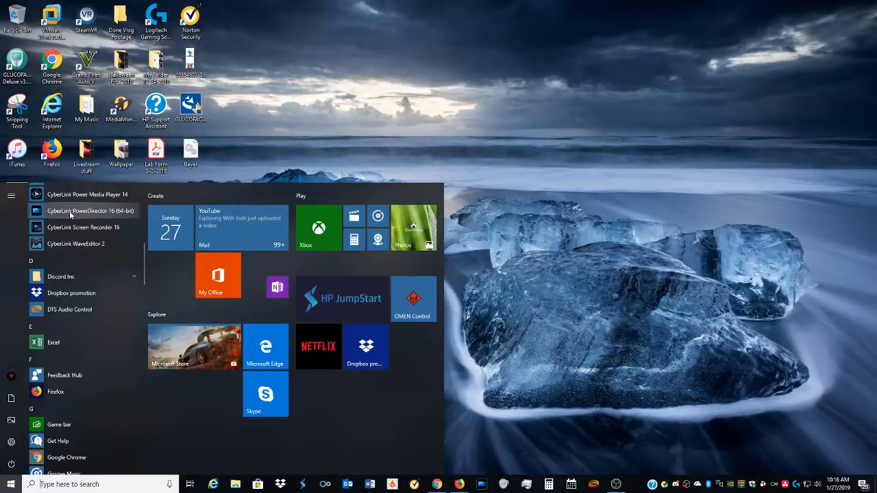
pyautogui.moveTo(77, 243)
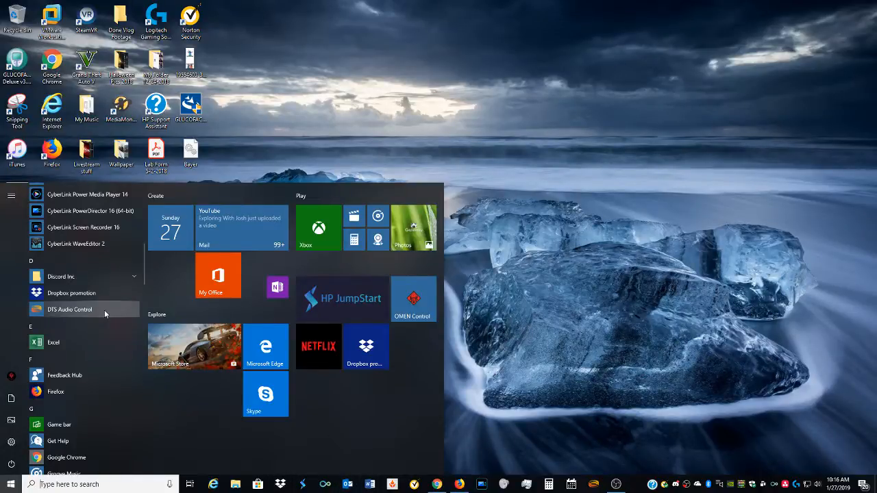
# Scroll to the H section and expand the HP Help and Support folder
pyautogui.scroll(-3)
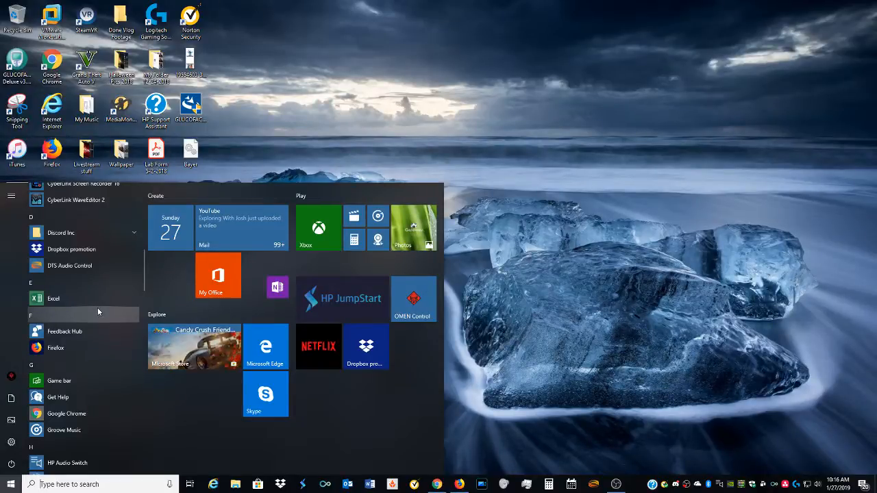
pyautogui.scroll(-3)
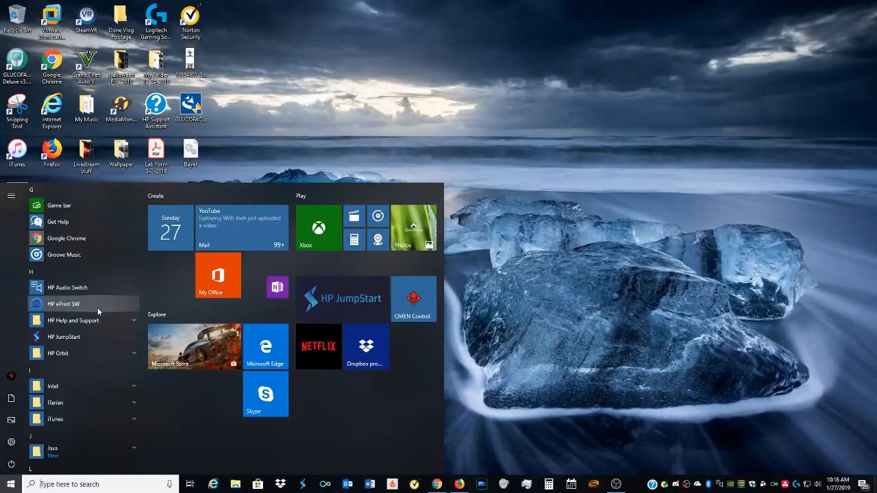
pyautogui.moveTo(67, 287)
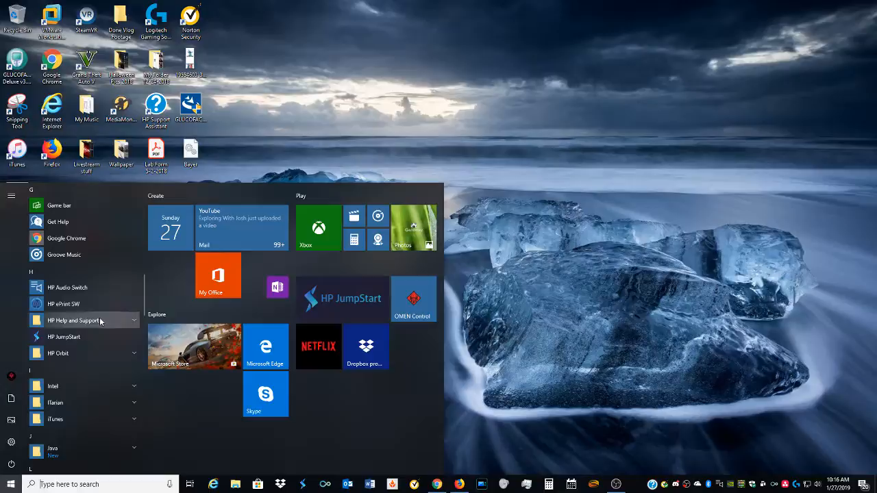
pyautogui.click(74, 320)
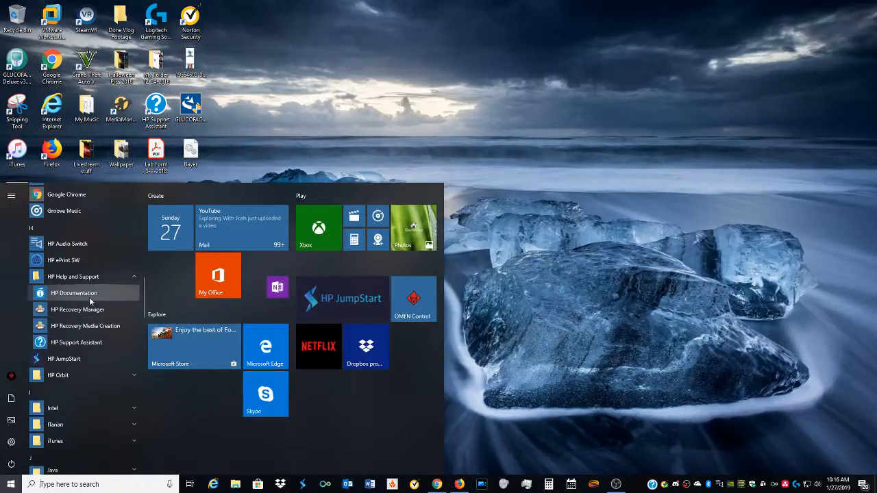
pyautogui.moveTo(109, 314)
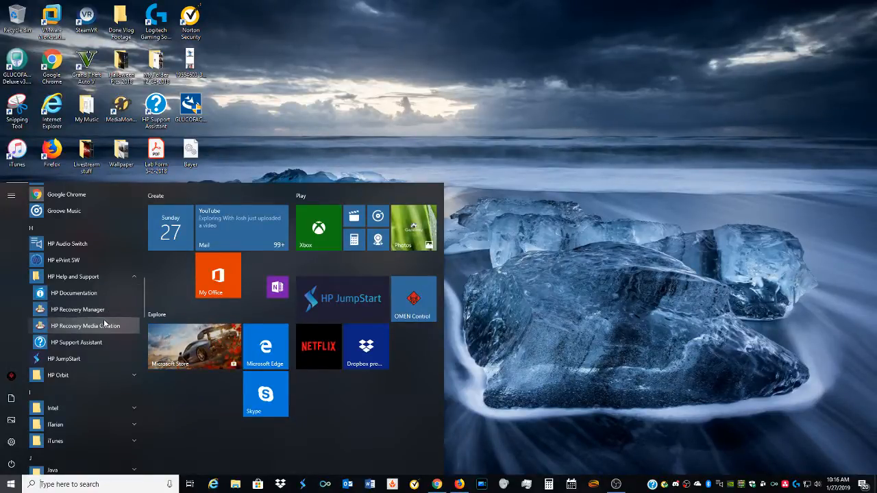
pyautogui.moveTo(76, 310)
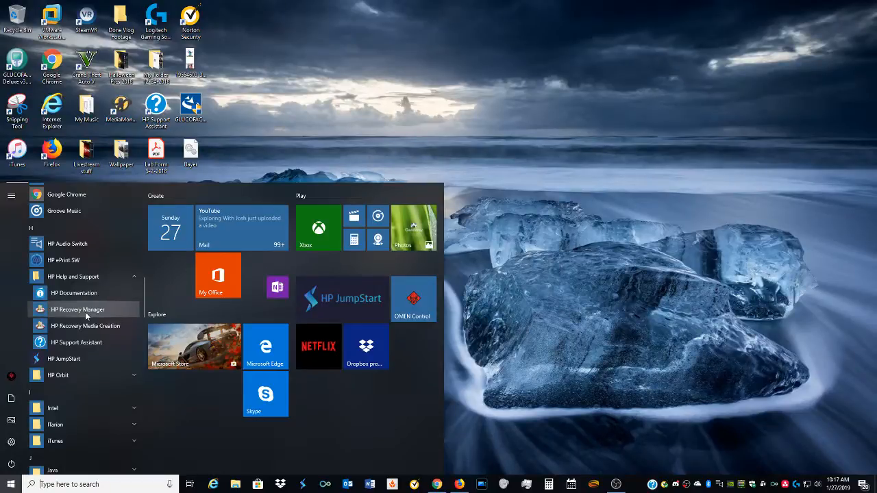
pyautogui.moveTo(85, 326)
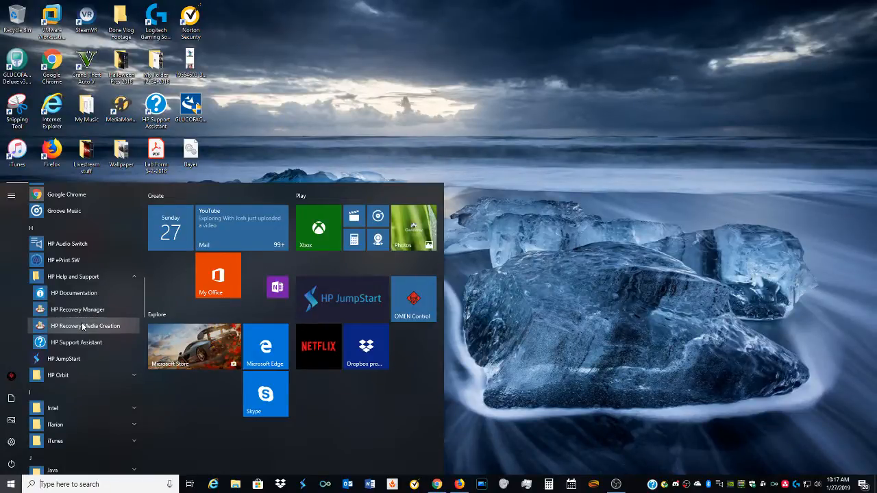
# Scroll through the HP Help and Support tools toward HP JumpStart
pyautogui.scroll(-3)
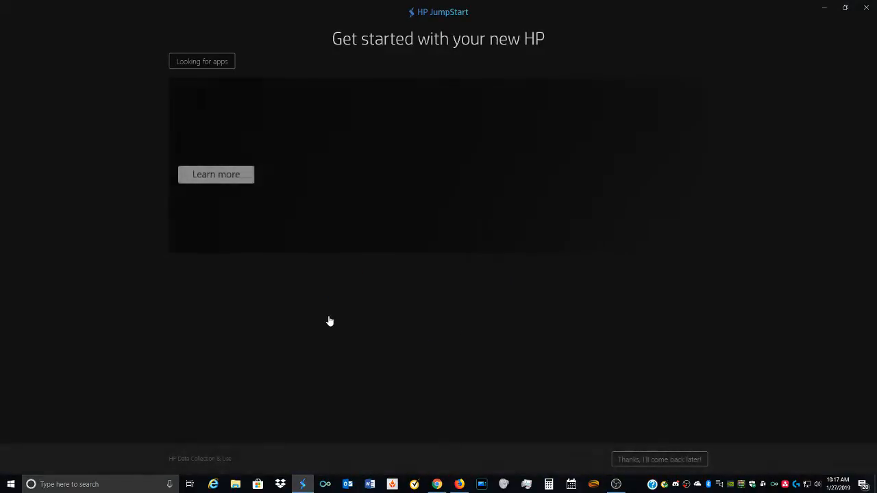
pyautogui.moveTo(75, 236)
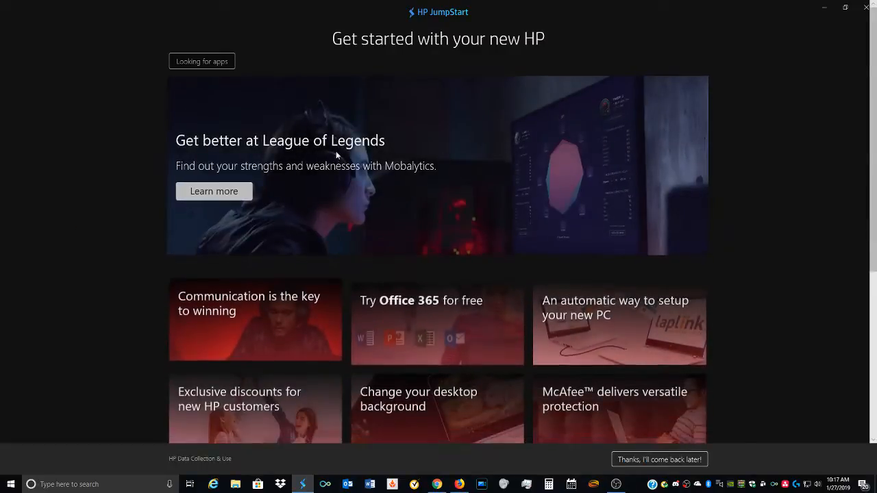
# Scroll the HP JumpStart welcome page through its offer tiles, including ink and lockscreen tips
pyautogui.scroll(-3)
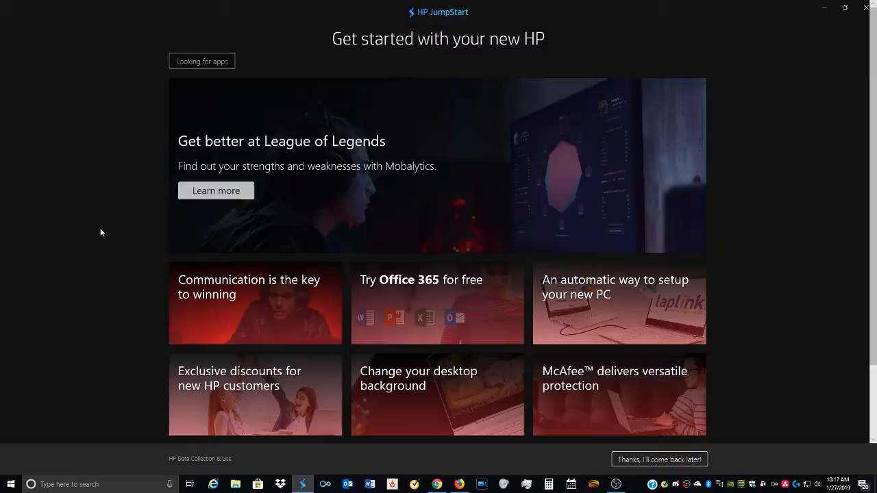
pyautogui.scroll(-3)
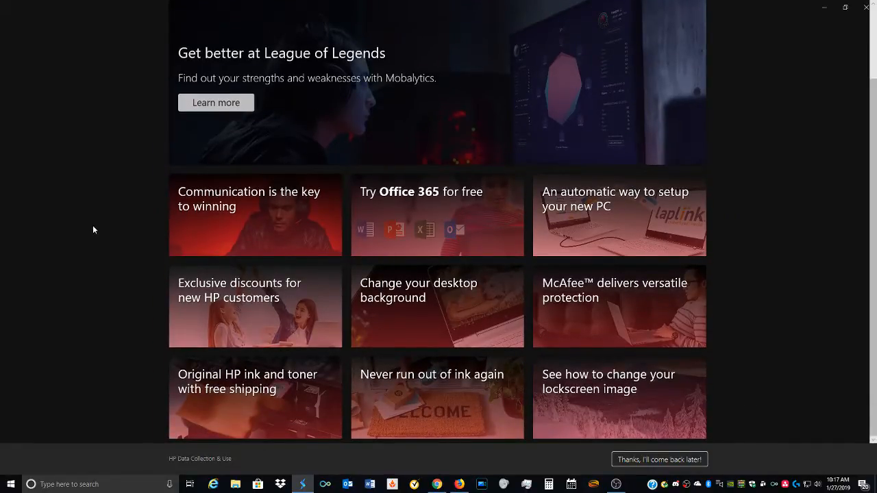
pyautogui.moveTo(628, 286)
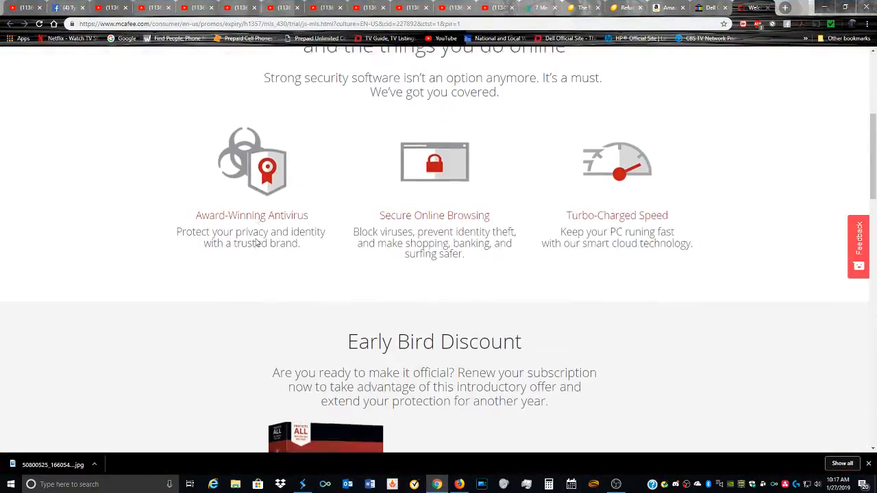
# Scroll the mcafee.com page to the LiveSafe $34.99 Early Bird Discount and back
pyautogui.scroll(-3)
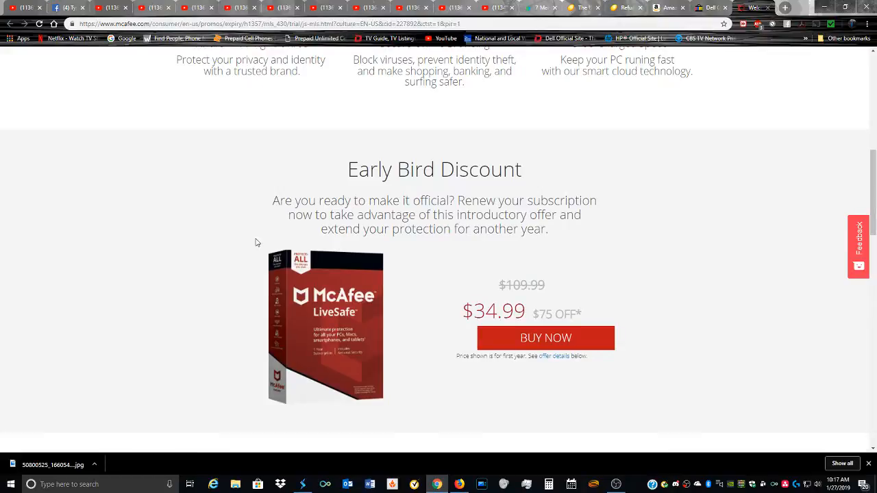
pyautogui.moveTo(600, 277)
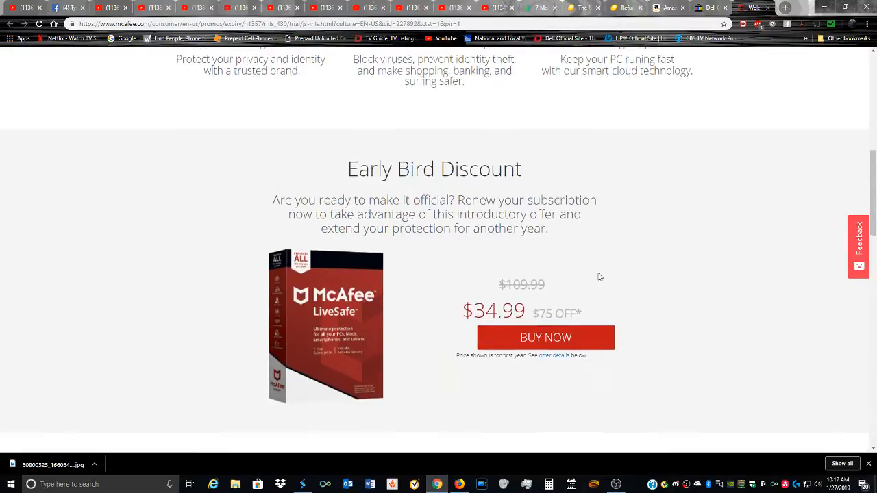
pyautogui.scroll(3)
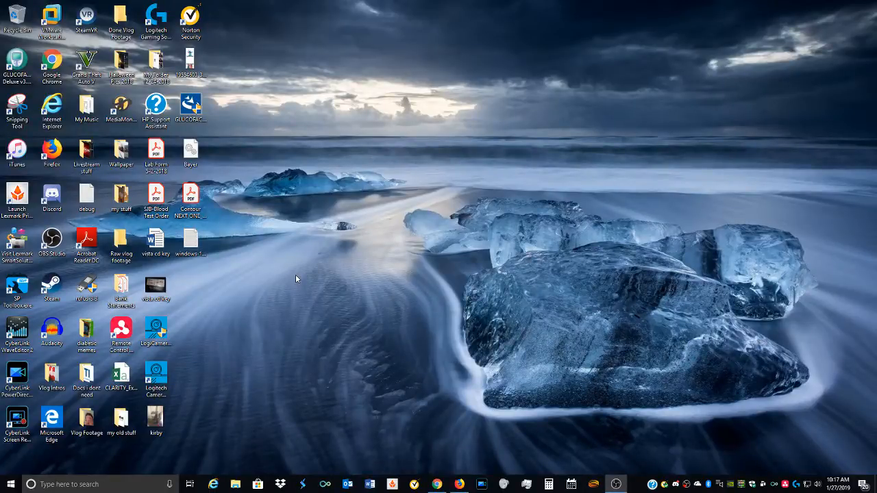
pyautogui.moveTo(156, 329)
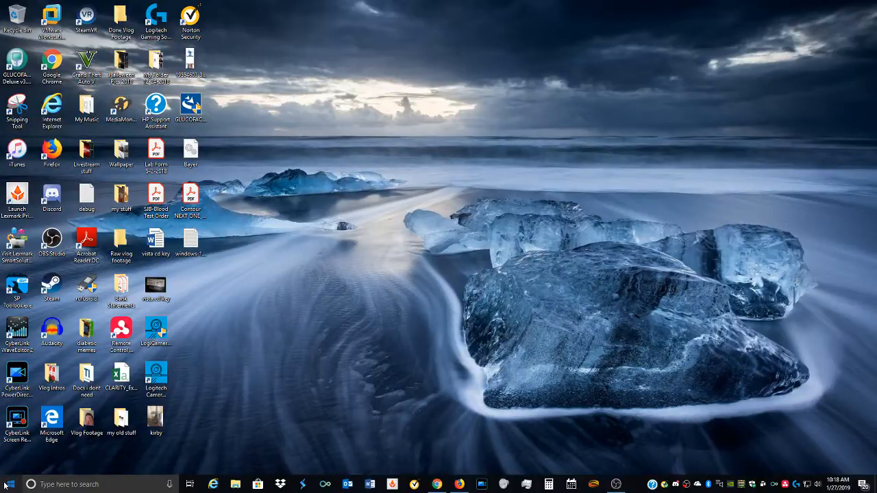
pyautogui.click(8, 485)
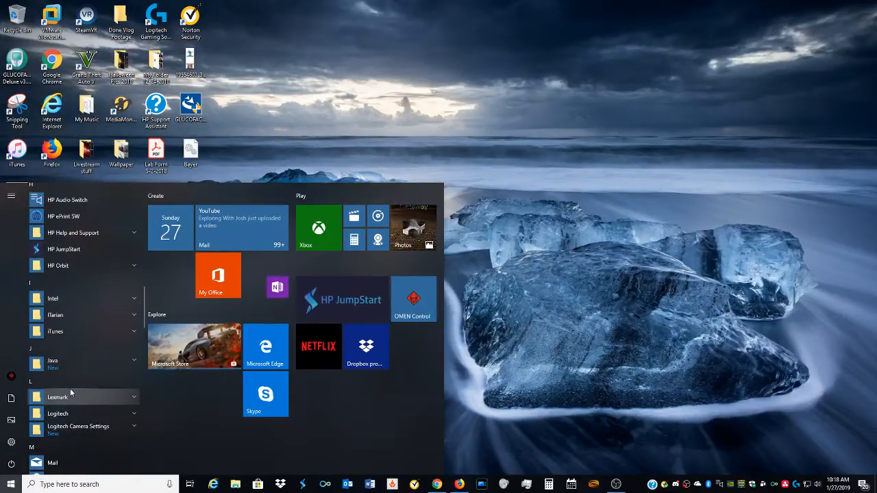
pyautogui.scroll(-3)
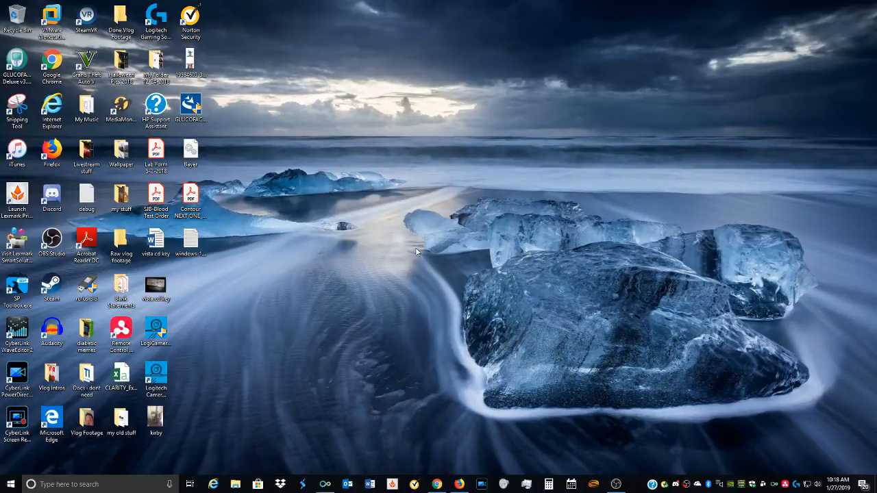
# Show the HP Orbit sharing canvas and its Settings with the paired iPhone SE, then close the panel
pyautogui.click(326, 485)
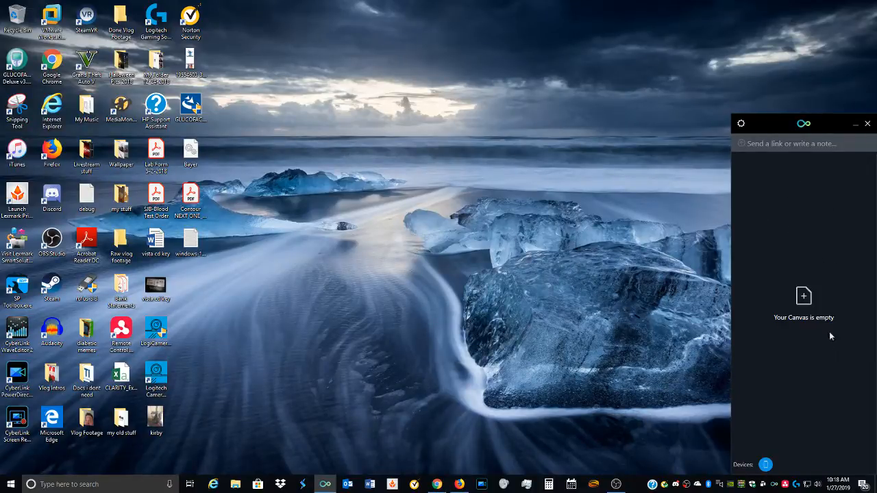
pyautogui.moveTo(729, 290)
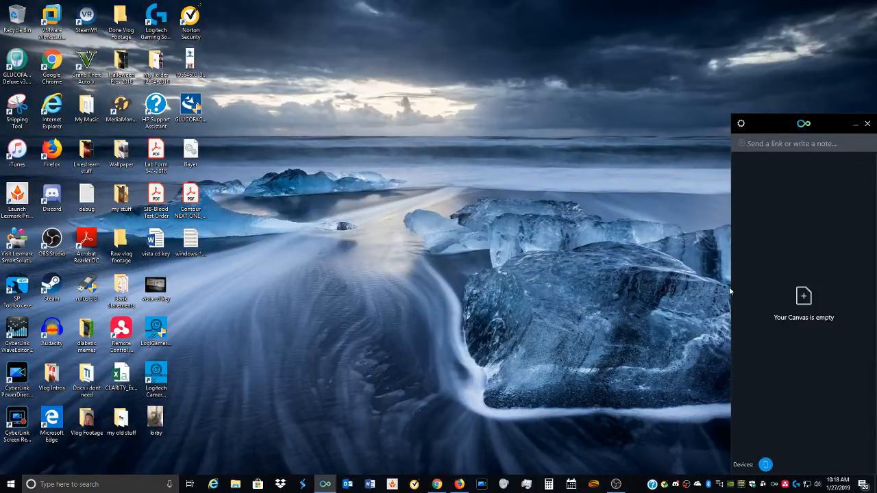
pyautogui.moveTo(591, 320)
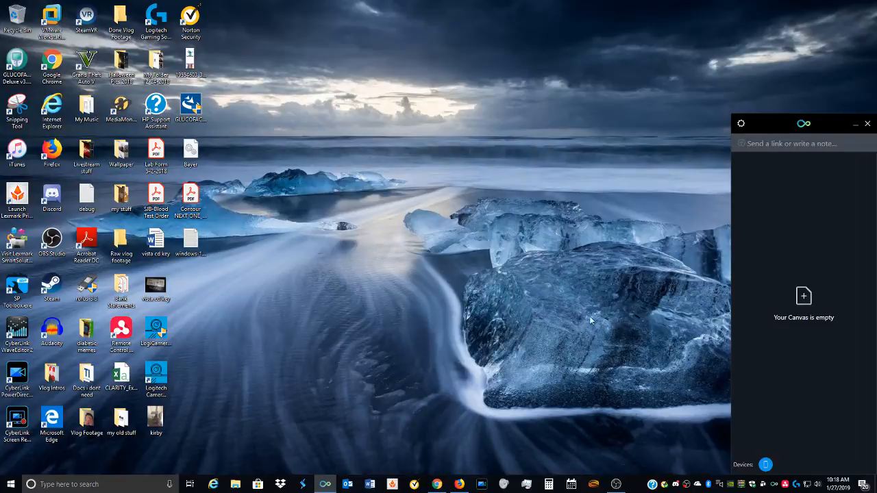
pyautogui.moveTo(729, 322)
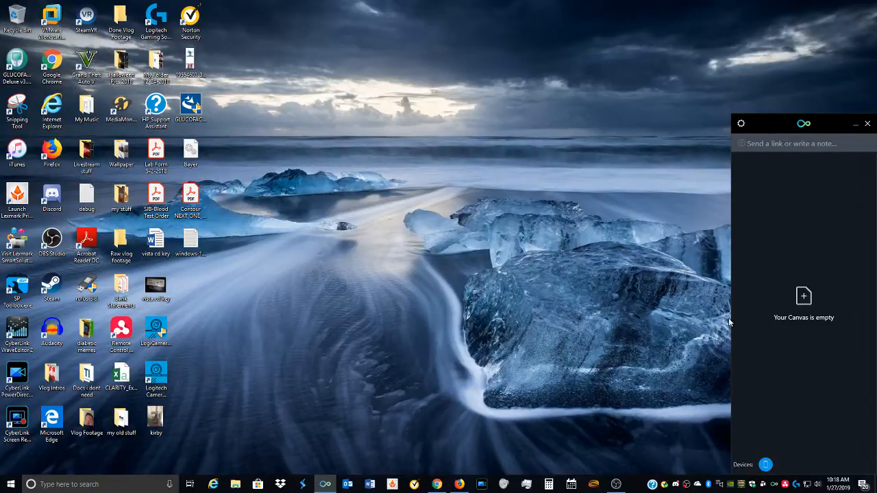
pyautogui.click(740, 124)
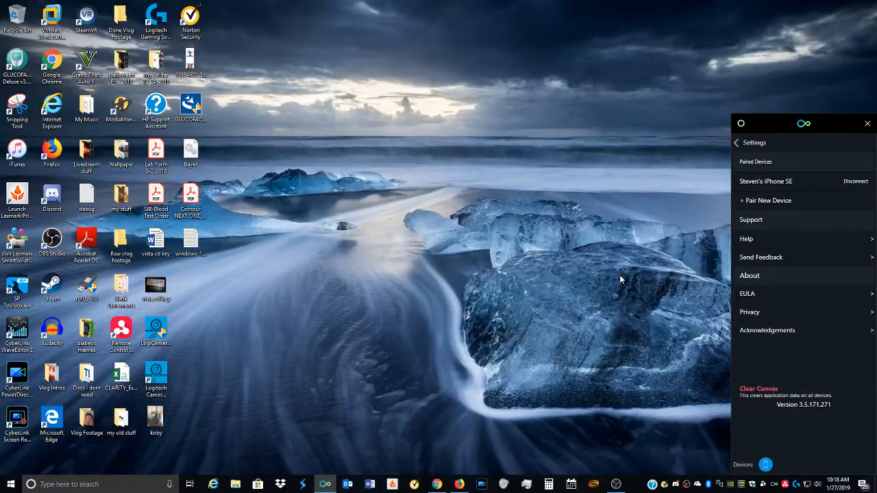
pyautogui.moveTo(789, 148)
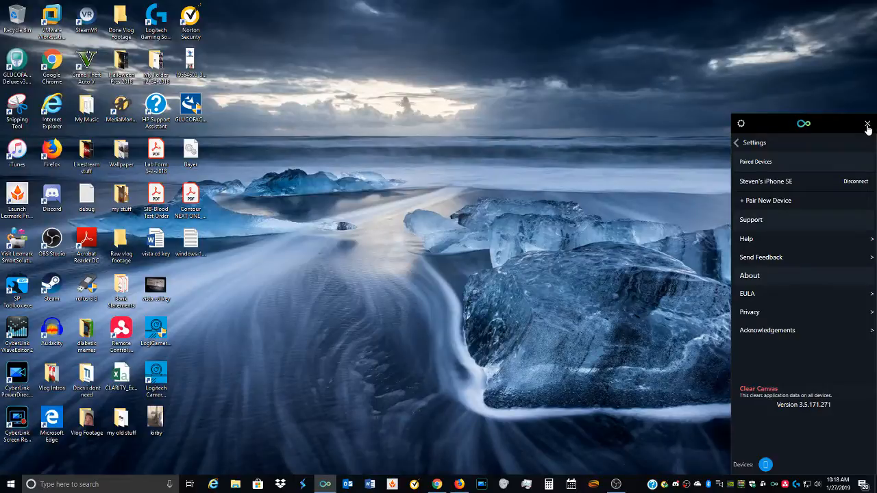
pyautogui.click(869, 124)
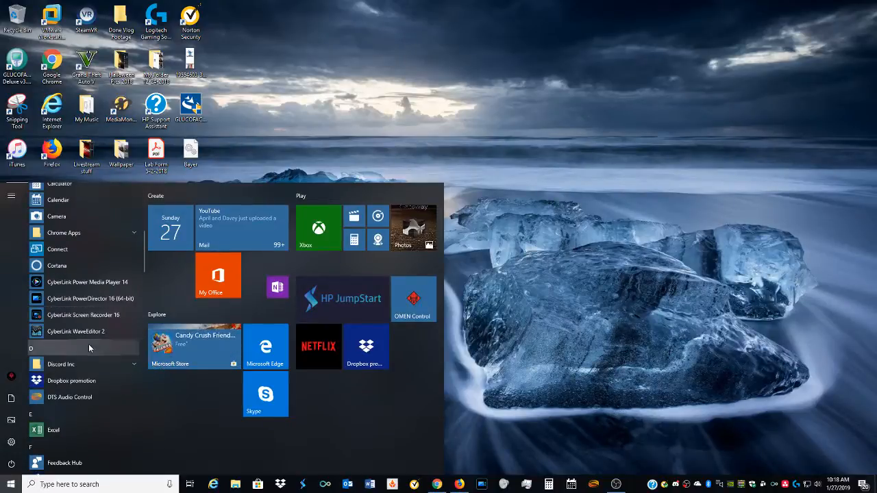
# Scroll the Start menu All apps list from C down to W and launch My Office
pyautogui.scroll(-3)
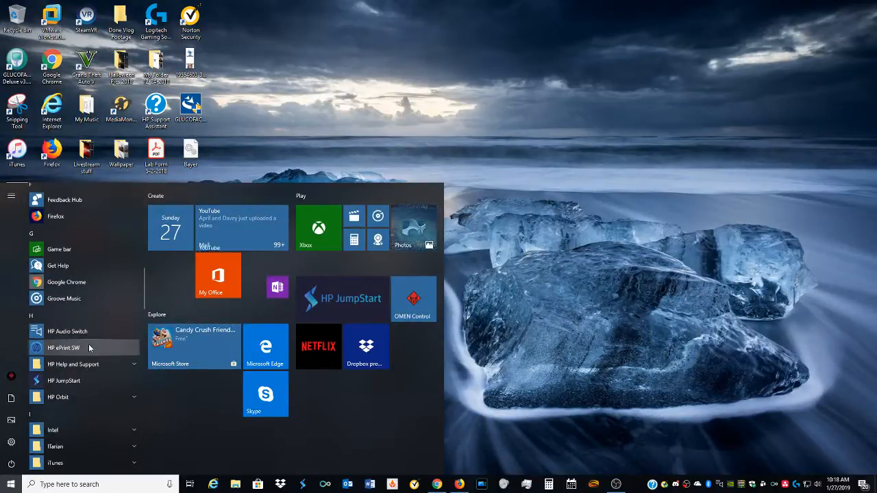
pyautogui.scroll(-3)
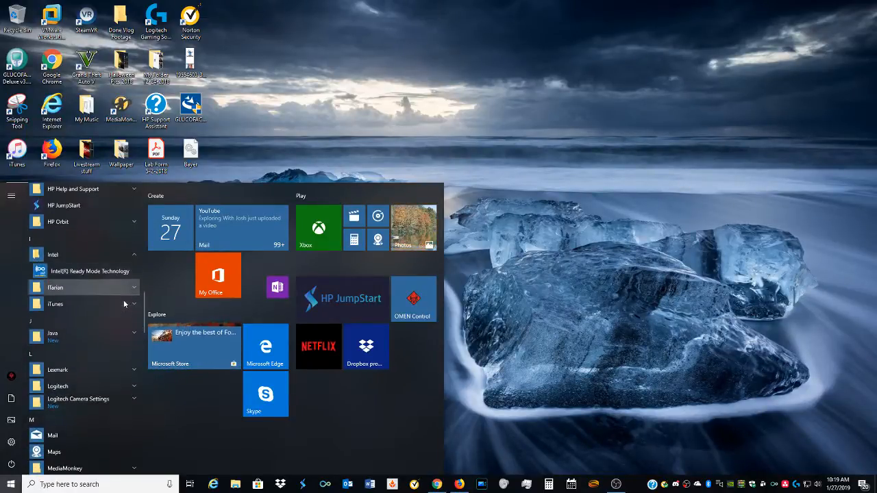
pyautogui.scroll(-3)
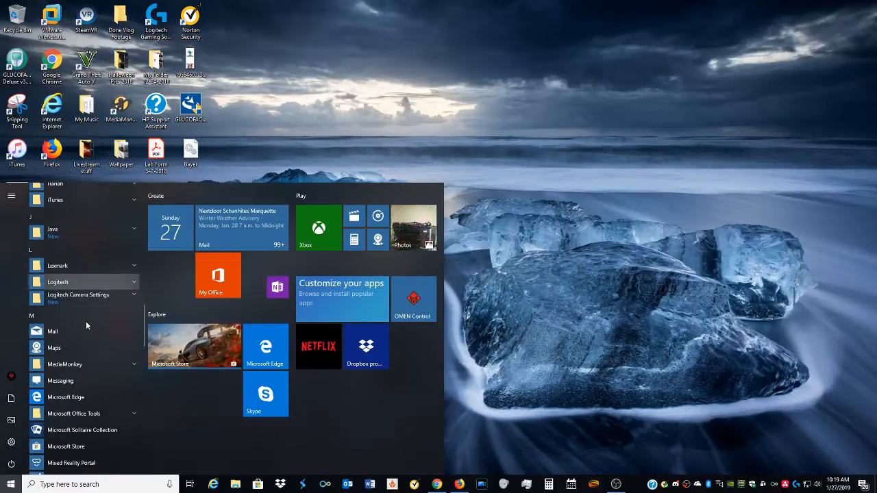
pyautogui.click(58, 282)
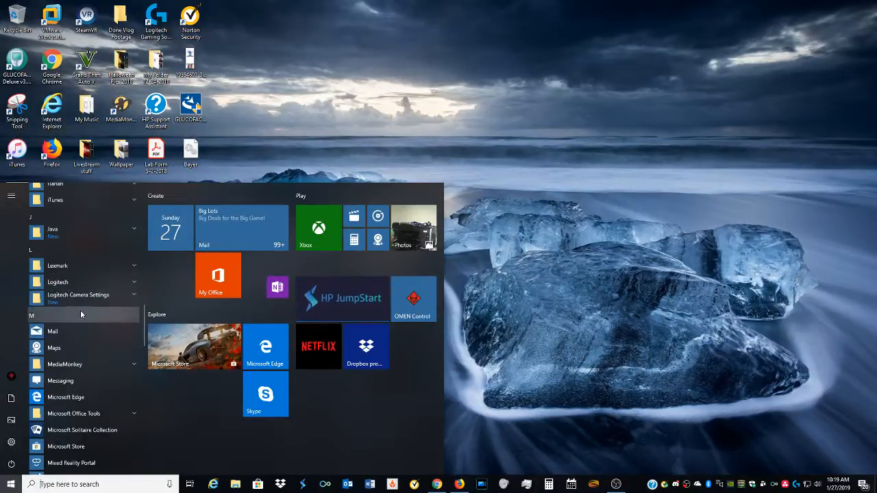
pyautogui.scroll(-3)
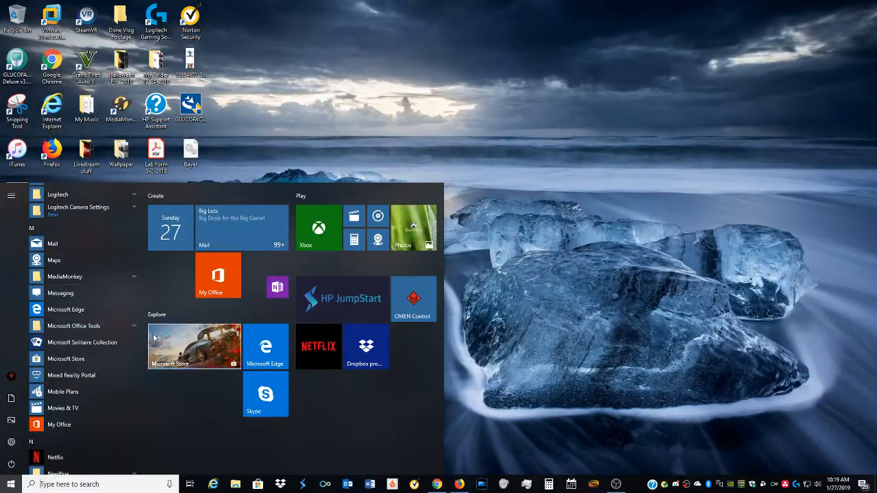
pyautogui.scroll(-3)
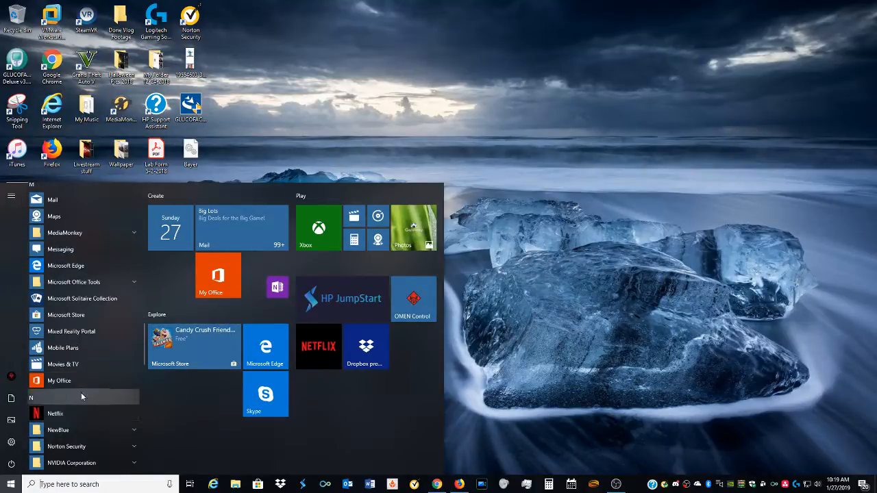
pyautogui.scroll(-3)
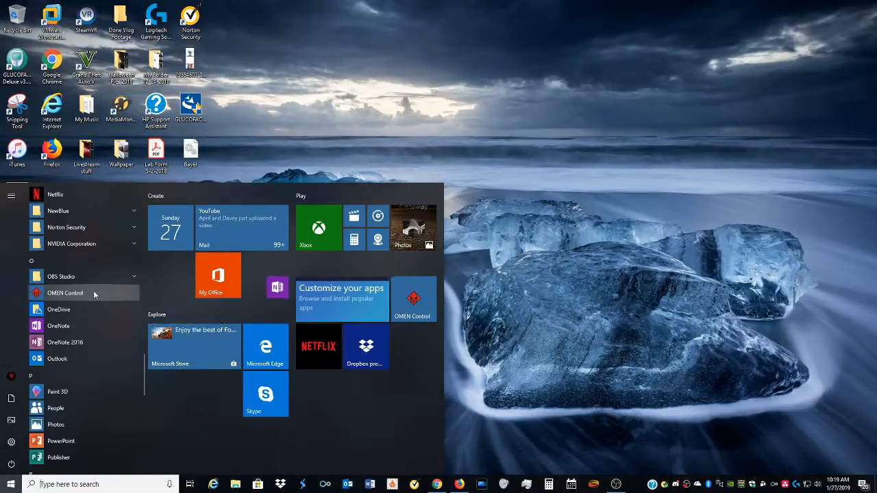
pyautogui.scroll(-3)
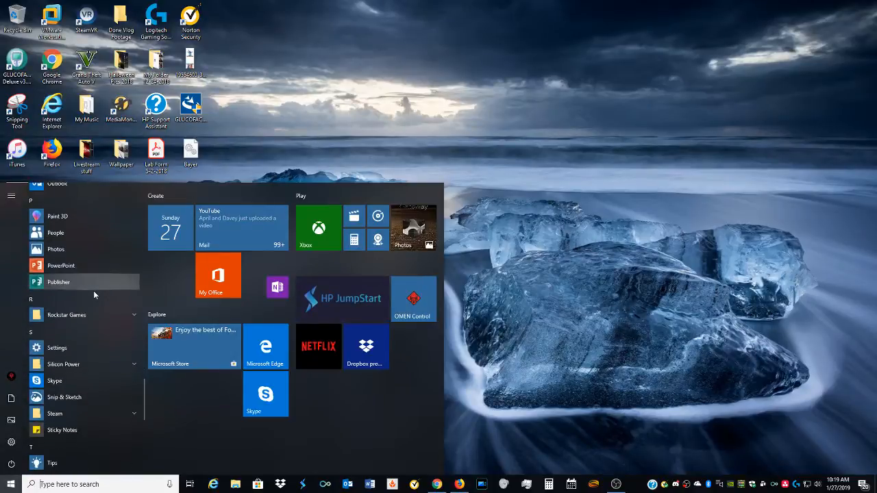
pyautogui.scroll(-3)
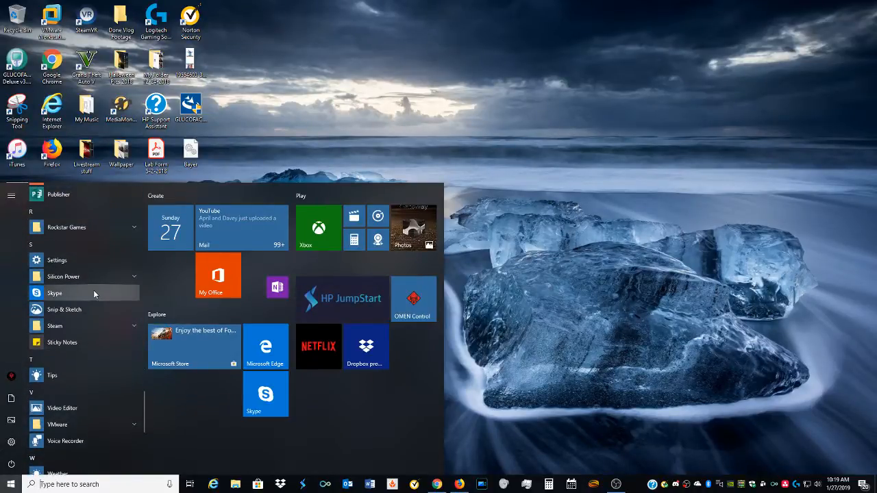
pyautogui.scroll(-3)
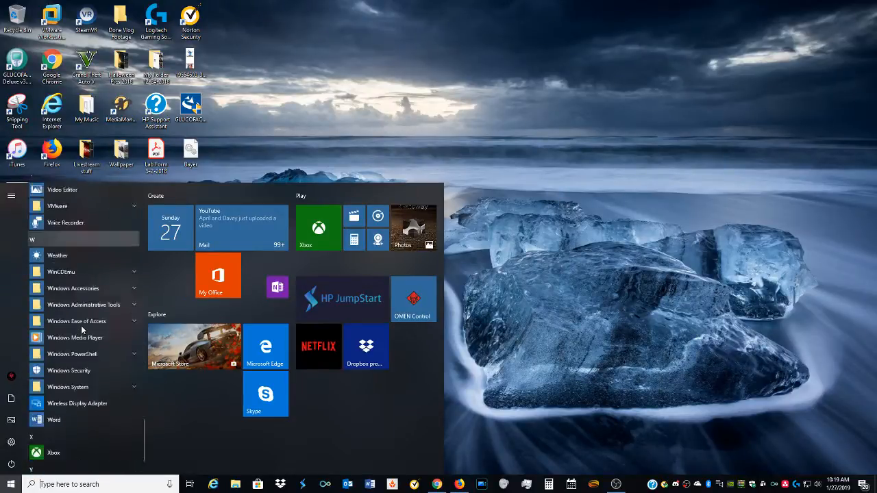
pyautogui.scroll(-3)
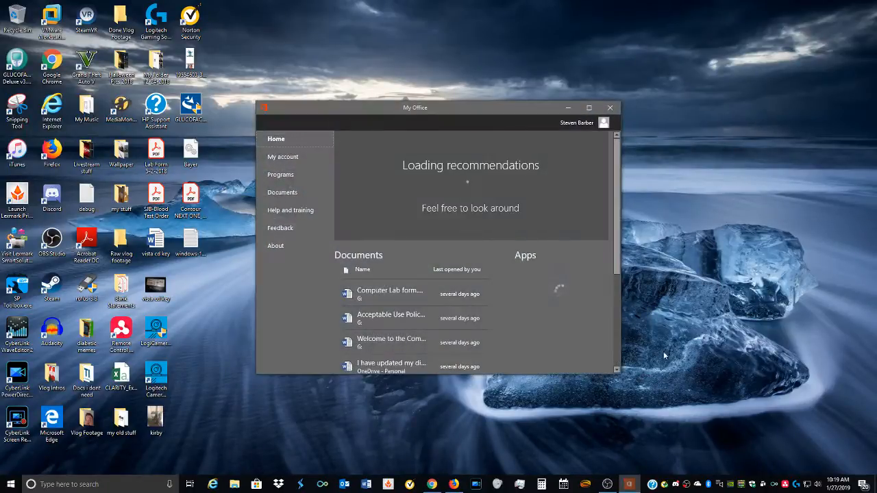
# View the Office 365 Home subscription benefits on My account, then close My Office
pyautogui.click(283, 156)
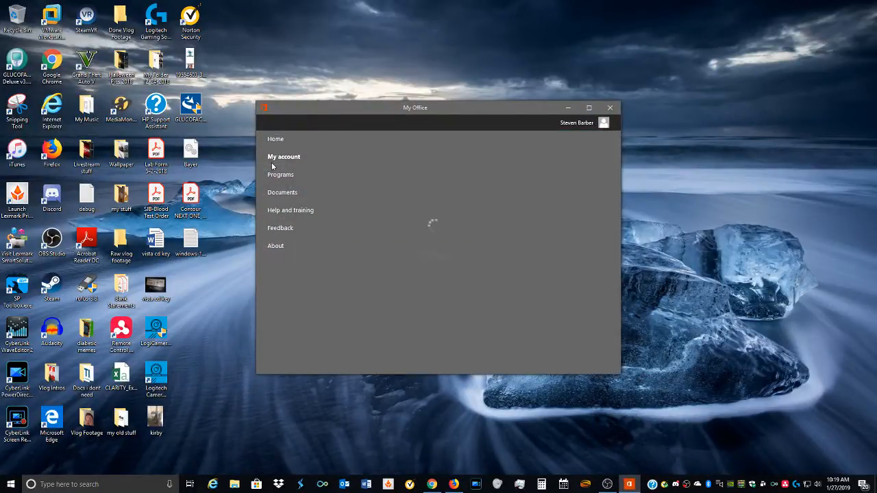
pyautogui.click(283, 156)
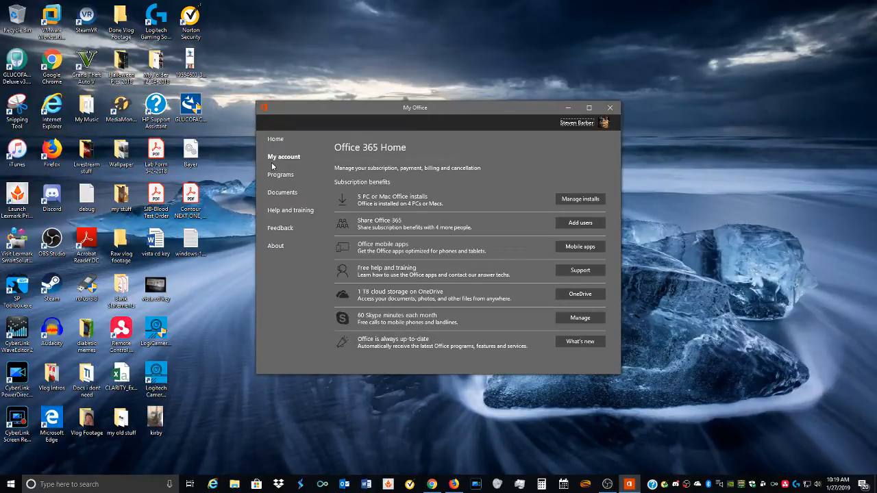
pyautogui.moveTo(415, 107); pyautogui.dragTo(415, 141)
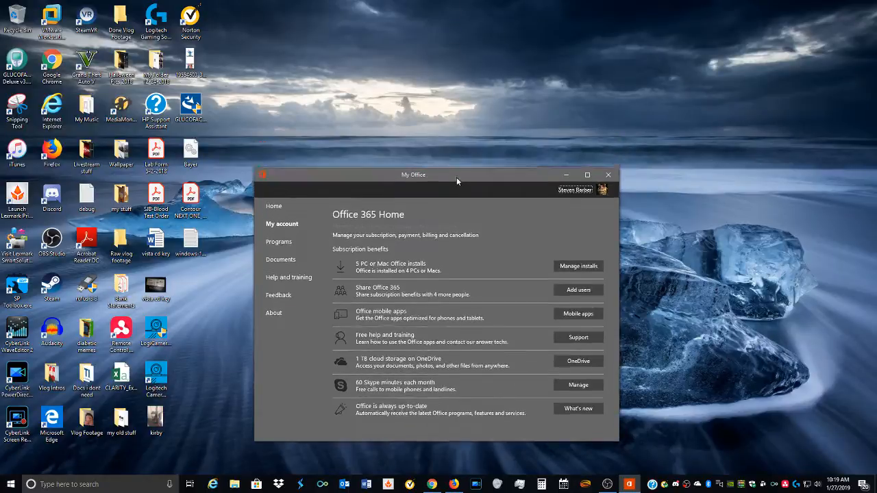
pyautogui.moveTo(413, 174); pyautogui.dragTo(411, 203)
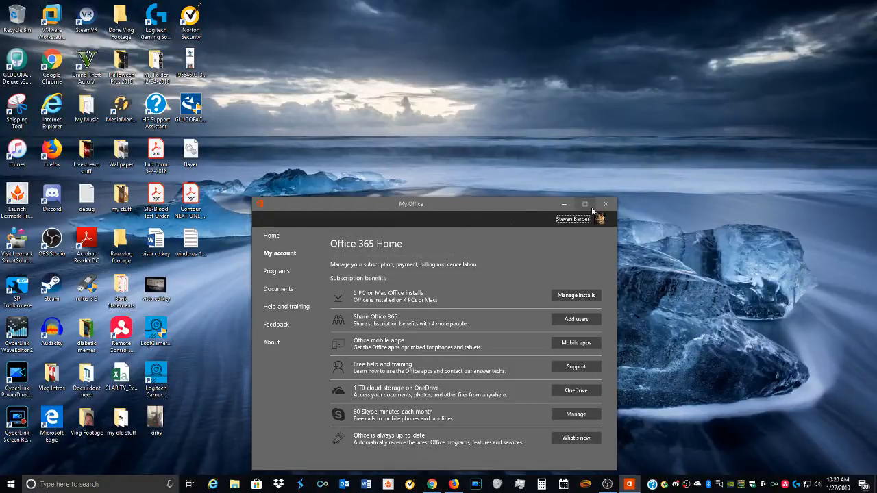
pyautogui.click(606, 204)
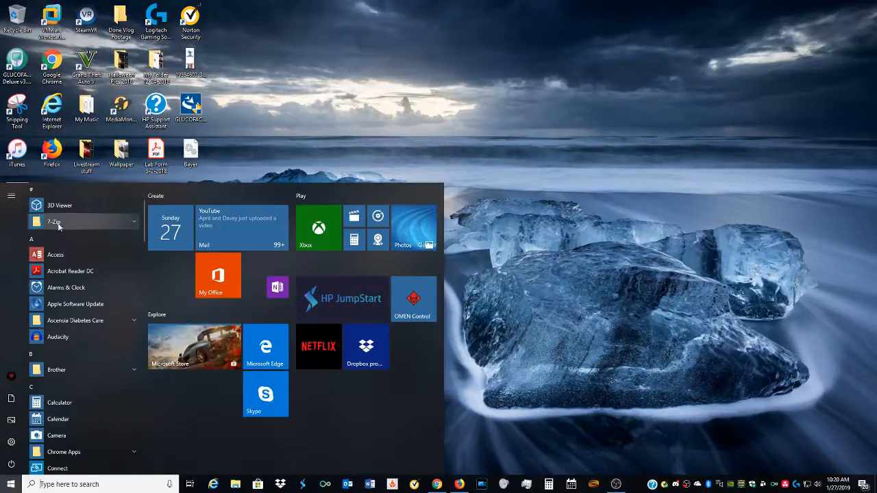
pyautogui.moveTo(82, 321)
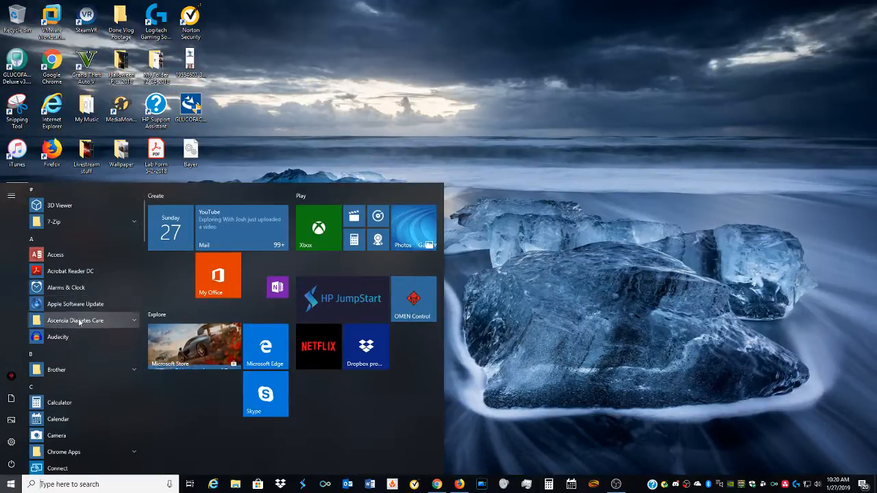
# Scroll the Start menu app list from 3D Viewer down through the W section
pyautogui.scroll(-3)
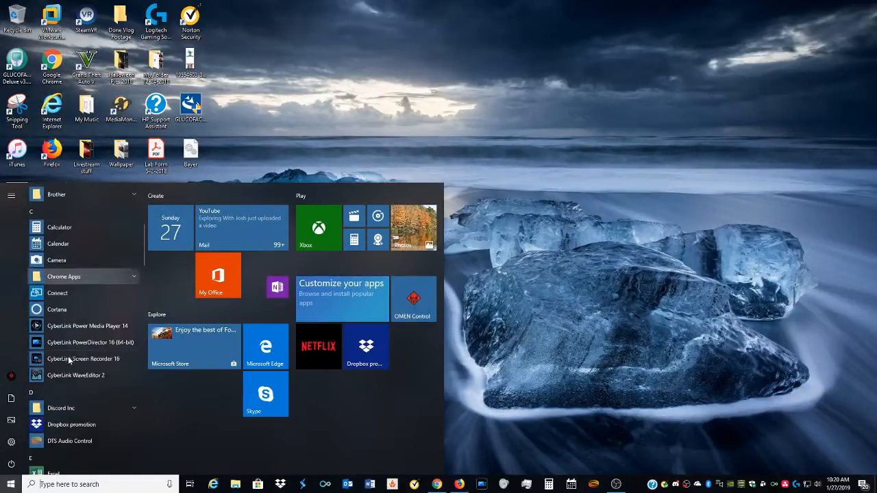
pyautogui.scroll(-3)
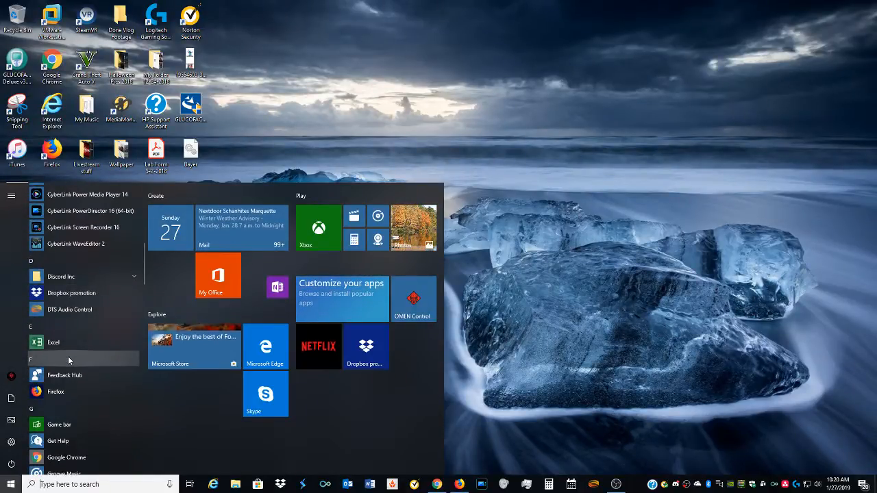
pyautogui.scroll(-3)
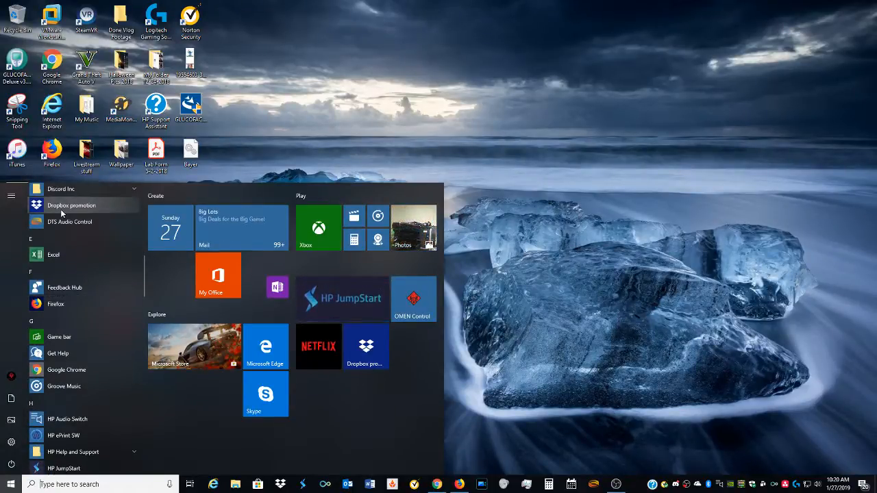
pyautogui.scroll(-3)
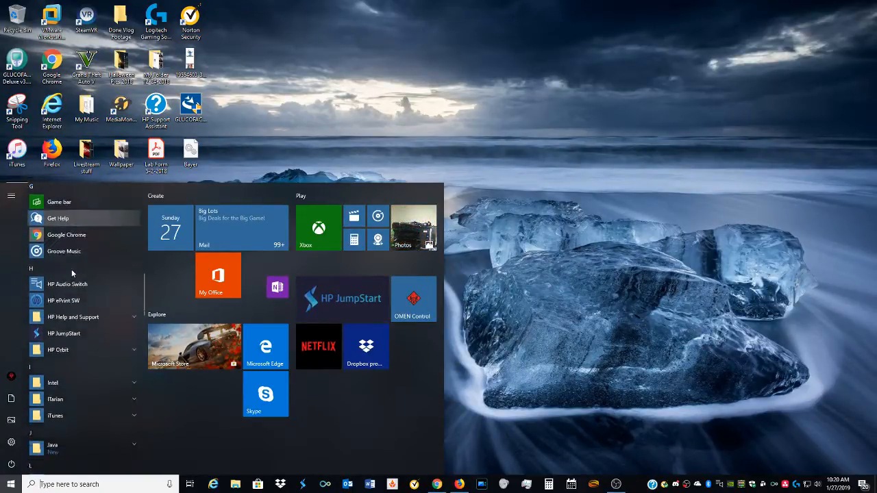
pyautogui.scroll(-3)
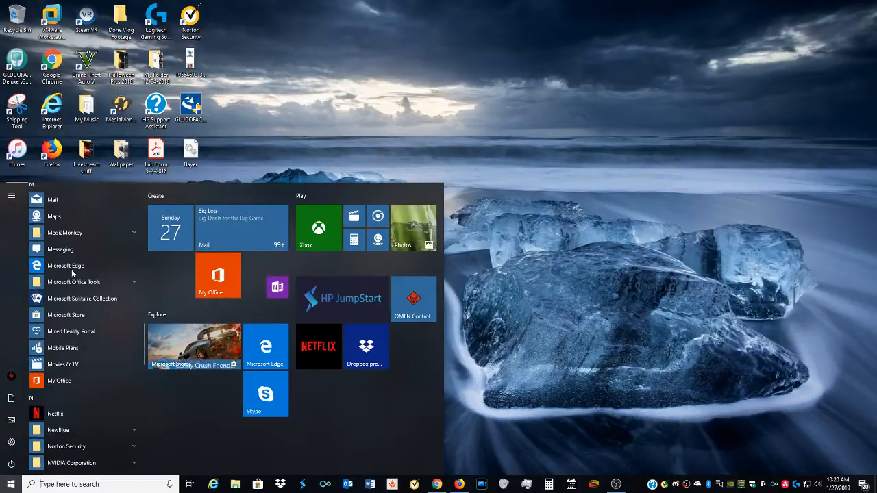
pyautogui.scroll(-3)
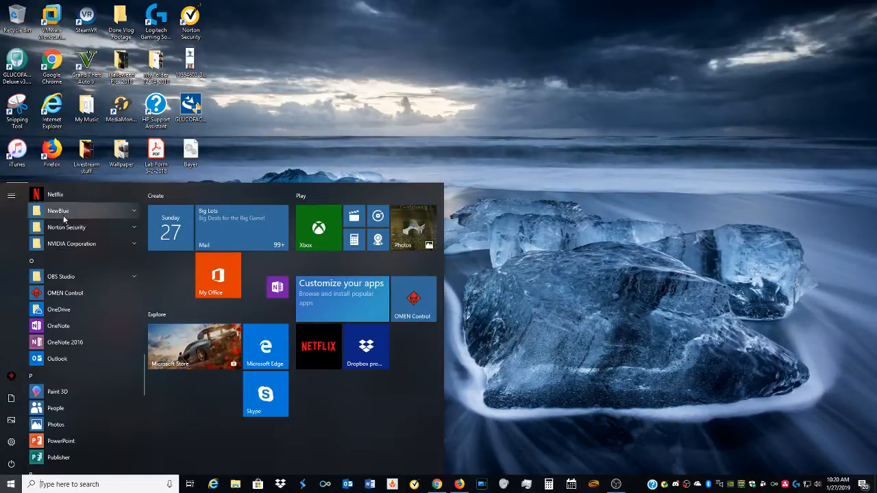
pyautogui.scroll(-3)
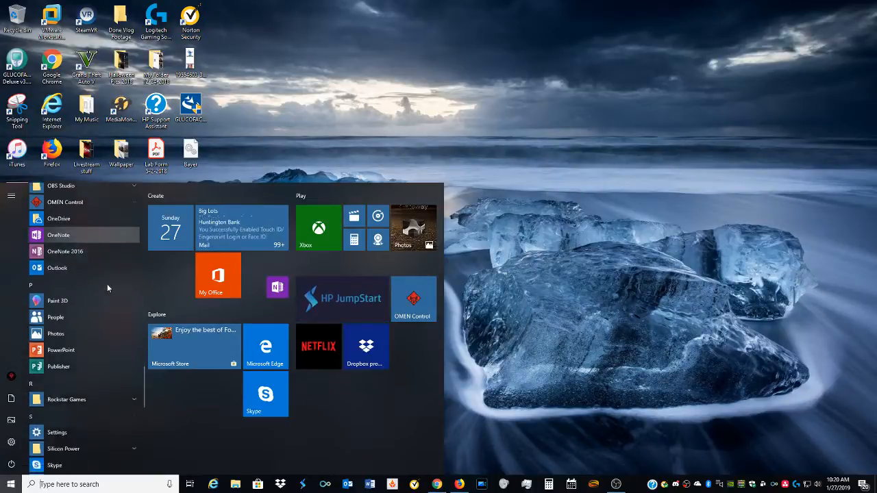
pyautogui.scroll(-3)
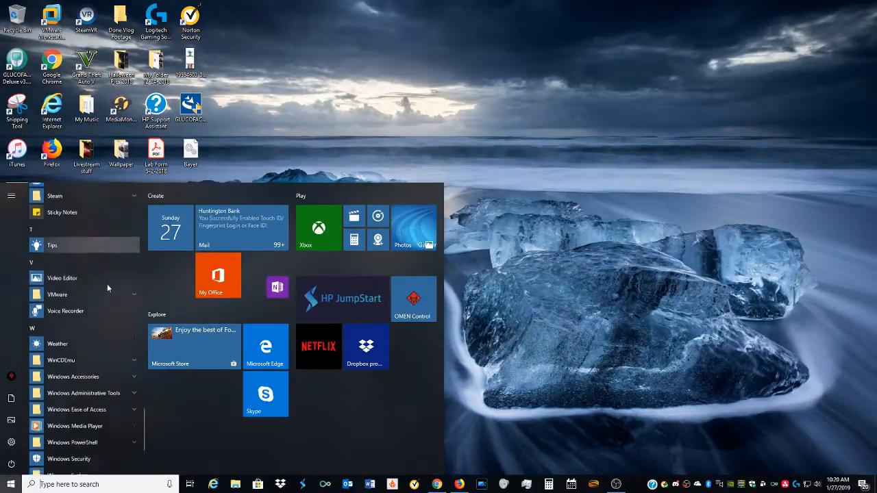
pyautogui.scroll(-3)
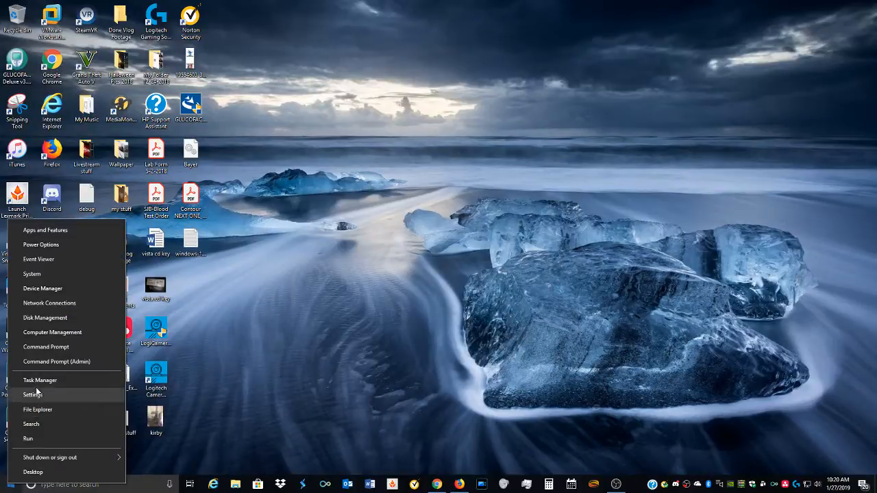
# Reach Windows Security's Virus & threat protection page showing Norton Security on
pyautogui.click(32, 395)
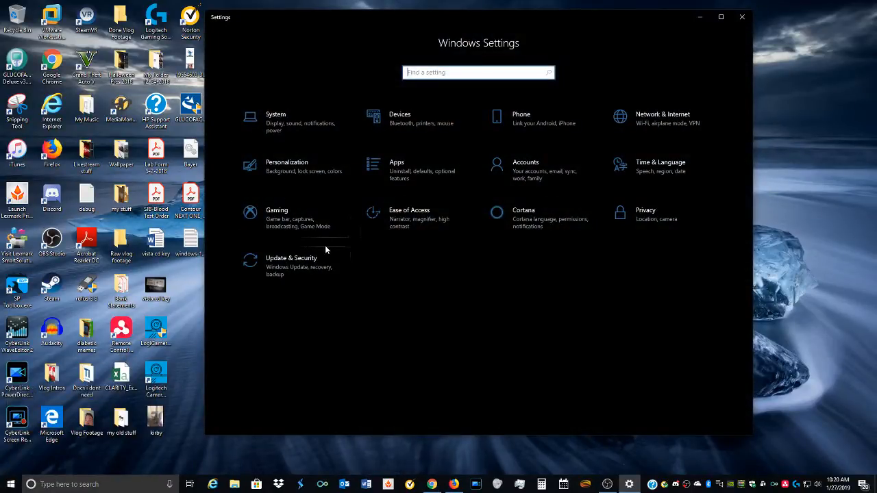
pyautogui.moveTo(399, 315)
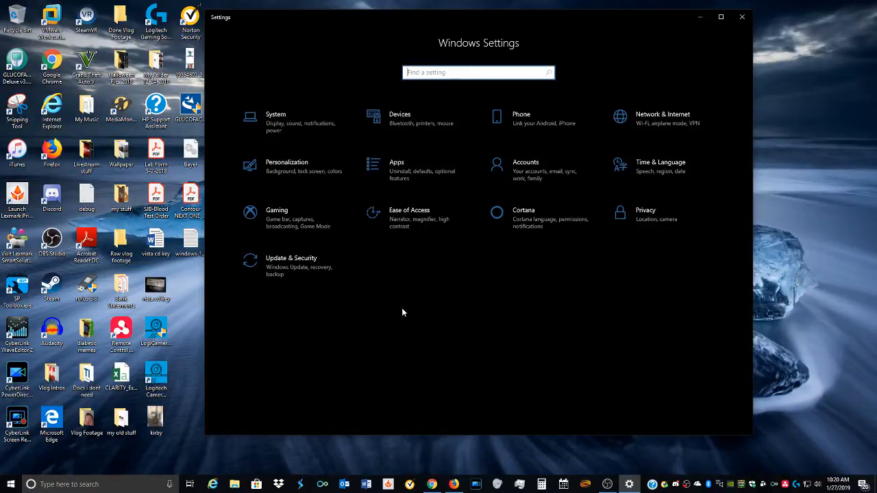
pyautogui.click(290, 266)
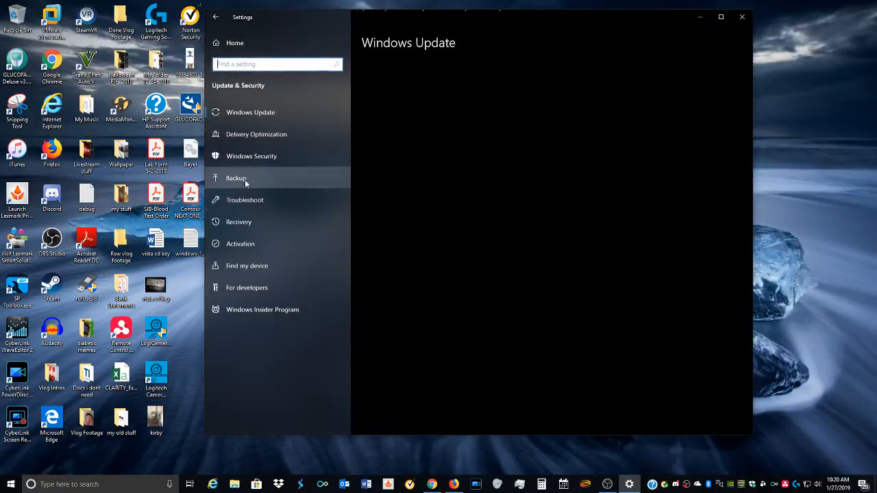
pyautogui.click(252, 156)
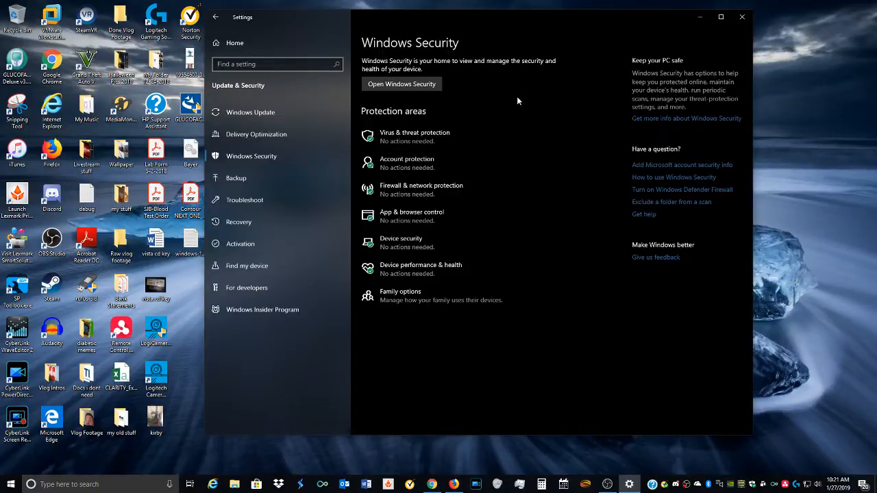
pyautogui.click(401, 83)
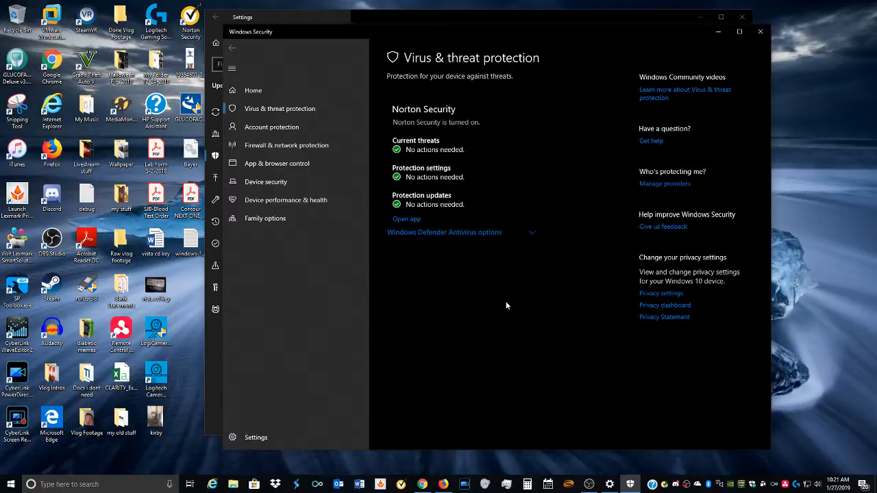
pyautogui.moveTo(437, 84)
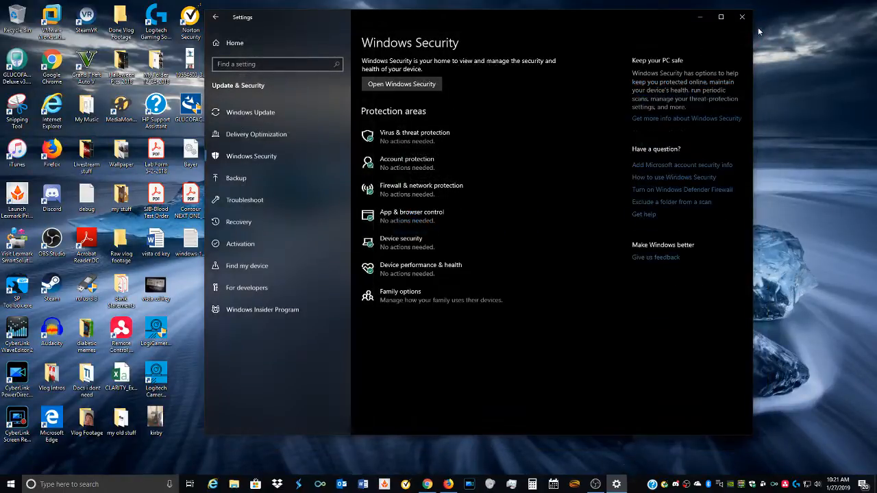
pyautogui.moveTo(406, 217)
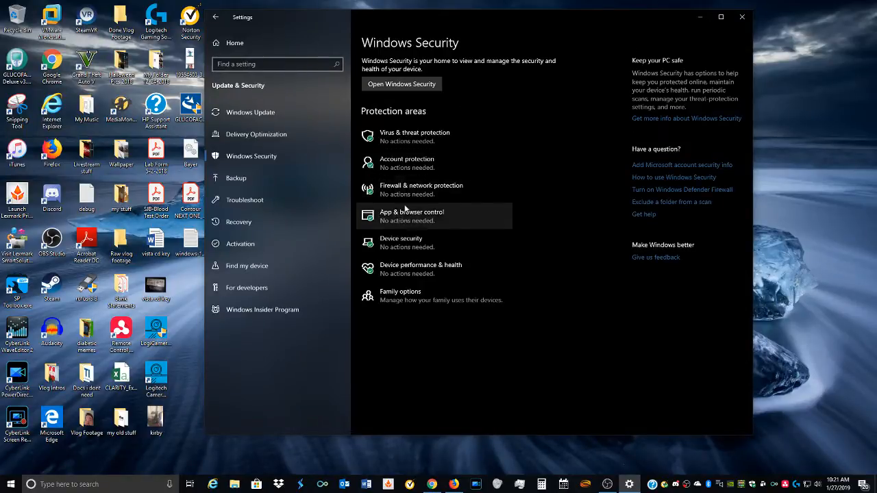
# View Firewall & network protection and launch Norton Security for the domain network
pyautogui.click(420, 189)
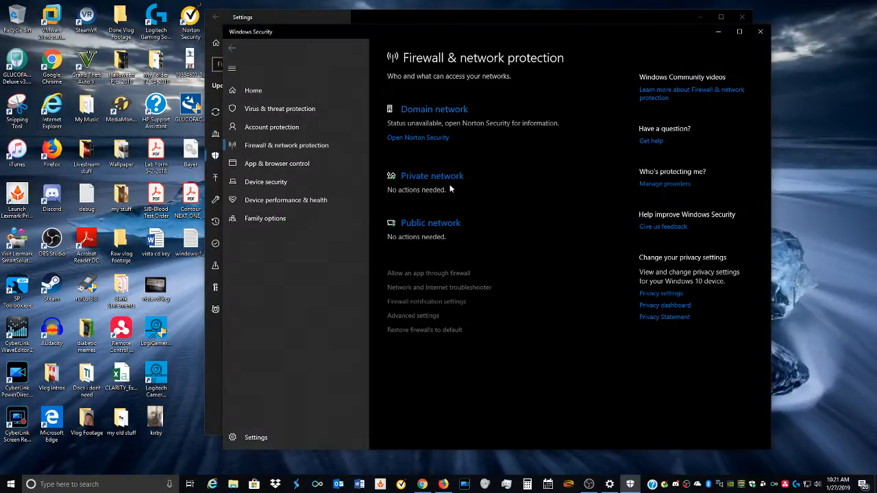
pyautogui.moveTo(495, 174)
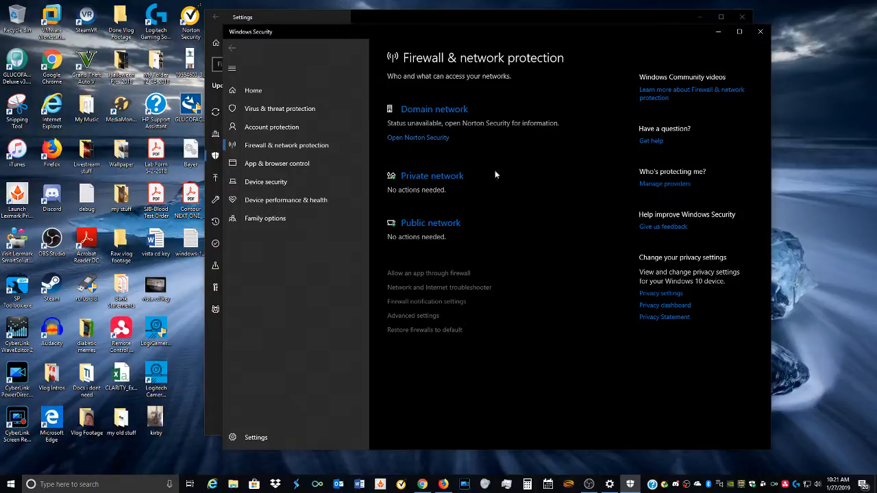
pyautogui.click(417, 137)
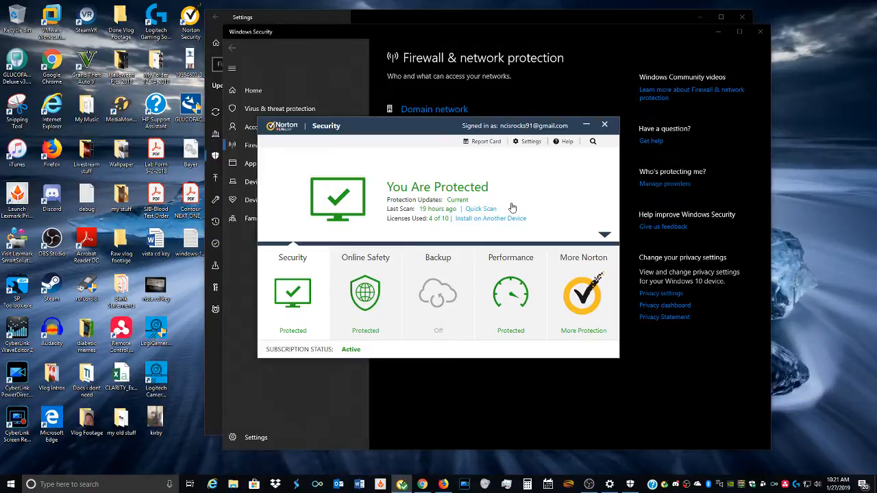
# Confirm Norton reads You Are Protected, then close Norton and Windows Security
pyautogui.click(604, 123)
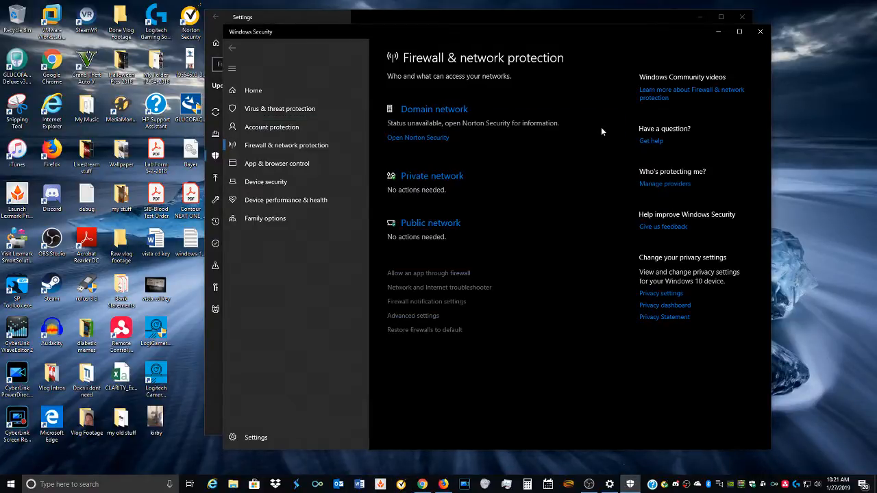
pyautogui.moveTo(560, 215)
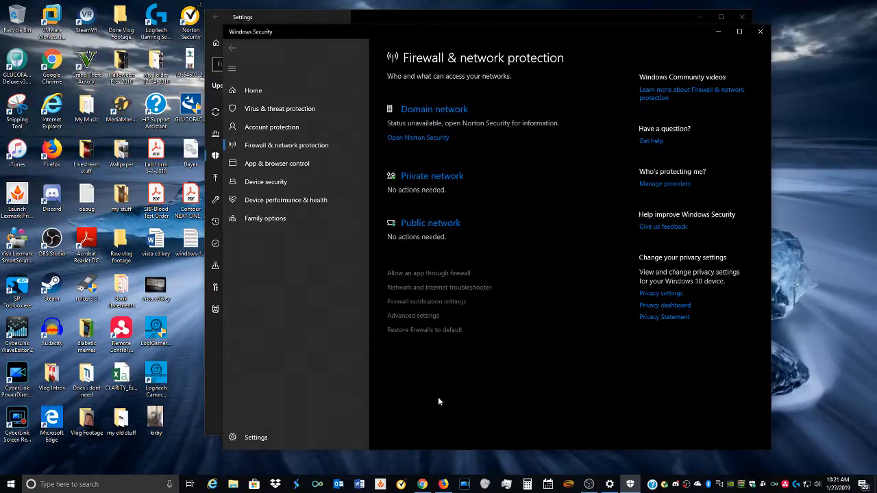
pyautogui.click(233, 48)
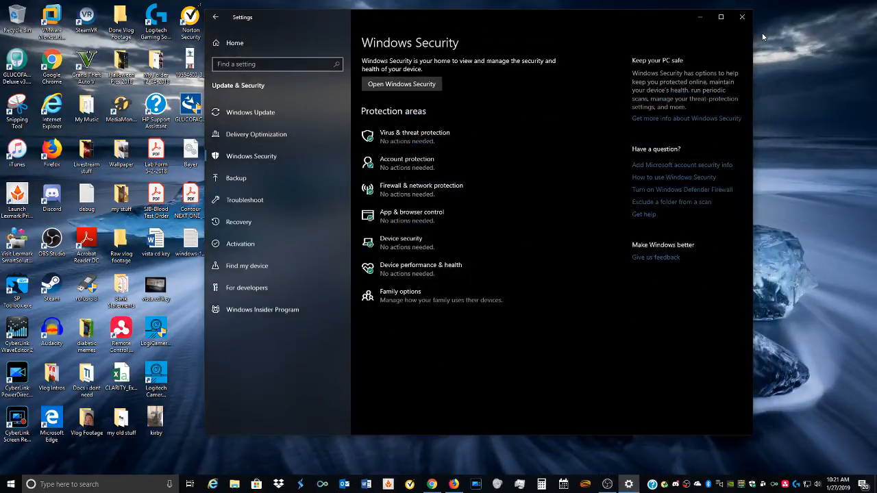
# Close Settings and launch HP Support Assistant from its desktop shortcut
pyautogui.click(741, 16)
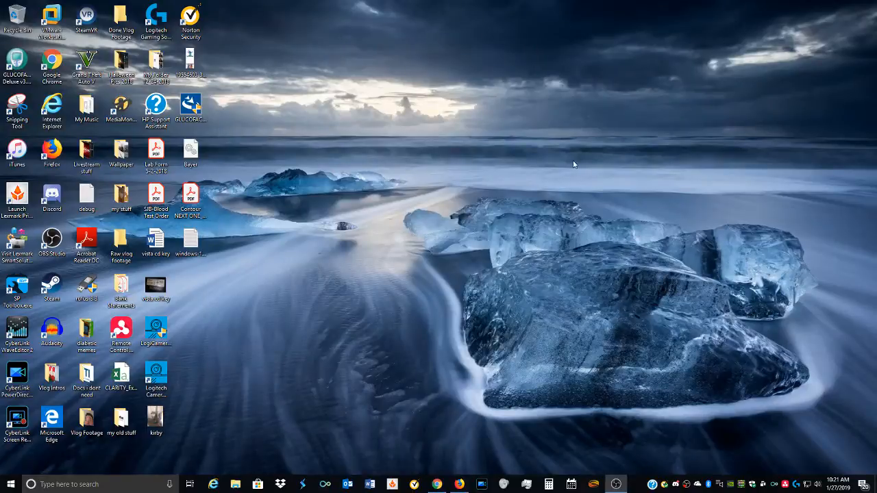
pyautogui.moveTo(528, 246)
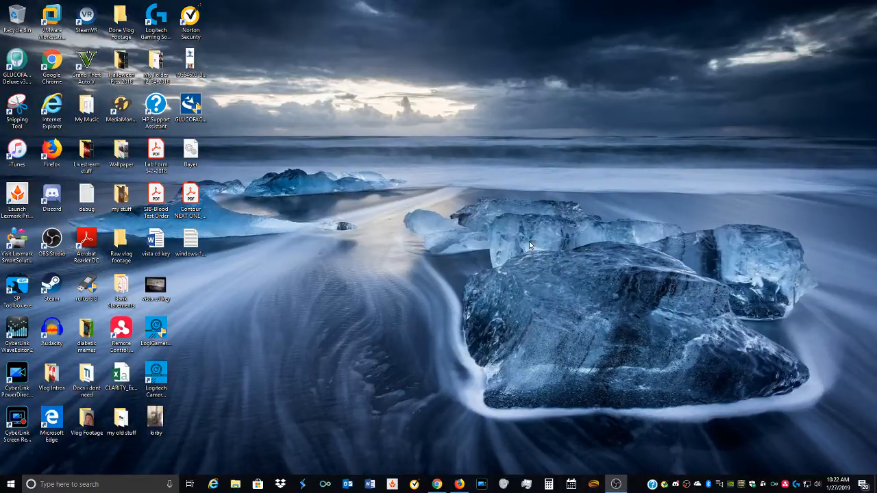
pyautogui.moveTo(387, 218)
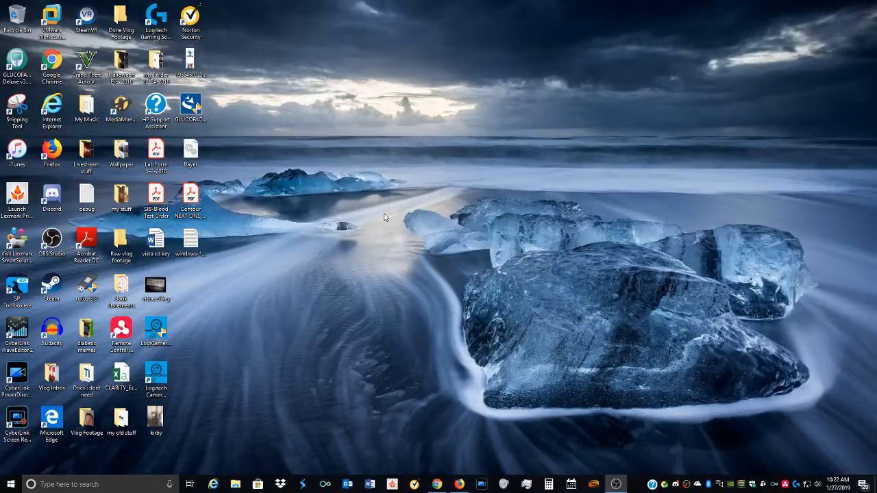
pyautogui.moveTo(231, 66)
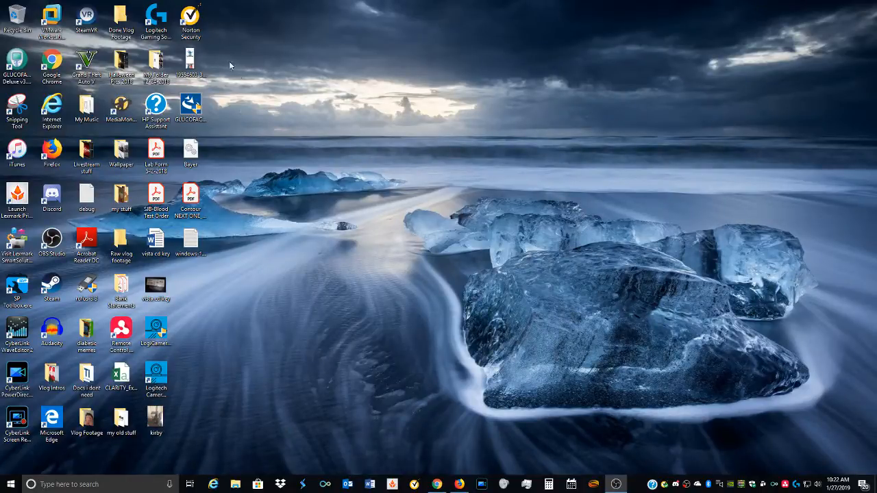
pyautogui.moveTo(247, 41)
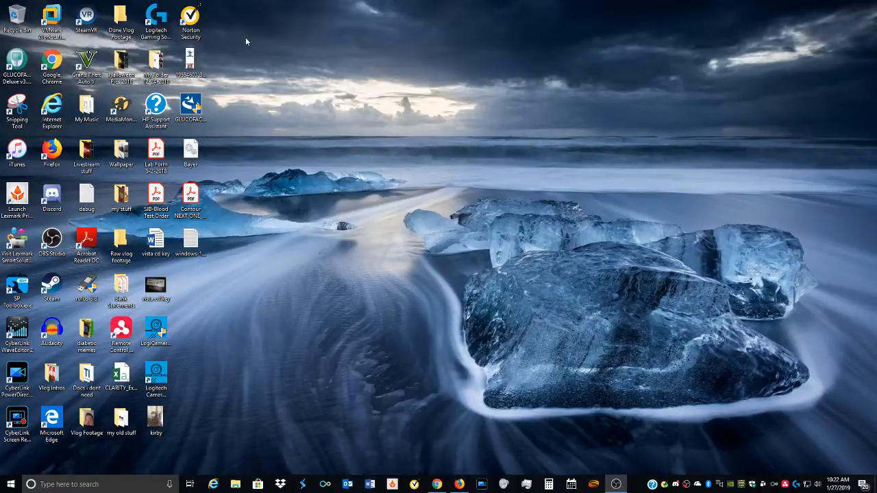
pyautogui.moveTo(240, 35)
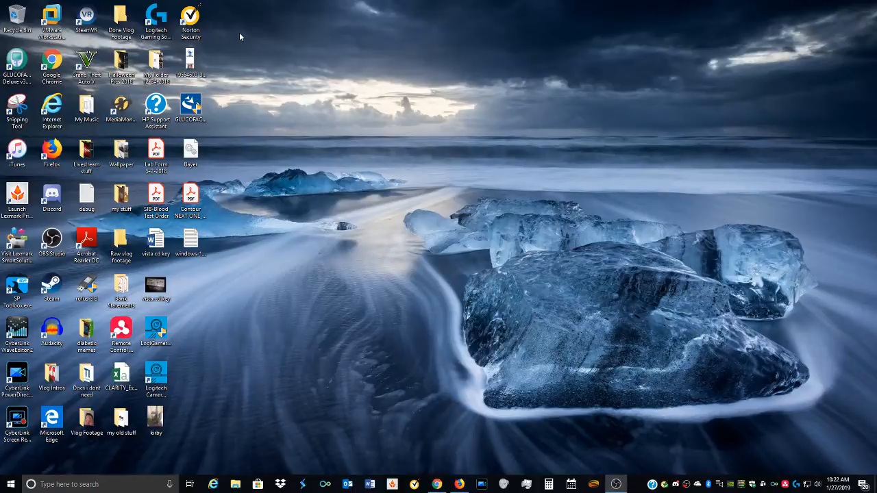
pyautogui.moveTo(246, 37)
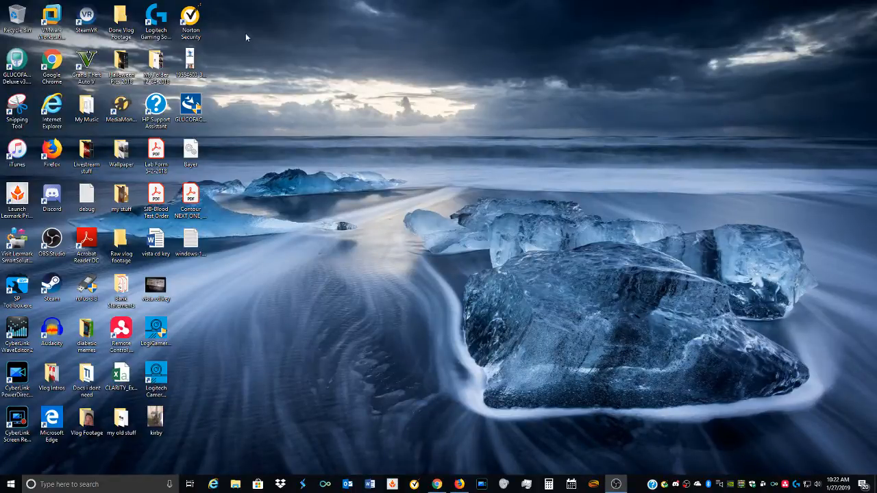
pyautogui.moveTo(547, 354)
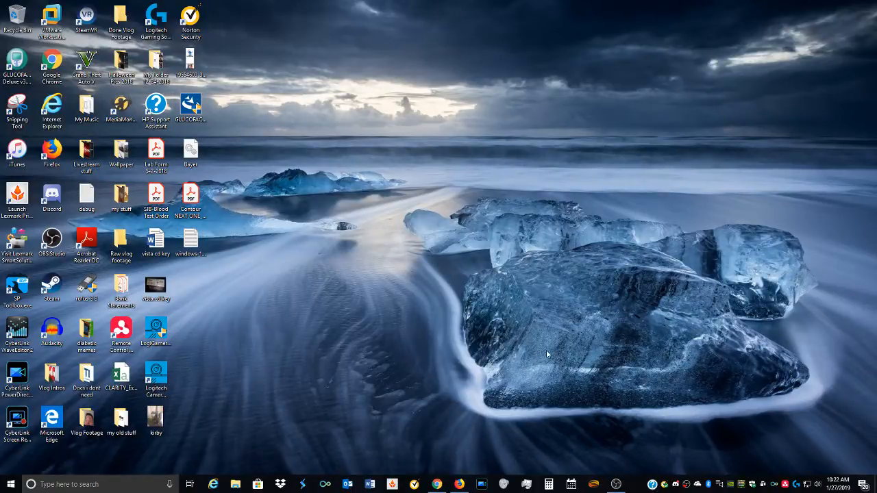
pyautogui.doubleClick(157, 107)
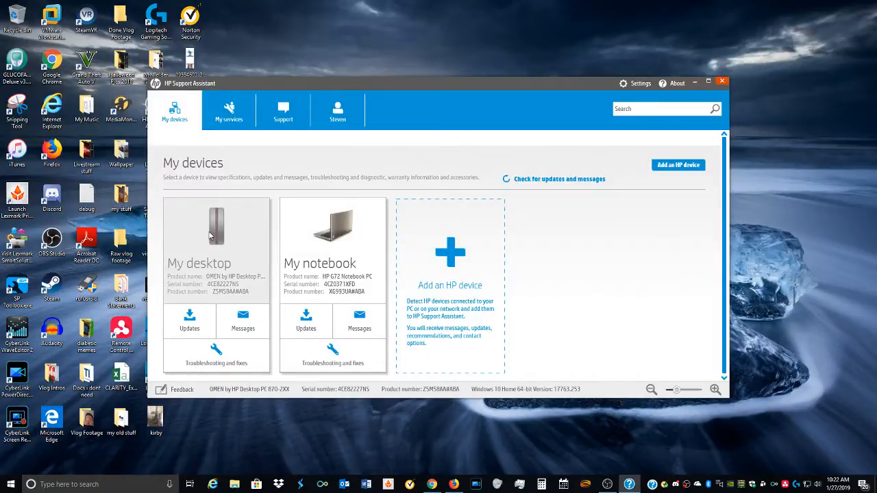
# Check My desktop's warranty showing 8 months remaining, then close HP Support Assistant
pyautogui.click(216, 226)
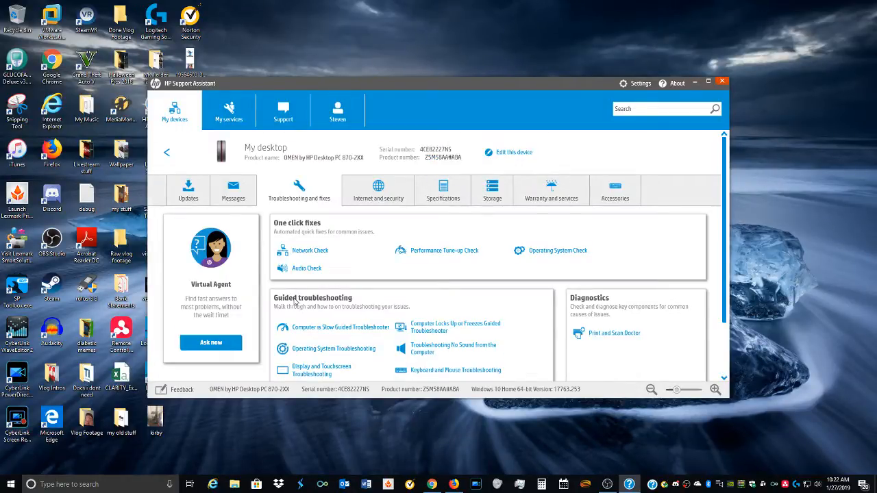
pyautogui.moveTo(443, 189)
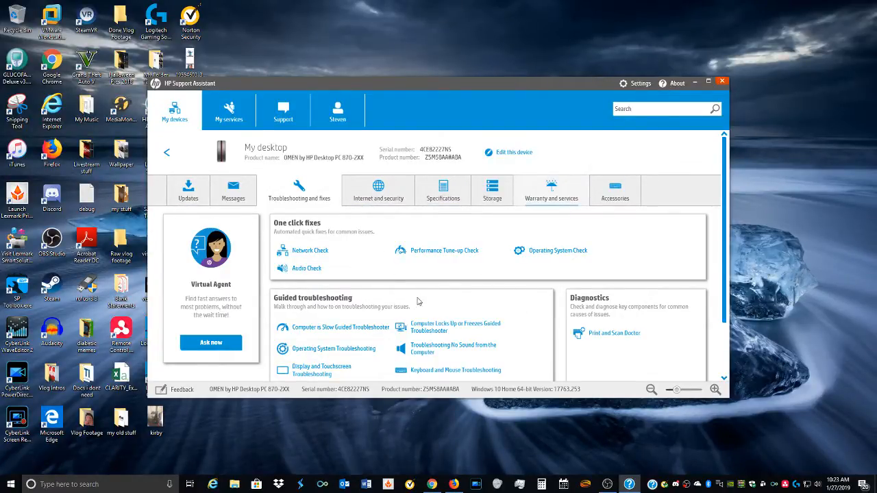
pyautogui.click(551, 190)
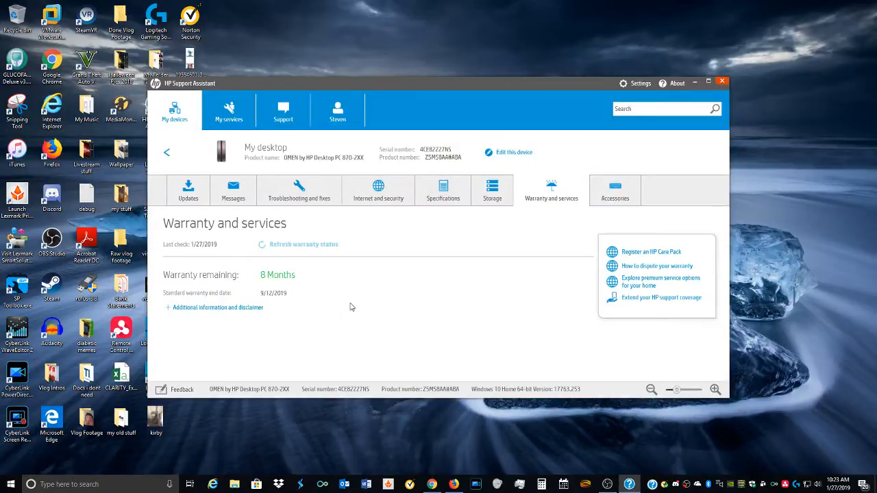
pyautogui.moveTo(268, 302)
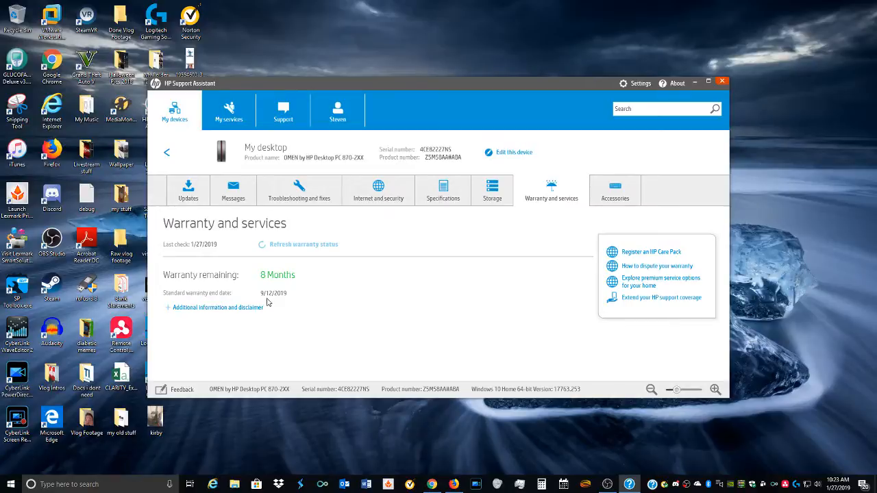
pyautogui.moveTo(274, 294)
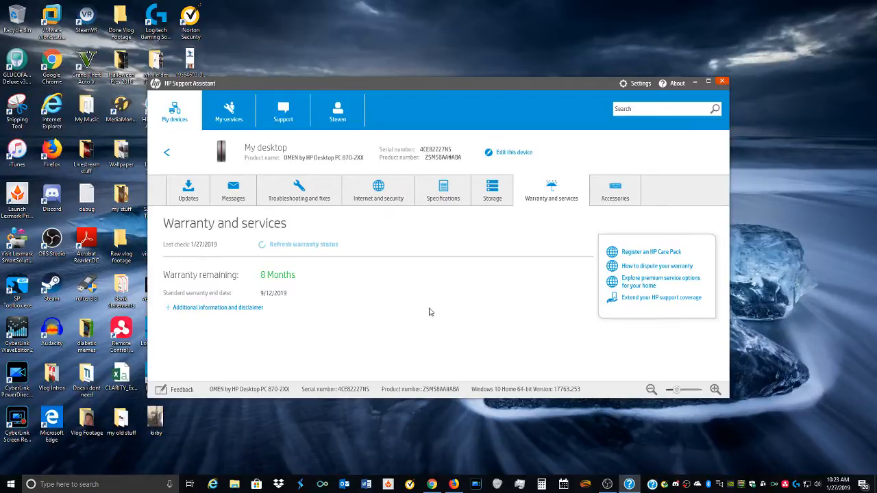
pyautogui.moveTo(443, 283)
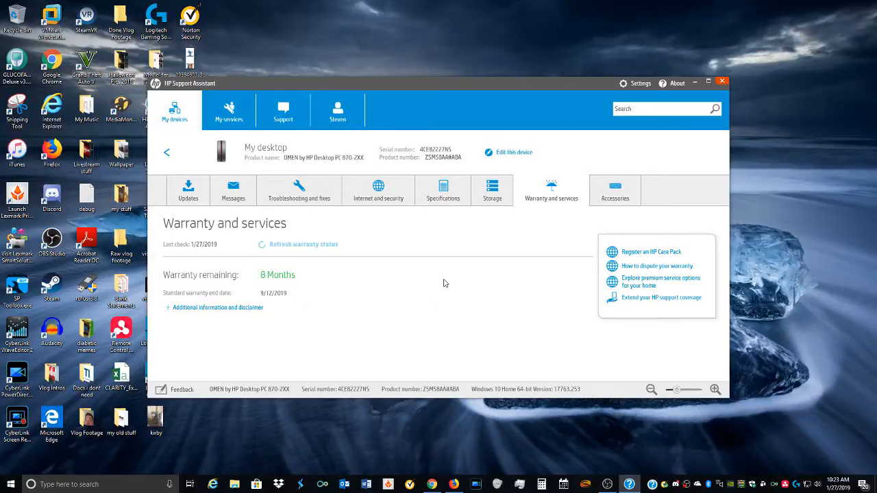
pyautogui.moveTo(722, 82)
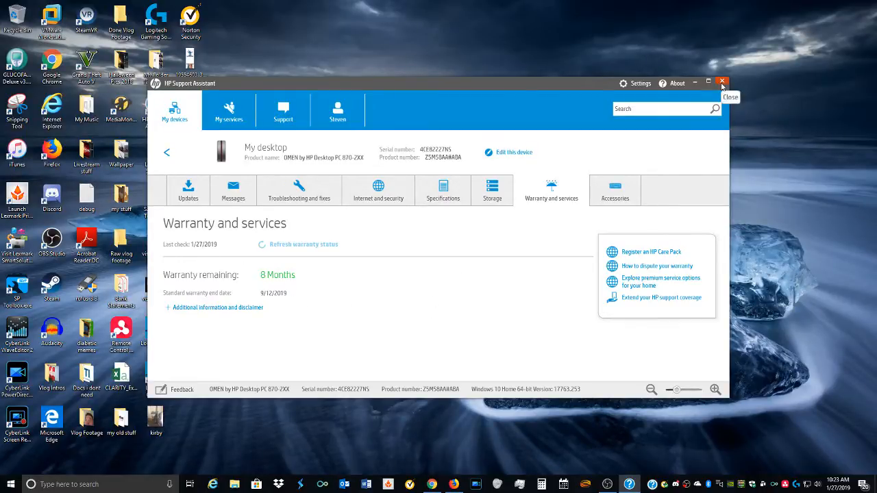
pyautogui.moveTo(238, 150)
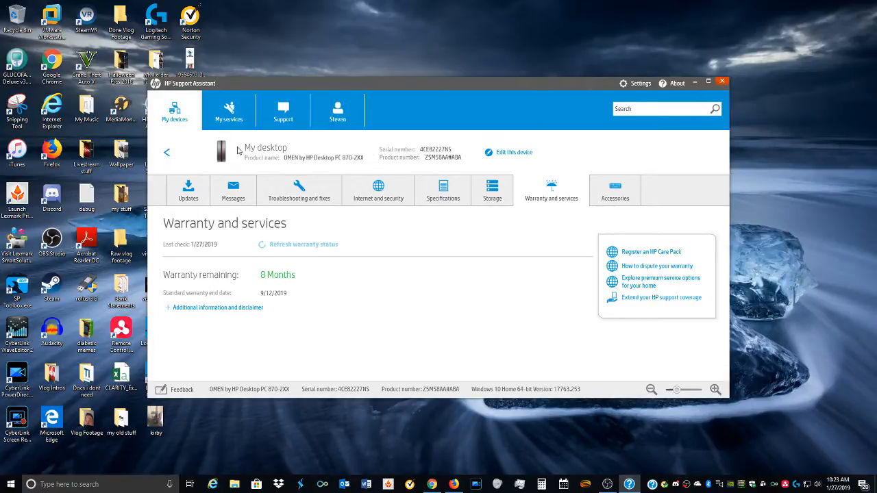
pyautogui.moveTo(721, 81)
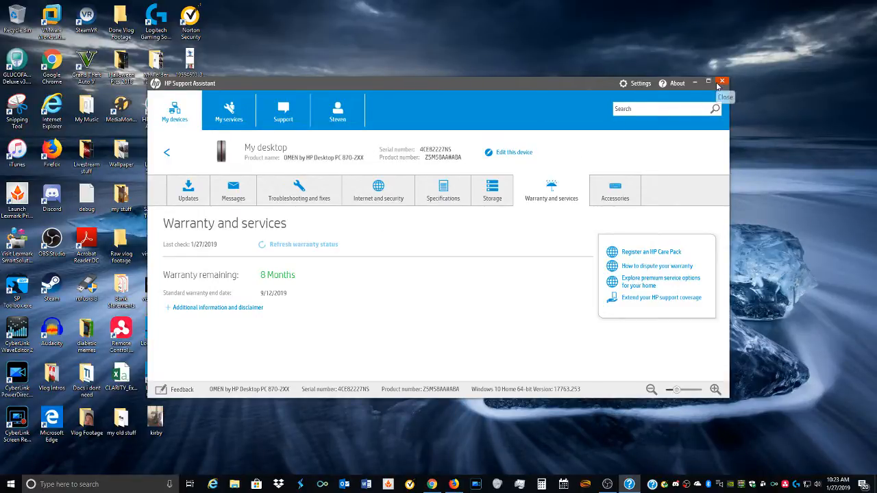
pyautogui.click(721, 82)
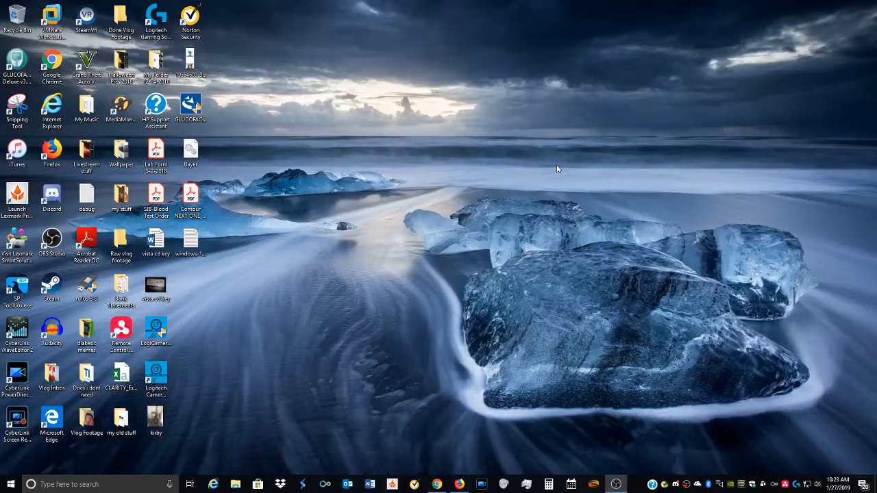